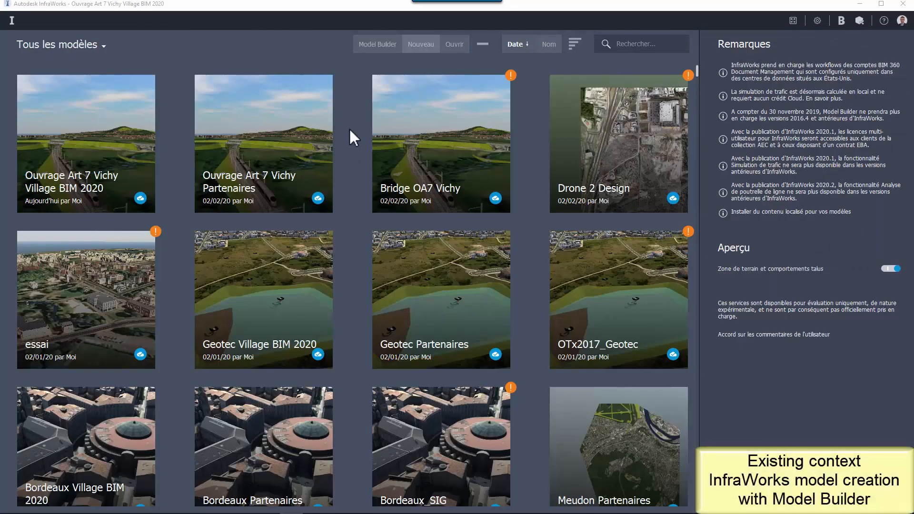
Start Model Builder, search Boulevard des Alpes, 38240 Meylan, and frame the whole Meylan valley.
left_click(377, 44)
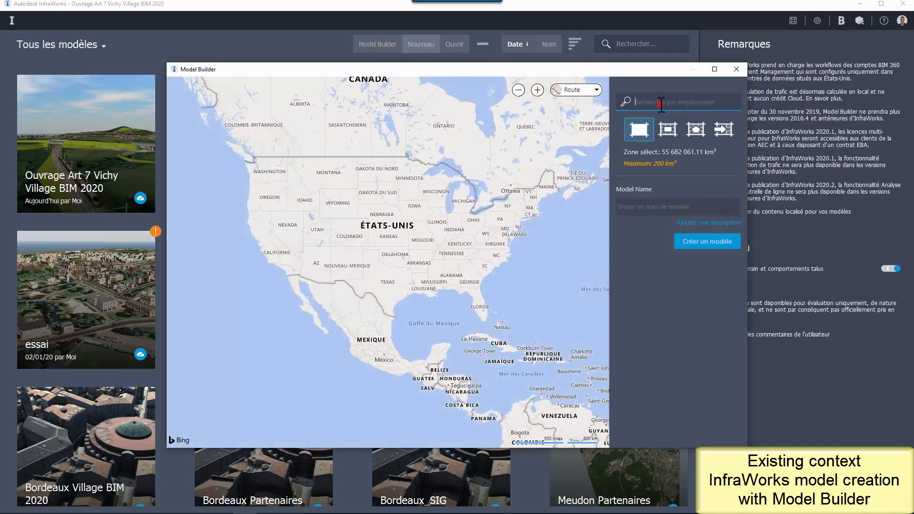
type("Boulevard des Alpes, 38240 Meylan, France")
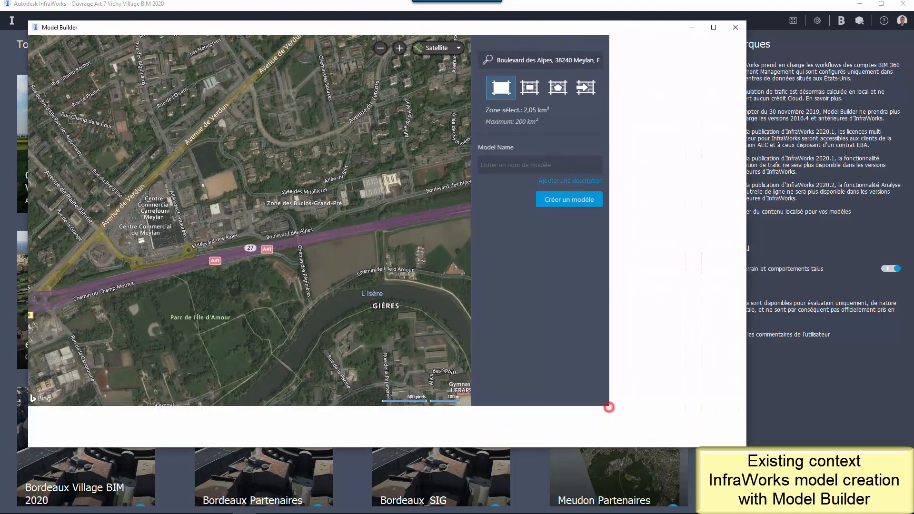
left_click(712, 28)
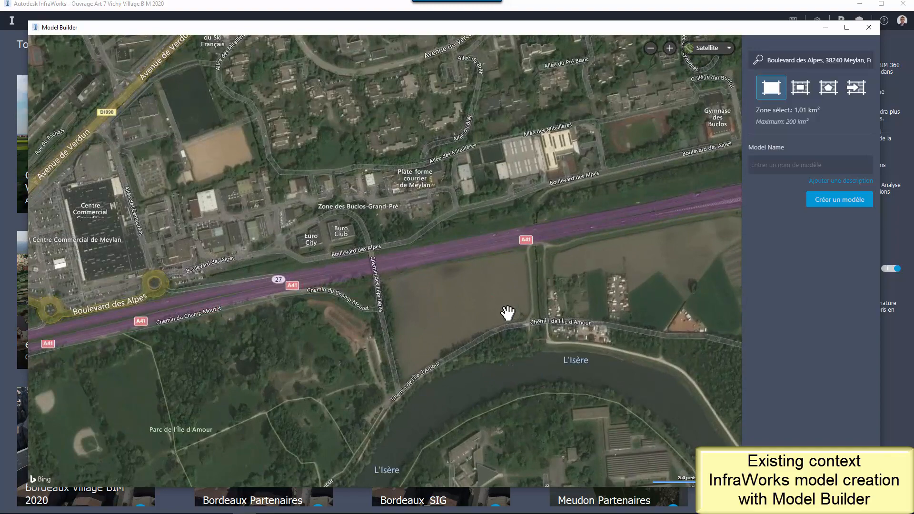
left_click_drag(508, 313, 476, 220)
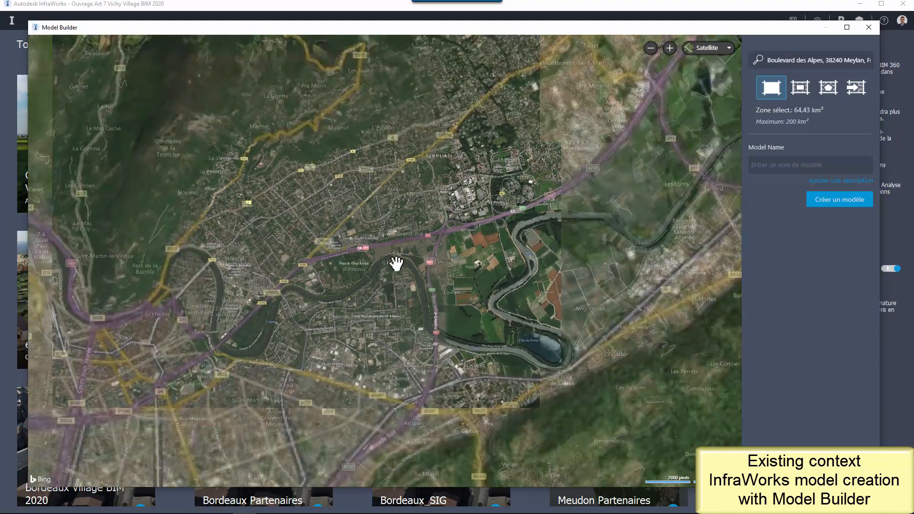
left_click_drag(396, 263, 389, 286)
type("P")
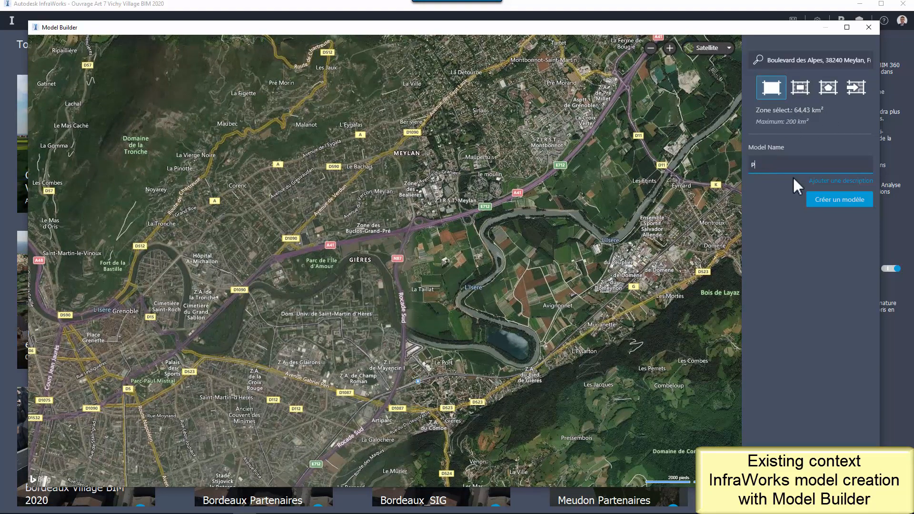
Name the model Projet Meylan Bâtiment and submit it for creation.
type("rojet")
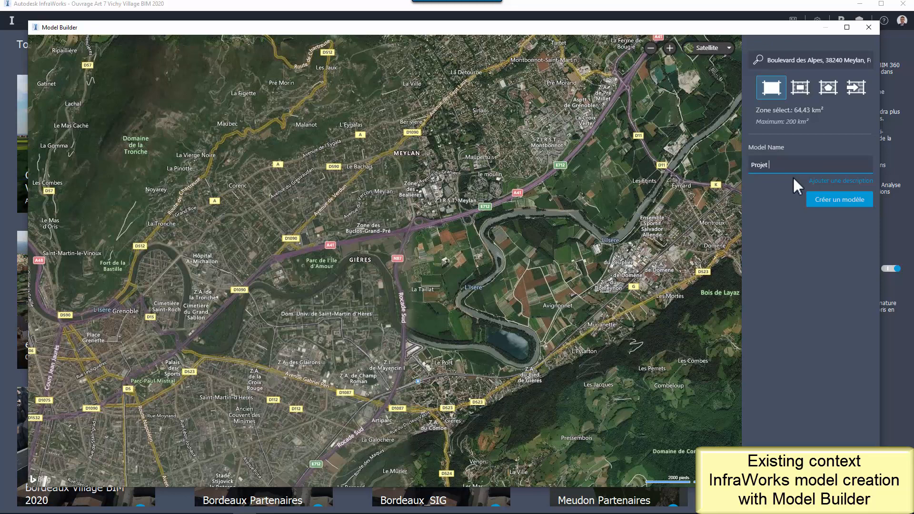
type("Meylan Bâtiment")
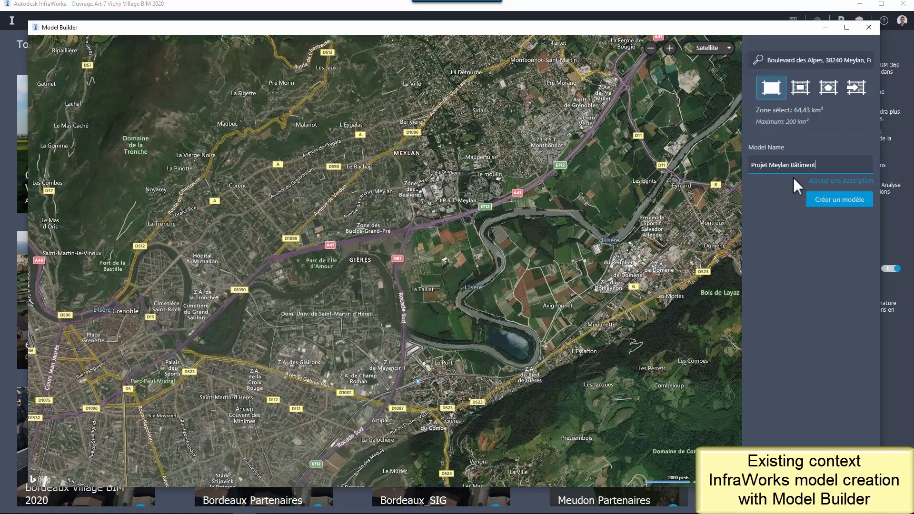
left_click(838, 199)
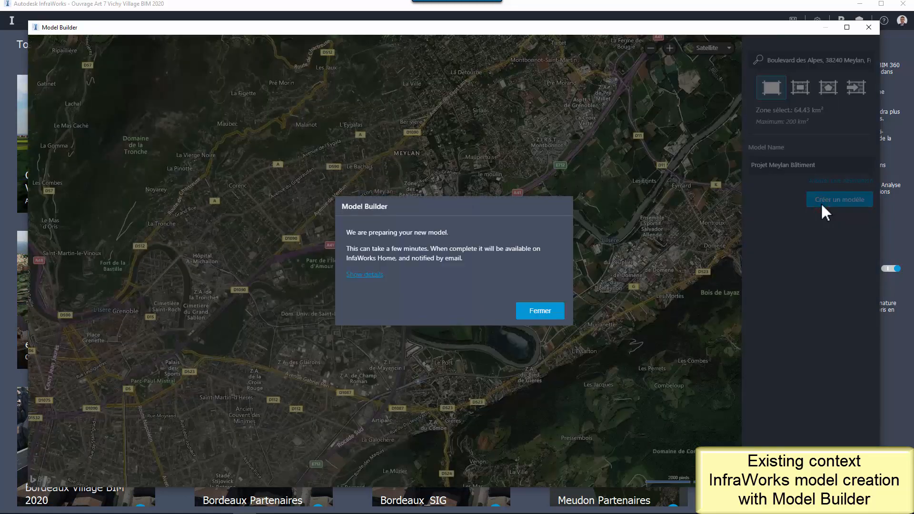
mouse_move(372, 255)
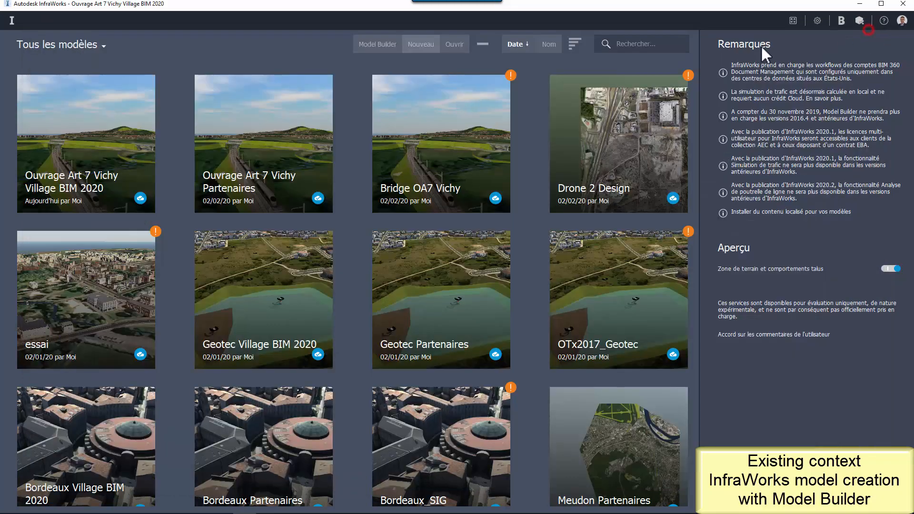
mouse_move(350, 122)
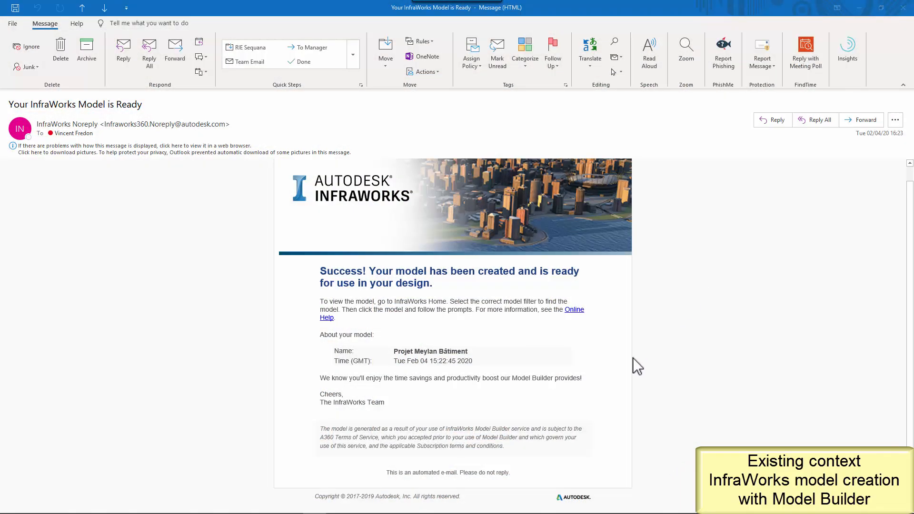
mouse_move(395, 344)
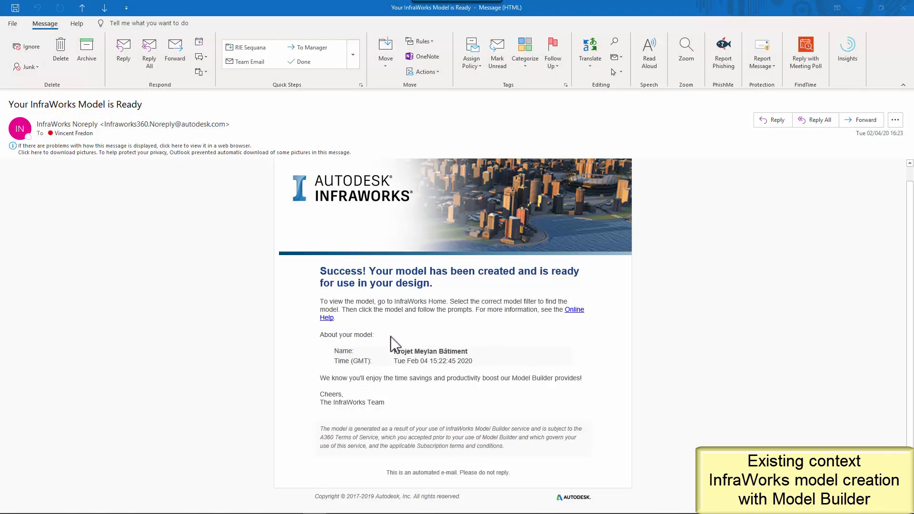
Read the 'Your InfraWorks Model is Ready' email for Projet Meylan Bâtiment.
double_click(430, 352)
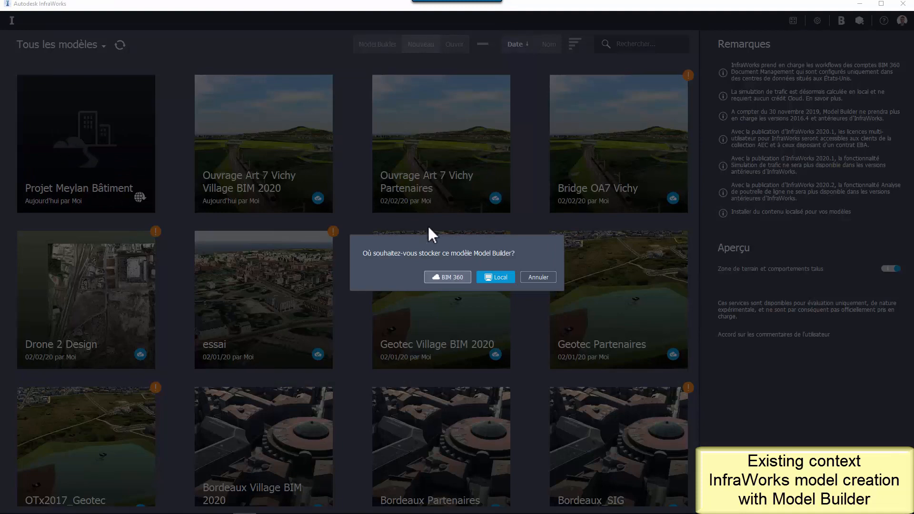
Store the model on BIM 360 in Village BIM 2020 > Fichiers de projet > 14-Infra > InfraWorks.
left_click(495, 277)
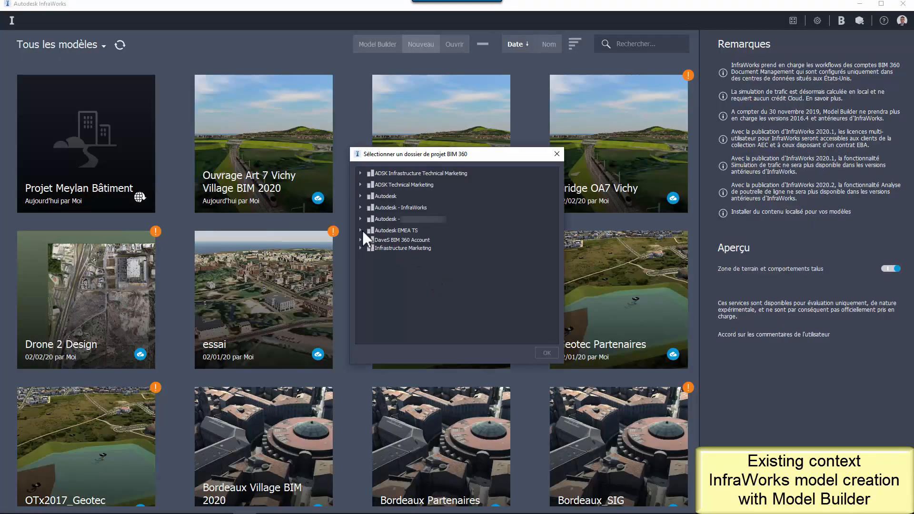
left_click(361, 229)
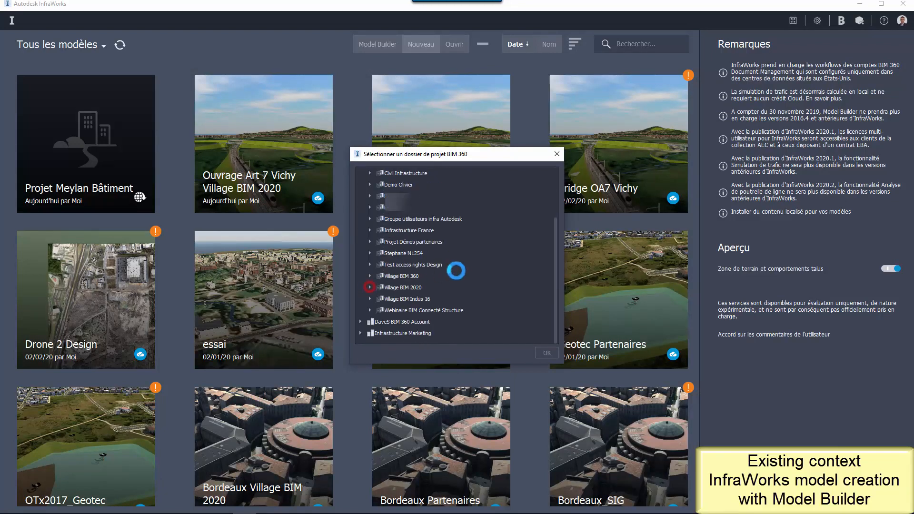
left_click(370, 287)
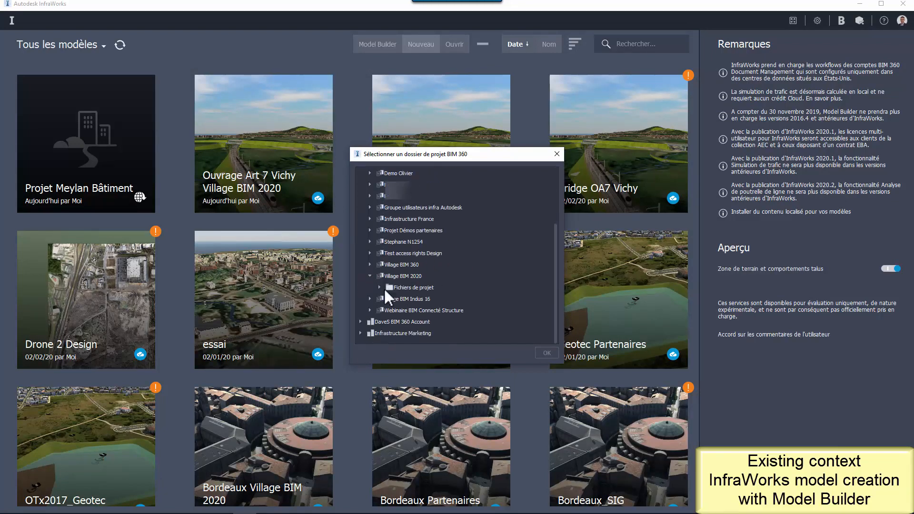
left_click(370, 287)
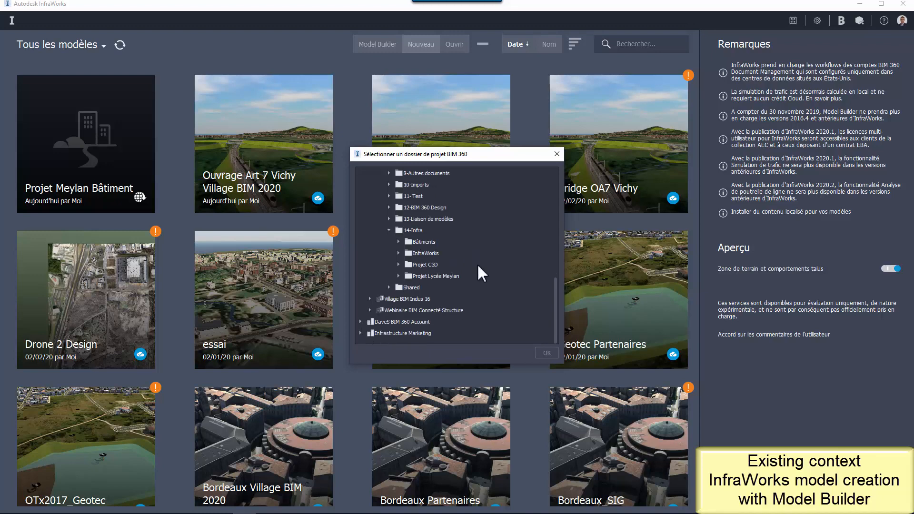
left_click(424, 253)
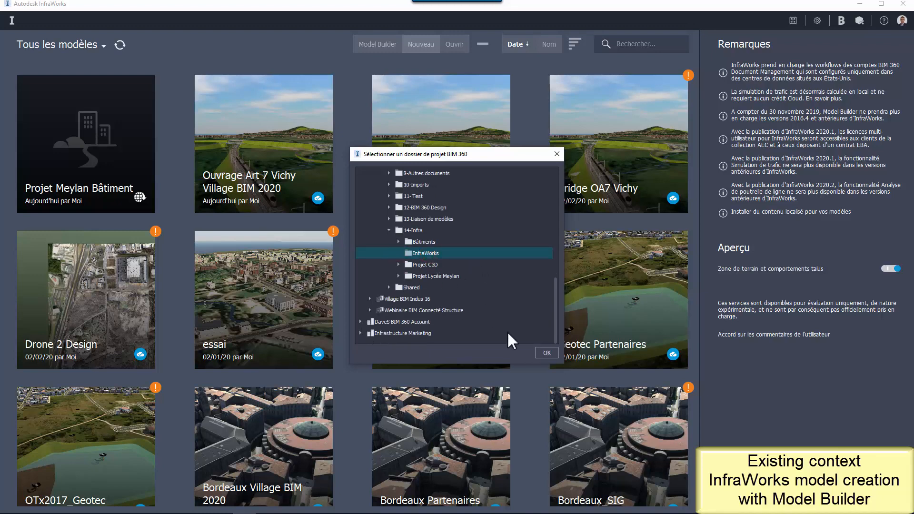
left_click(545, 352)
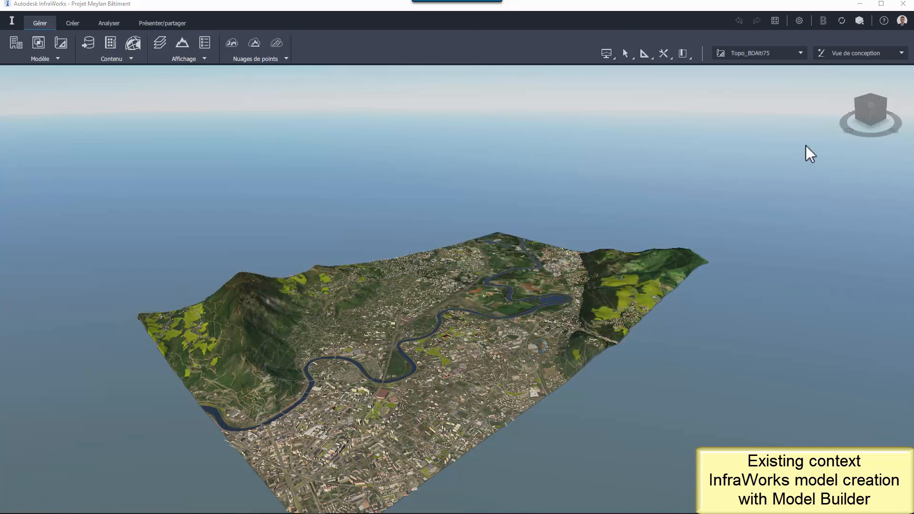
Zoom into the project site beside the river in the 3D terrain.
left_click(683, 53)
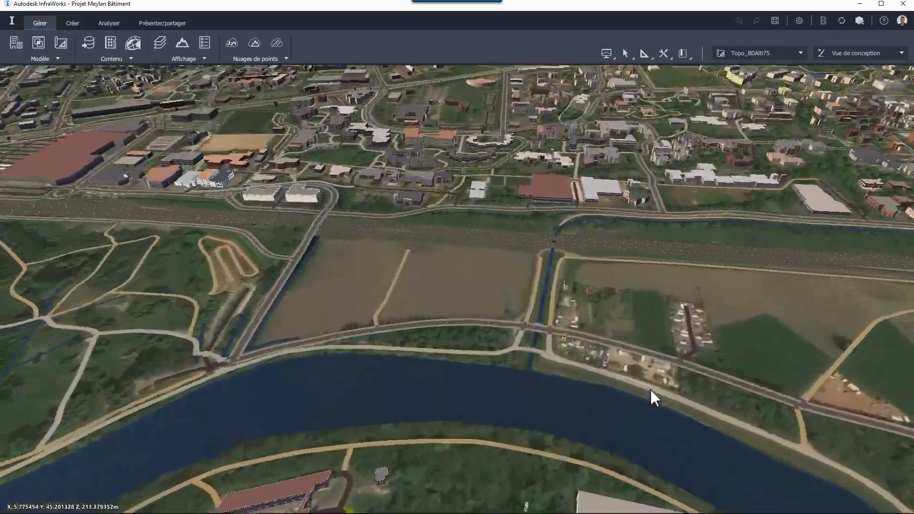
scroll("down", 3)
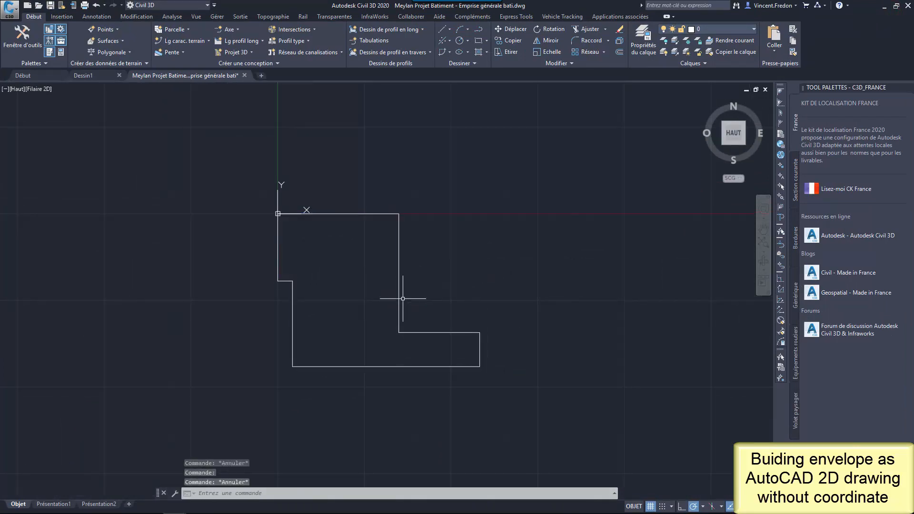
Measure the side lengths of the 2D building envelope with the Analyse distance tool.
left_click(171, 16)
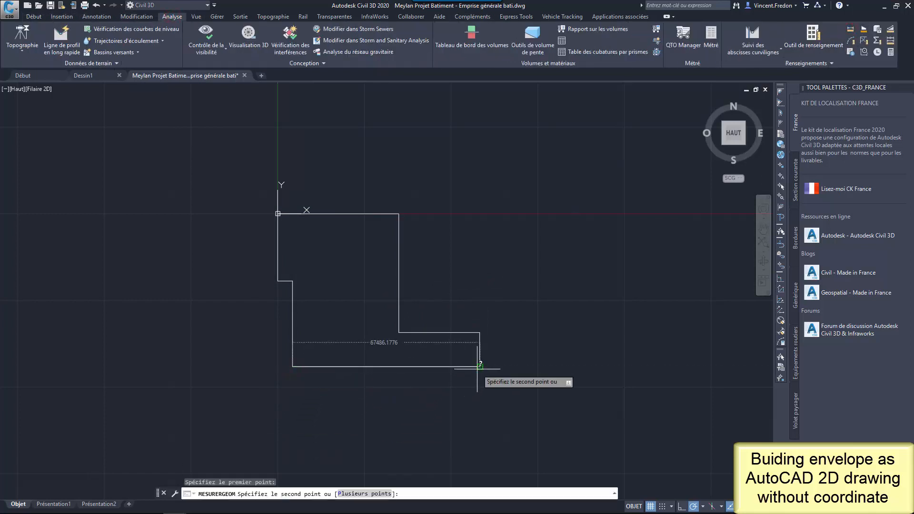
mouse_move(307, 210)
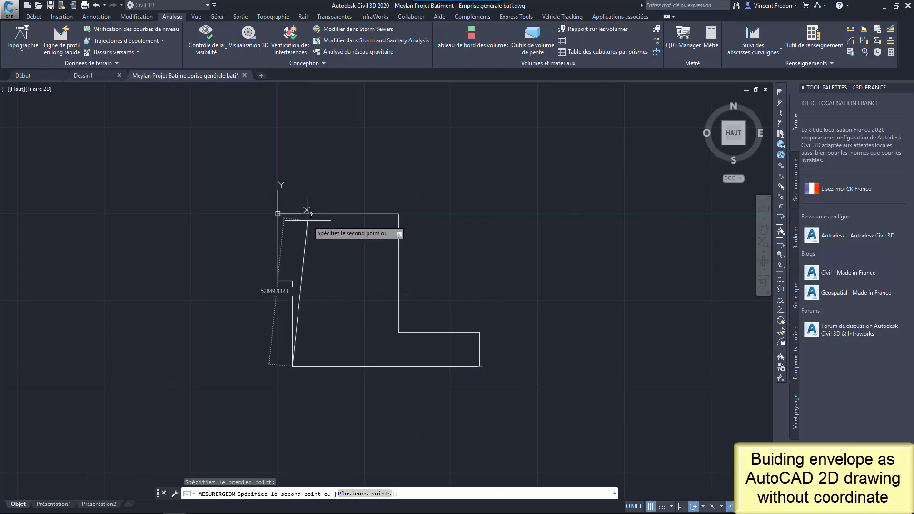
mouse_move(321, 233)
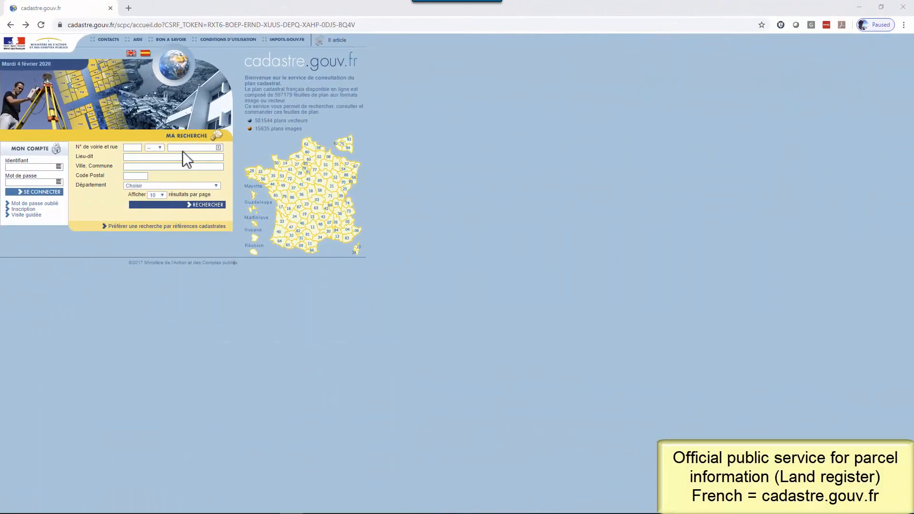
Search the cadastre for BD DES ALPES in the commune of Meylan.
type("BD DES ALPES")
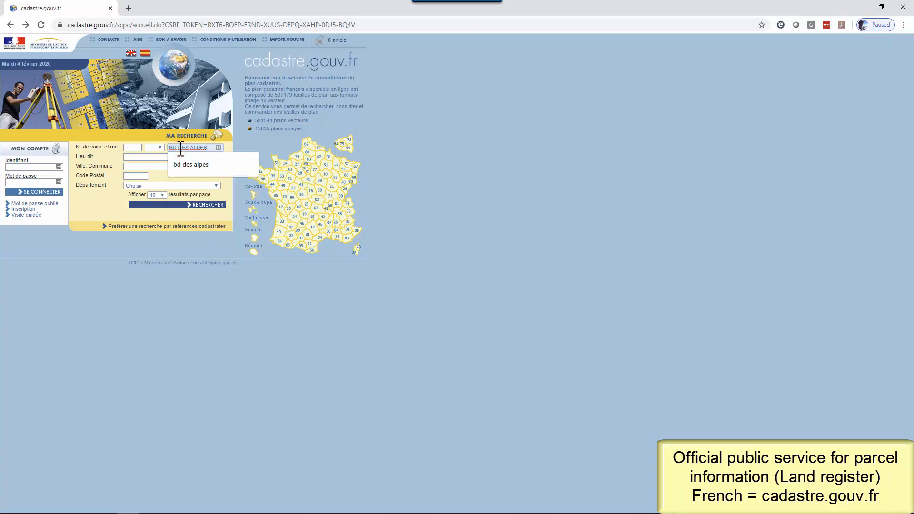
left_click(174, 165)
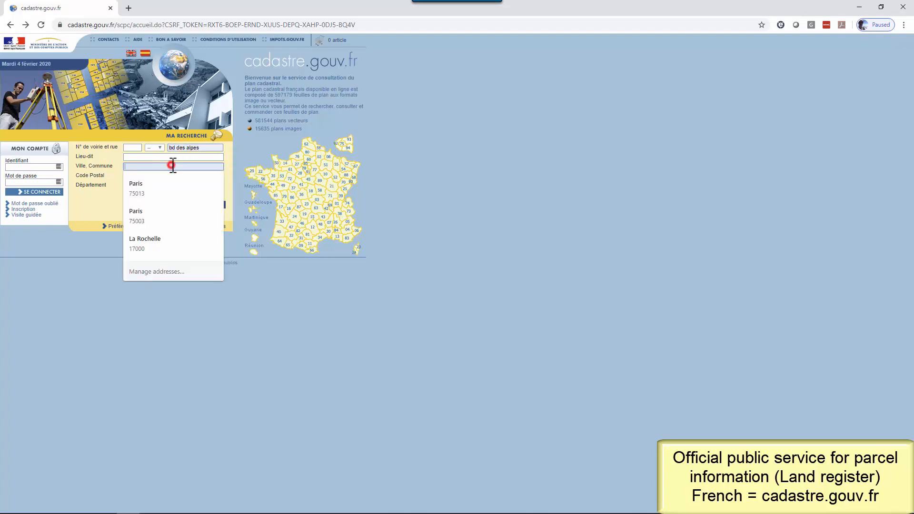
type("Mey")
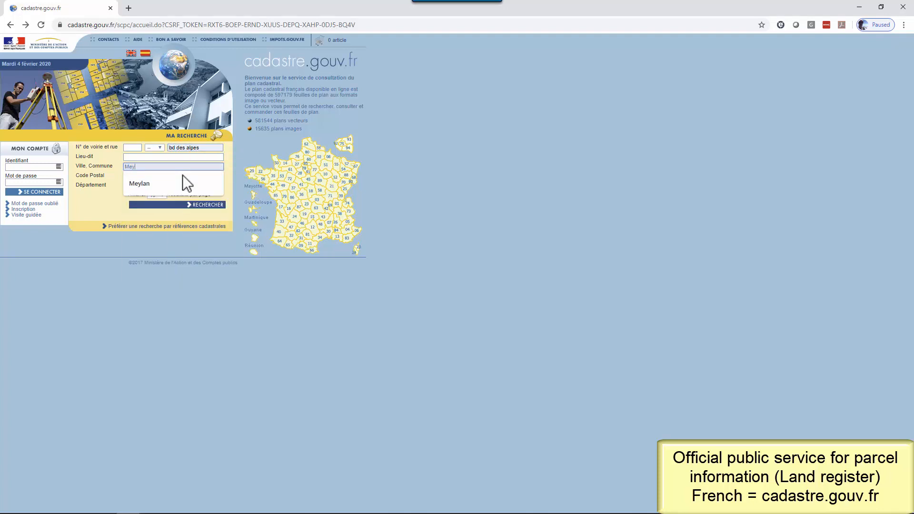
left_click(139, 183)
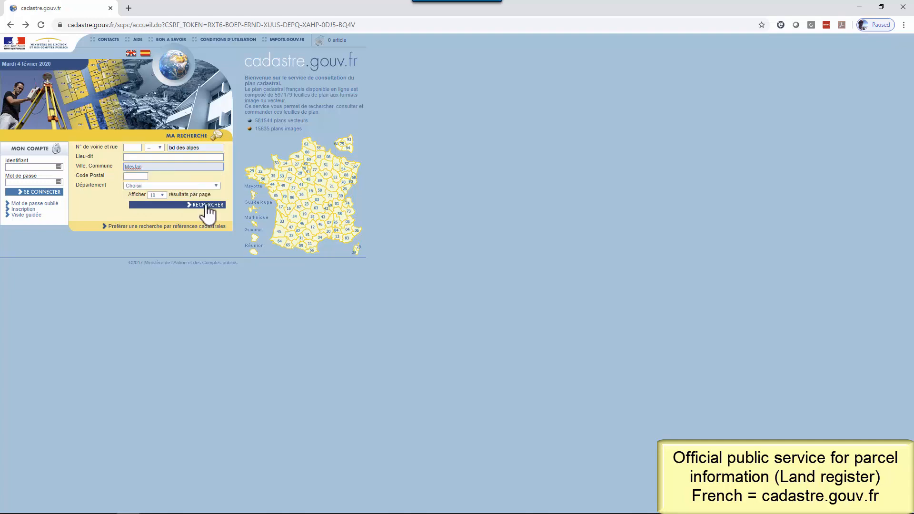
left_click(206, 205)
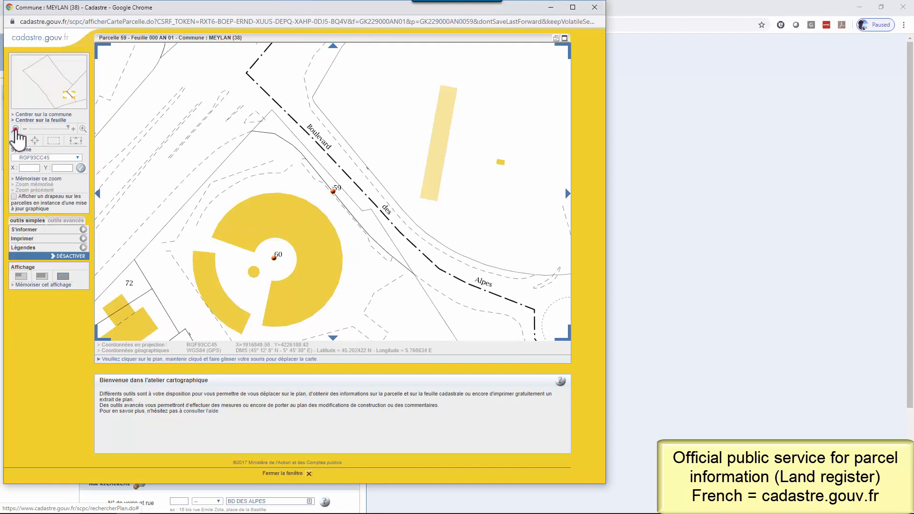
Zoom the cadastral map out and reframe it on the riverside strip.
left_click(15, 129)
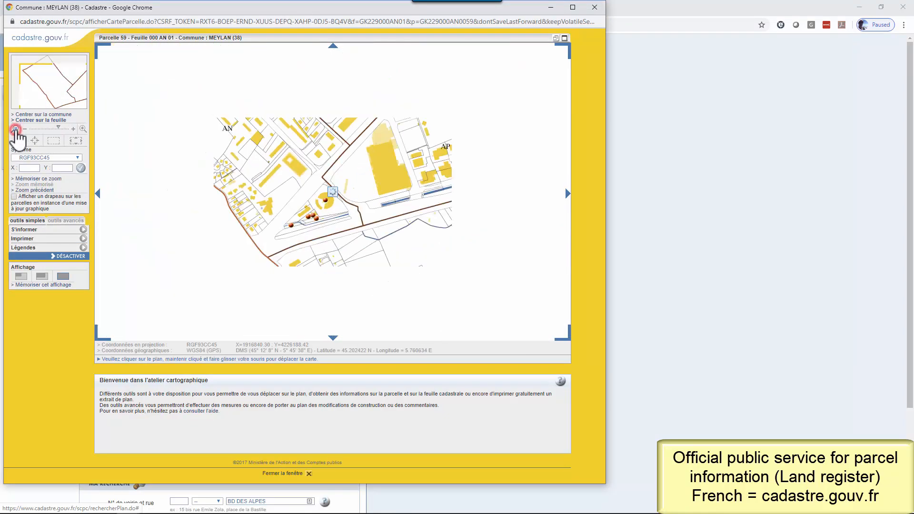
left_click(16, 128)
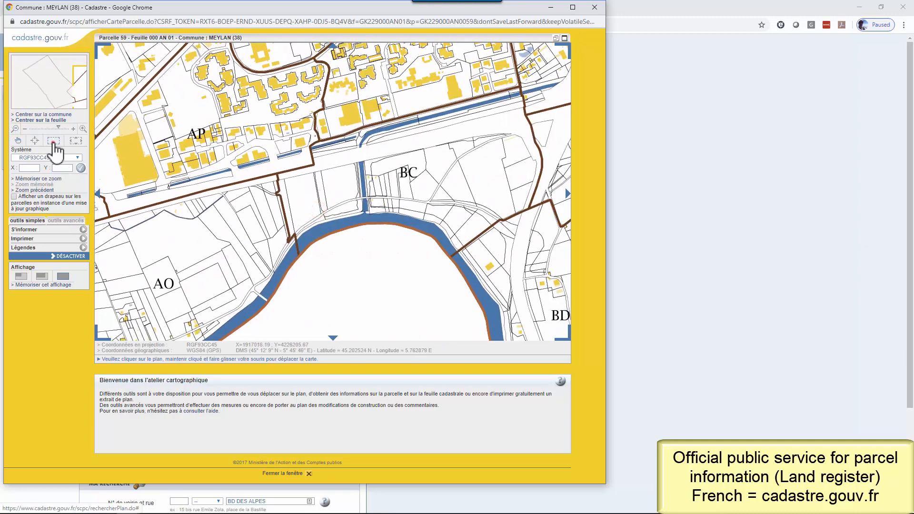
left_click_drag(261, 156, 397, 241)
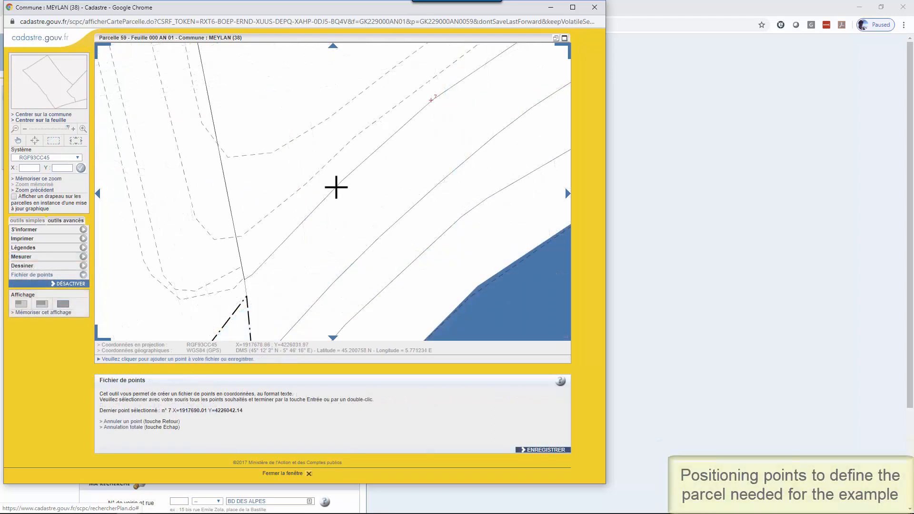
Place a point on the parcel boundary and save the points as Meylan Projet Bâtiment Points.txt.
left_click(337, 187)
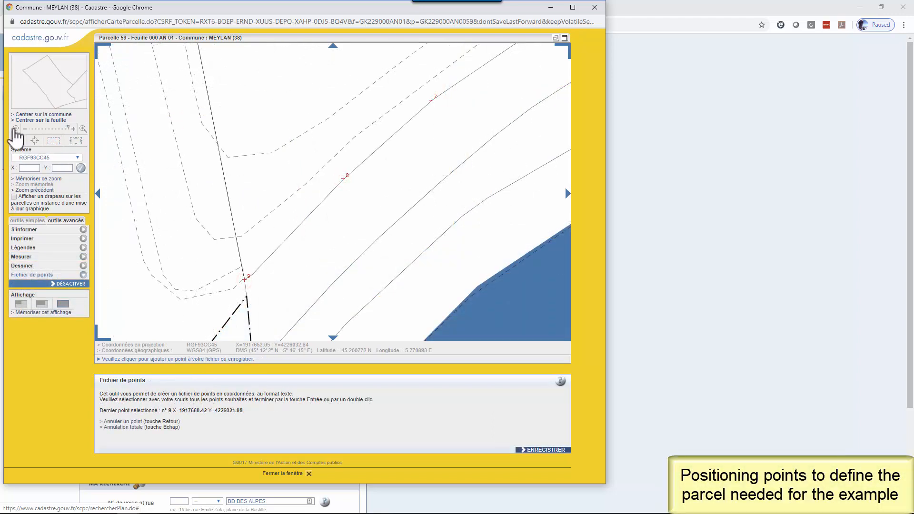
left_click(14, 128)
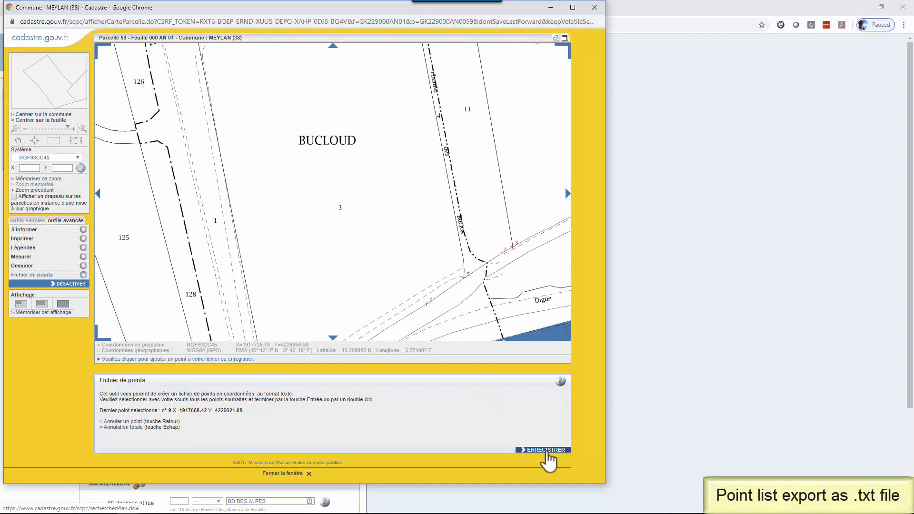
left_click(542, 450)
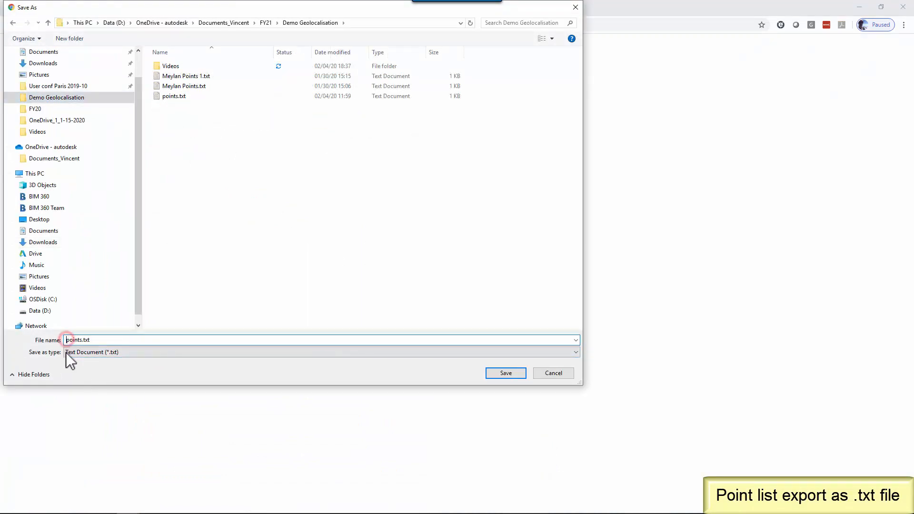
type("Meylan Projet Bâtiment Points.txt")
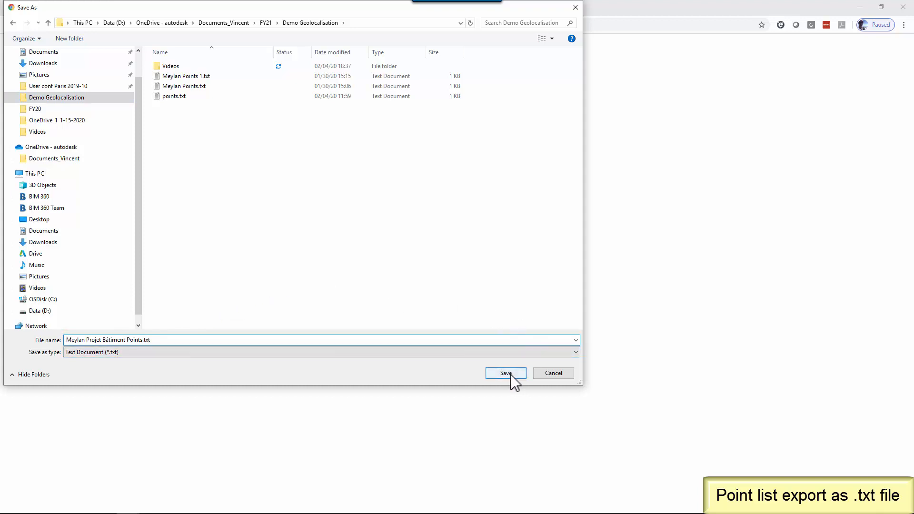
left_click(504, 373)
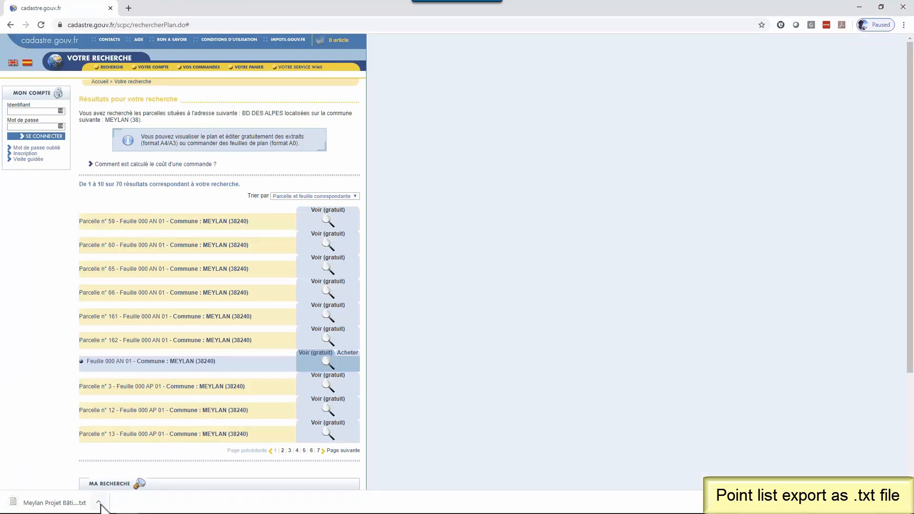
Open the downloaded Meylan Projet Bâtiment Points file from Chrome's download bar.
left_click(98, 503)
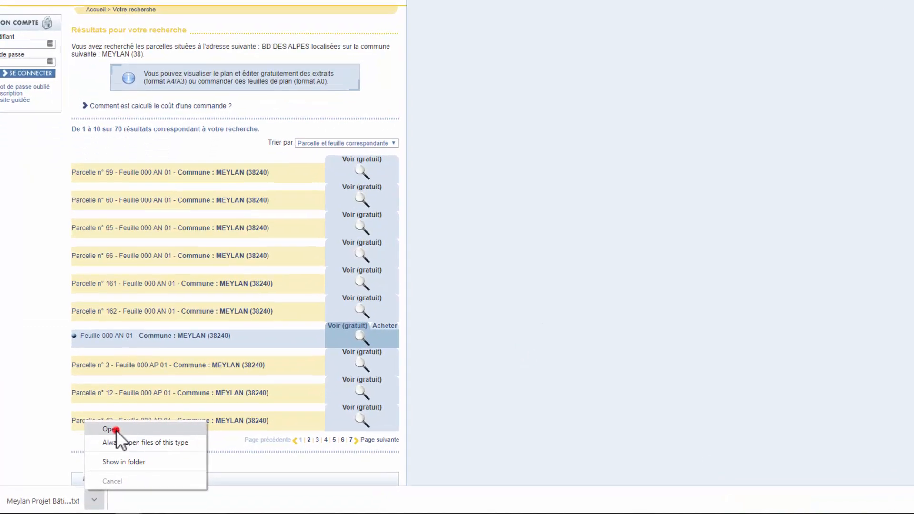
left_click(108, 429)
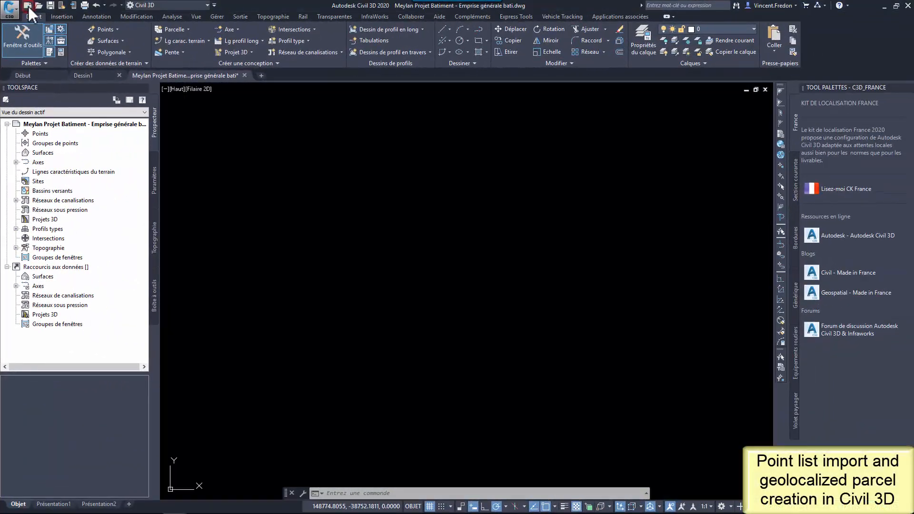
Save the new drawing as Meylan Projet Batiment - Création du site.
left_click(9, 9)
type("Meylan Projet Batiment - Création du site.dwg")
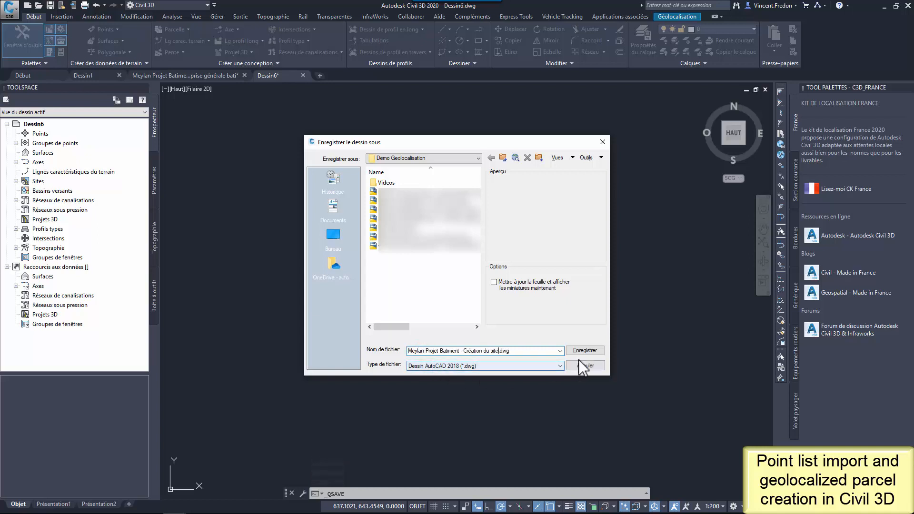
left_click(585, 349)
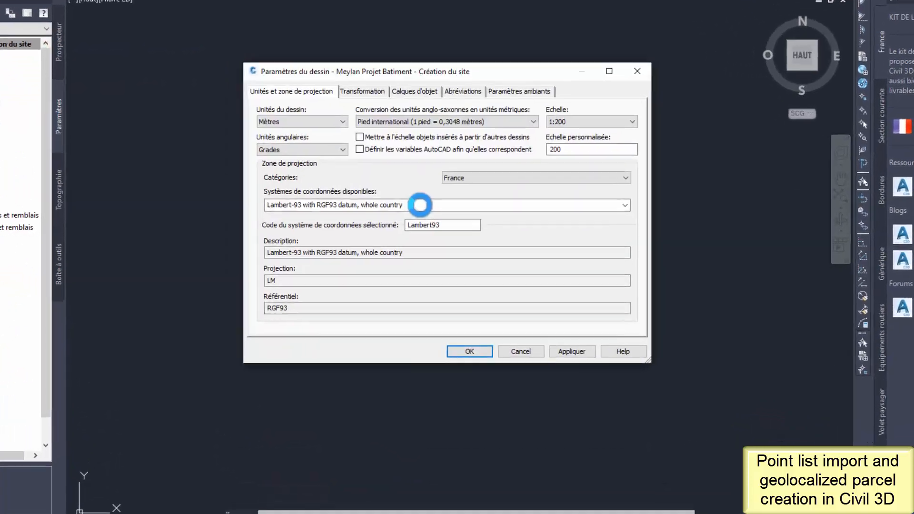
Apply the RGF93 Lambert Zone 4 coordinate system in Drawing Settings.
left_click(625, 205)
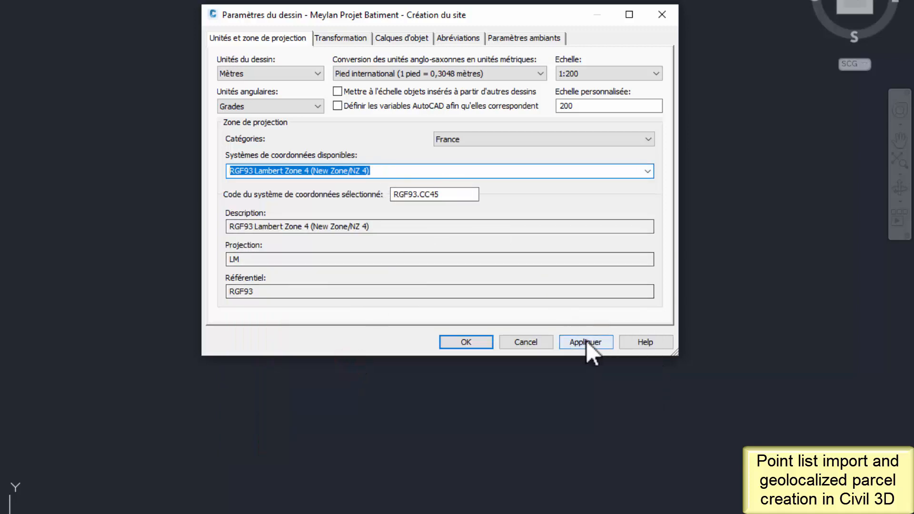
left_click(465, 342)
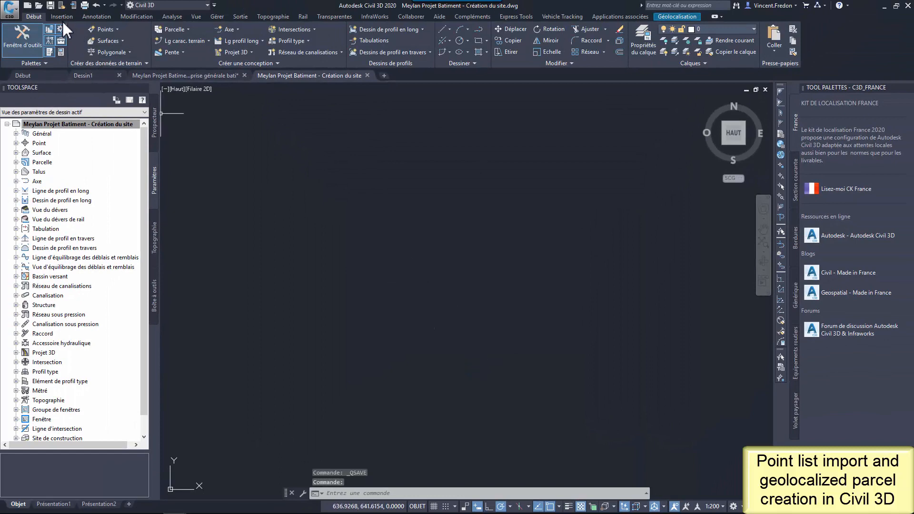
Start Points à partir d'un fichier and add the Meylan Projet Bâtiment Points txt file as source.
left_click(61, 16)
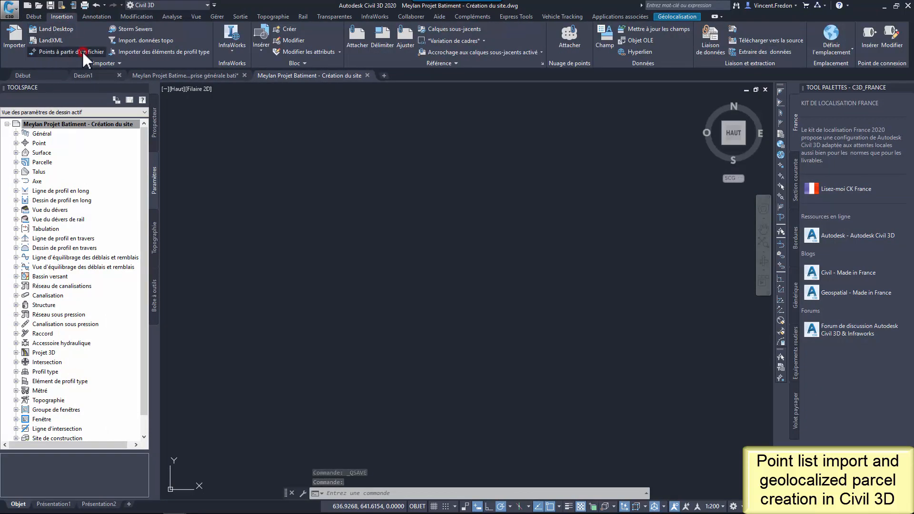
left_click(66, 52)
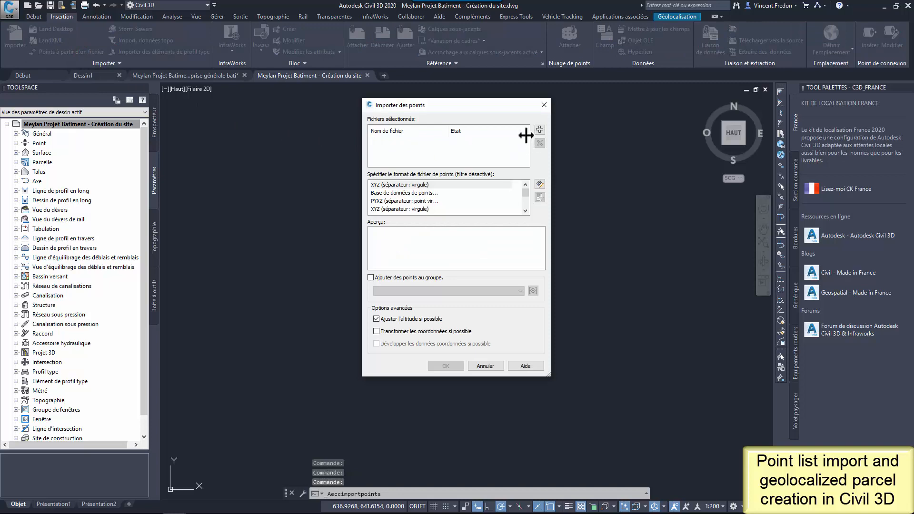
left_click(539, 129)
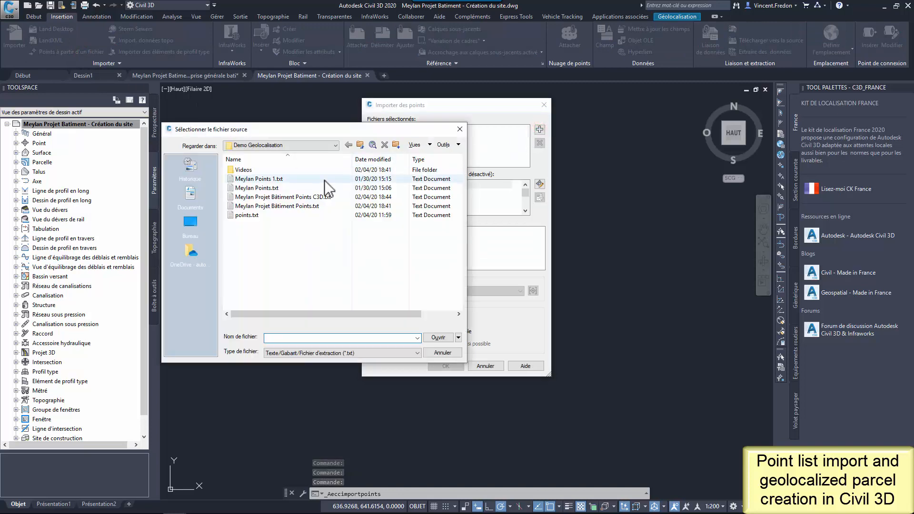
left_click(435, 337)
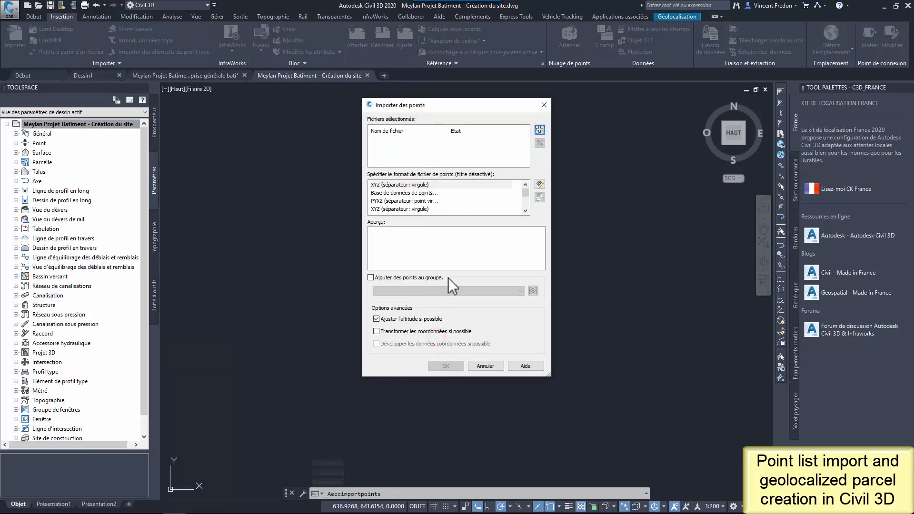
left_click(539, 128)
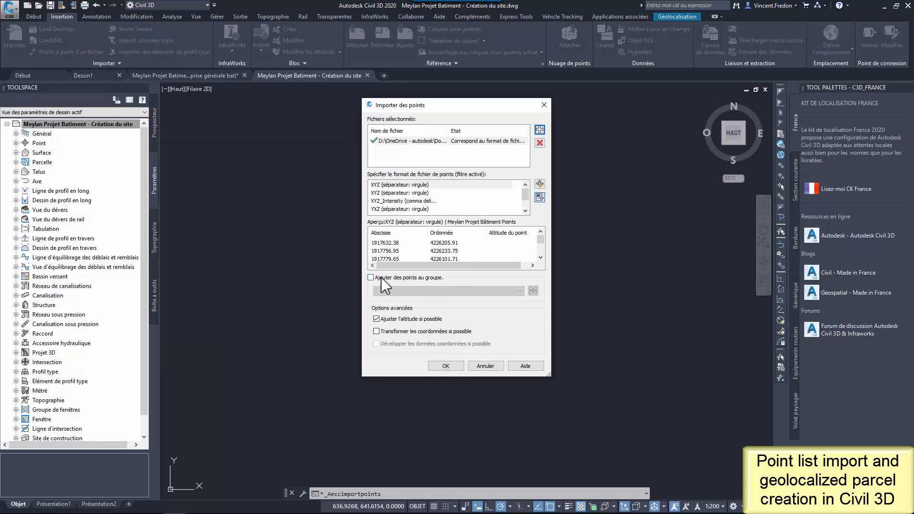
Add the points to a new group Meylan Parcelle Projet and run the import.
left_click(371, 277)
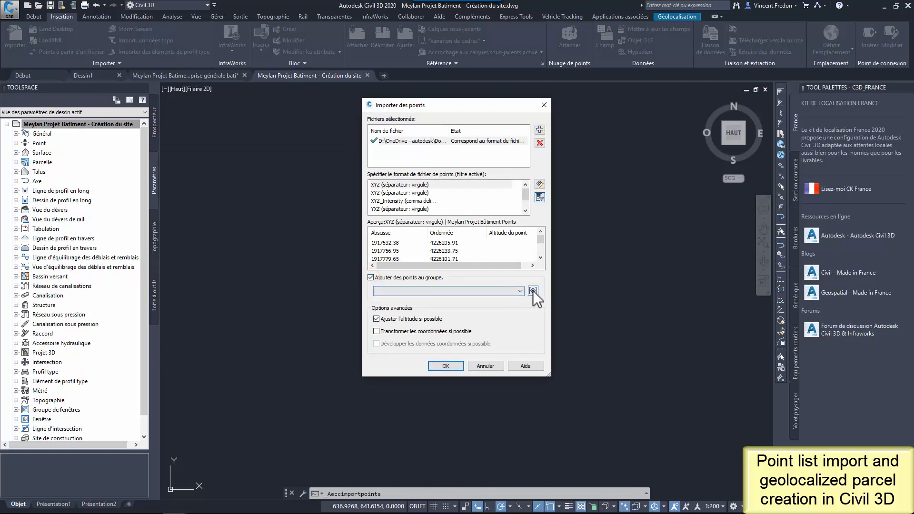
left_click(531, 291)
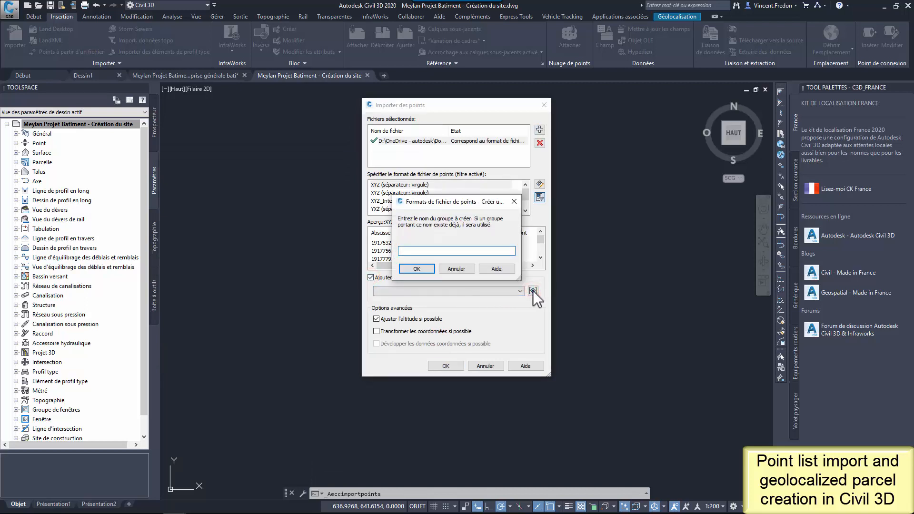
type("Meylan Parcelle Projet")
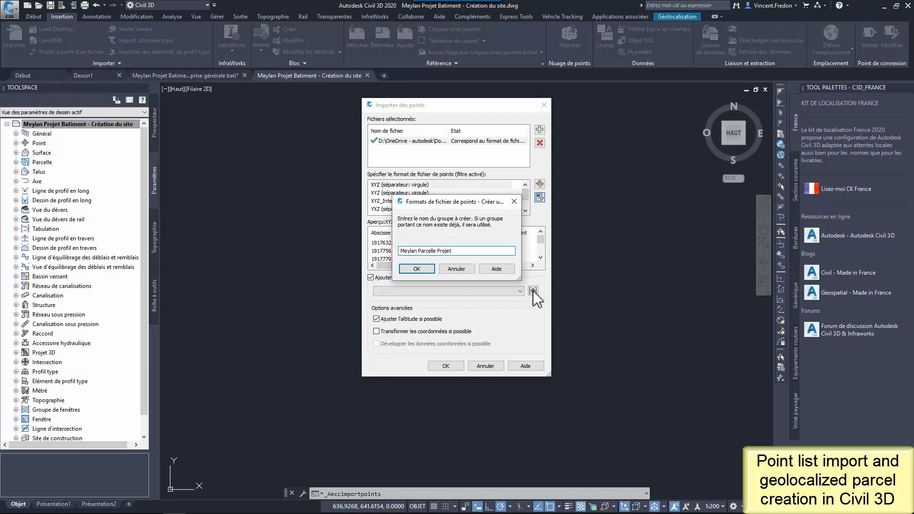
left_click(417, 268)
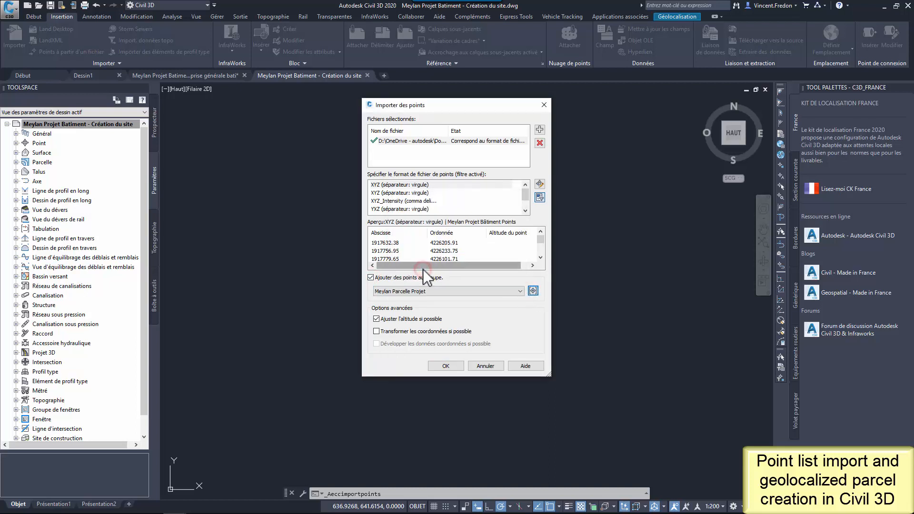
left_click(445, 366)
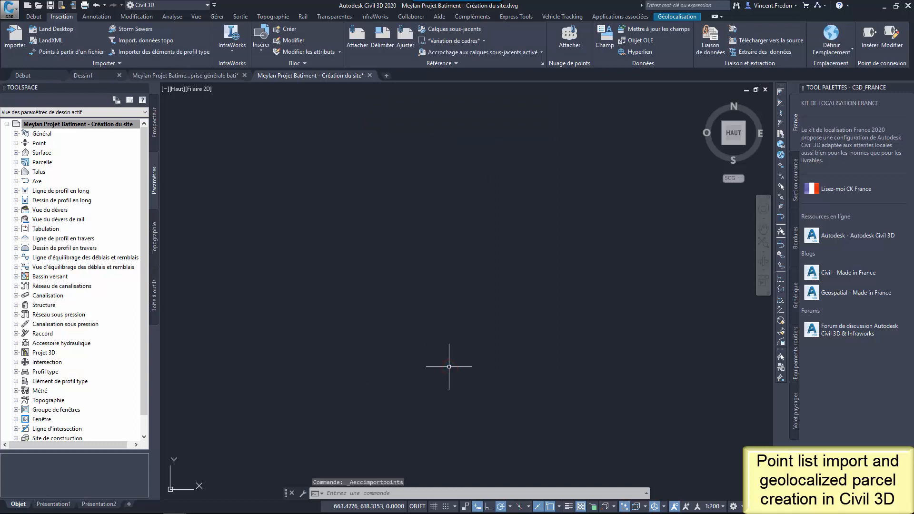
Zoom extents (ZE) to fit the imported points and start the parcel polyline with node snapping.
type("ze")
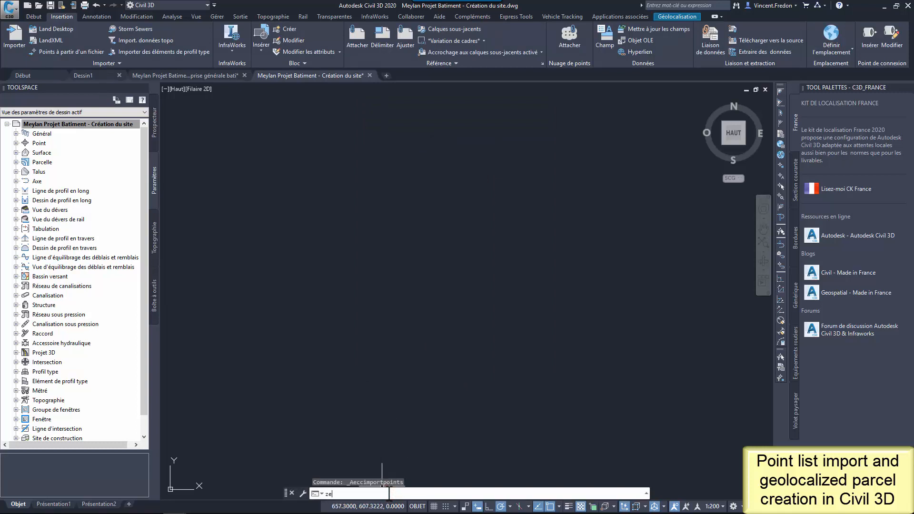
key("enter")
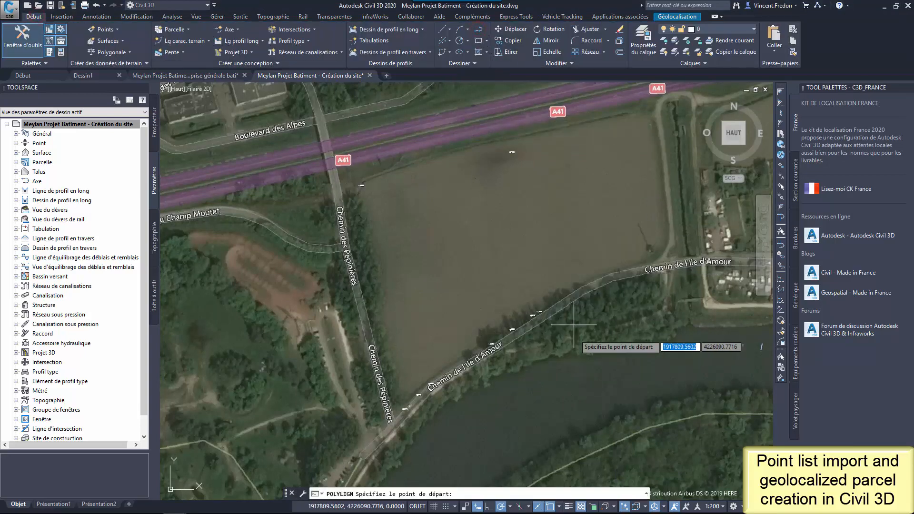
left_click(547, 506)
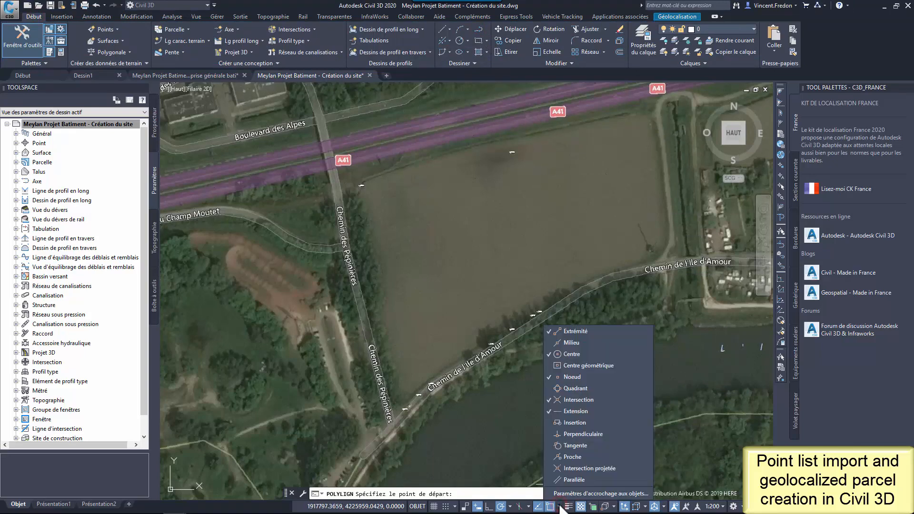
mouse_move(573, 212)
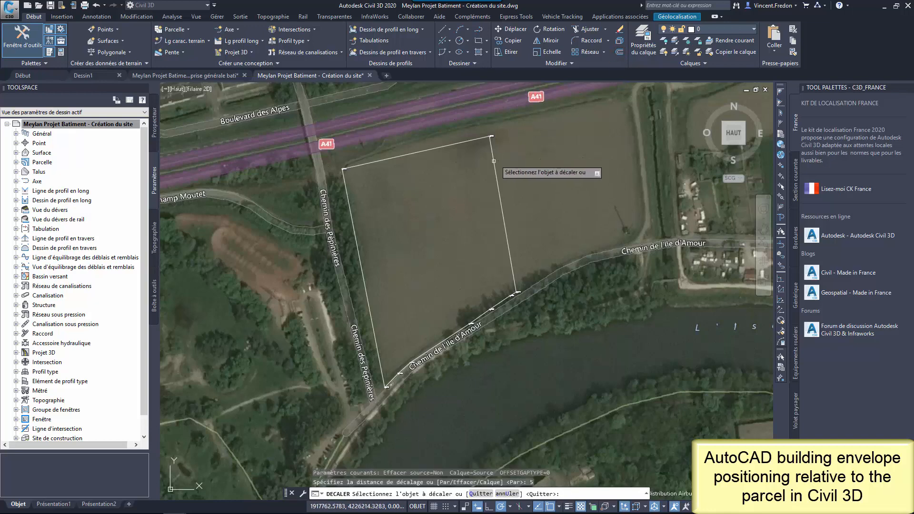
Offset the parcel polyline inward and attach Emprise générale bati.dwg as an external reference.
left_click(439, 211)
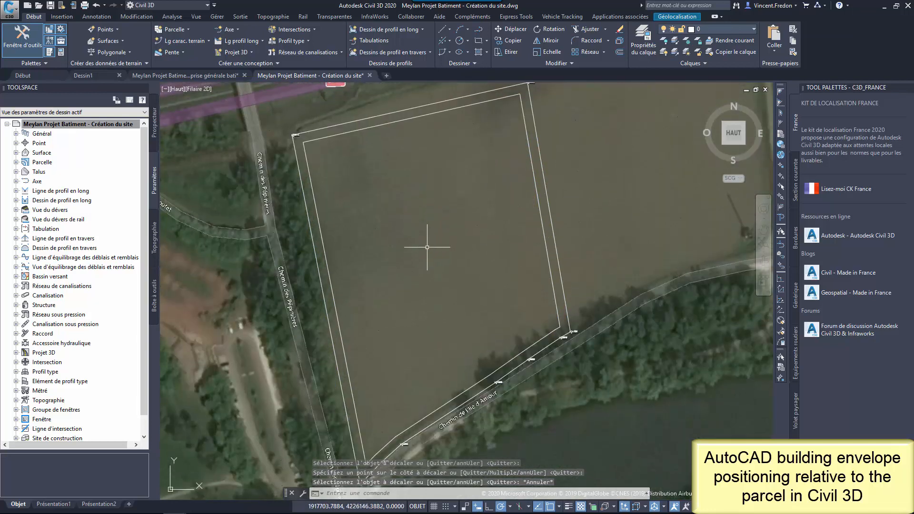
left_click(61, 16)
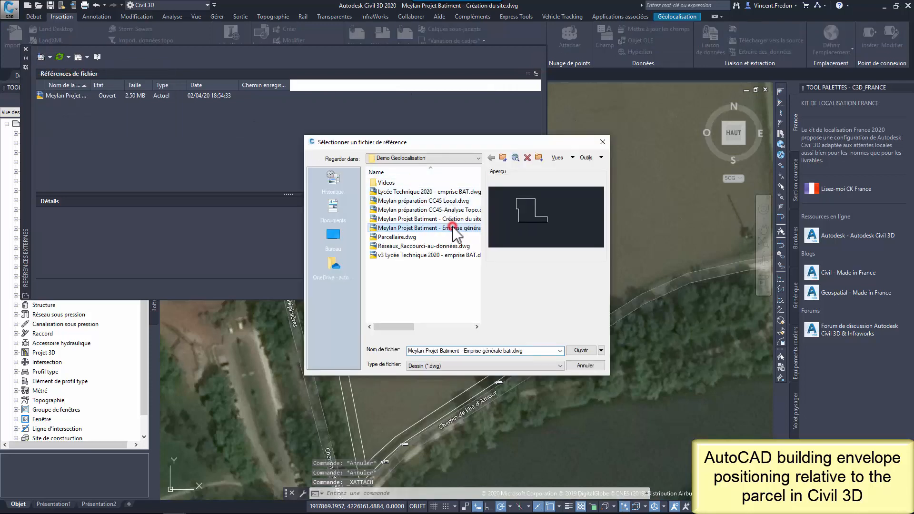
left_click(578, 349)
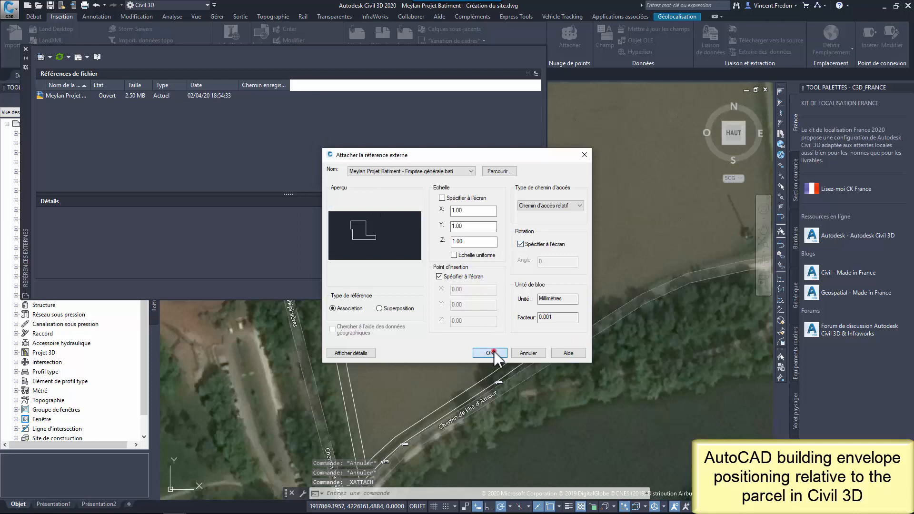
left_click(488, 353)
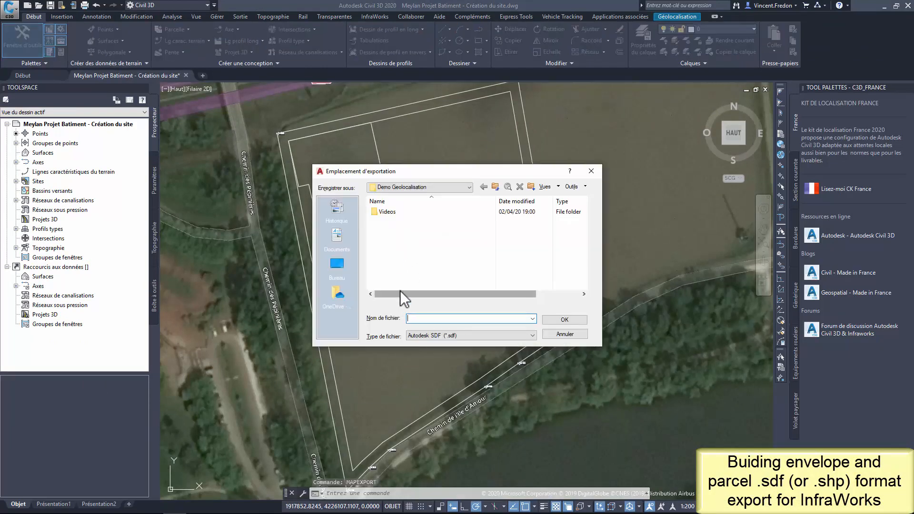
Save the parcel export as Parcelle Foncier.sdf and set its export dimension in Options.
type("Parcelle Foncier")
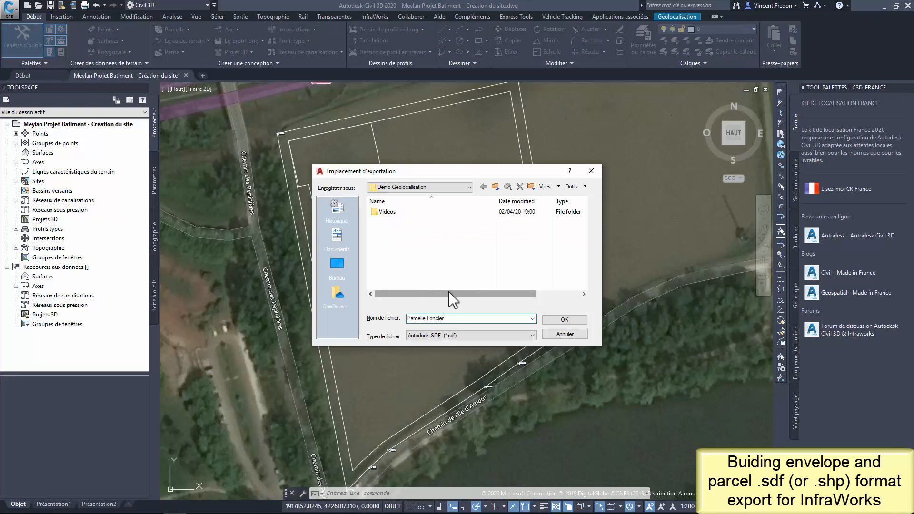
left_click(563, 320)
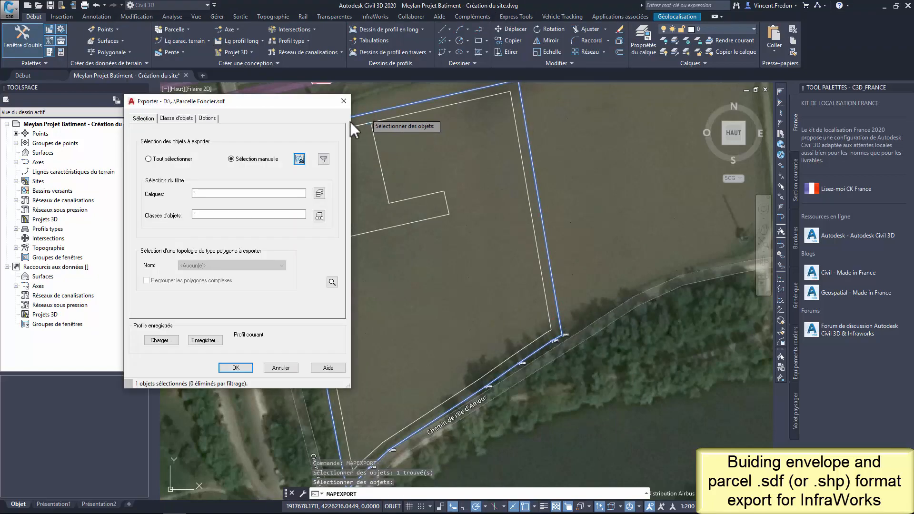
left_click(208, 118)
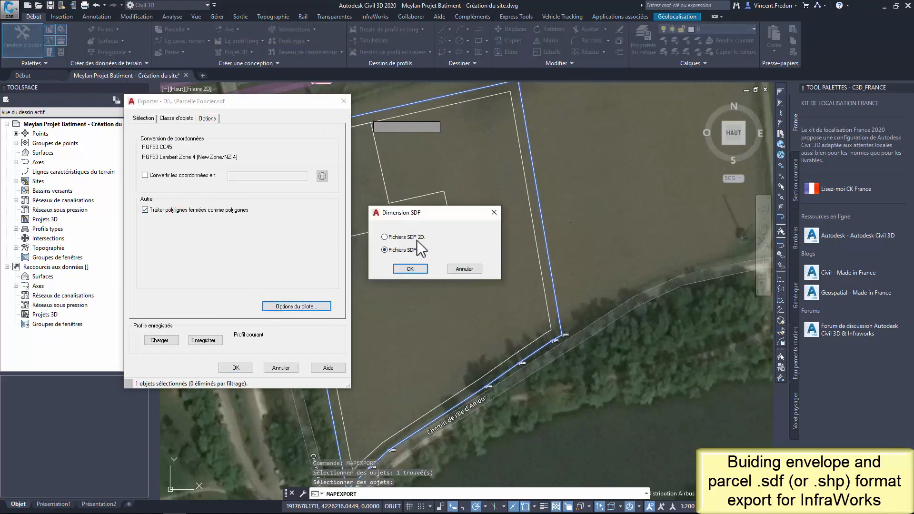
left_click(410, 269)
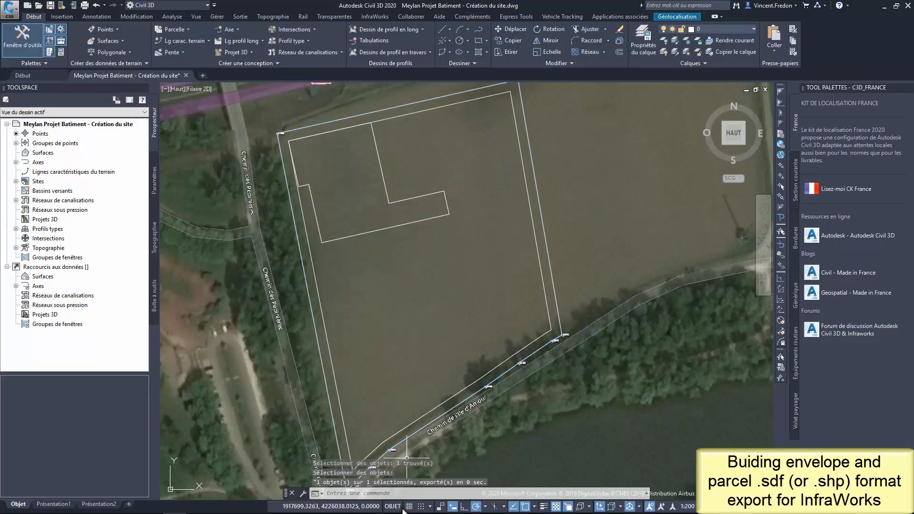
MAPEXPORT the footprint polyline to Emprise Bati.sdf, treating closed polylines as polygons.
type("map")
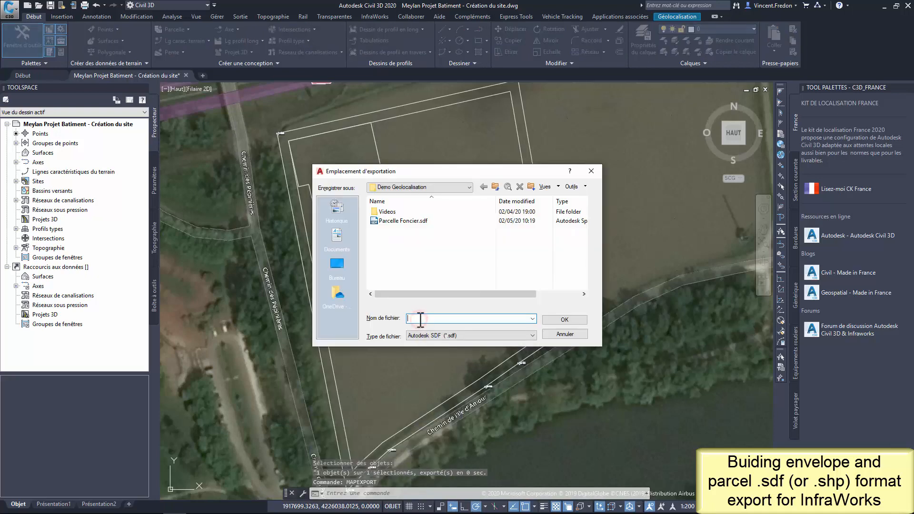
type("En")
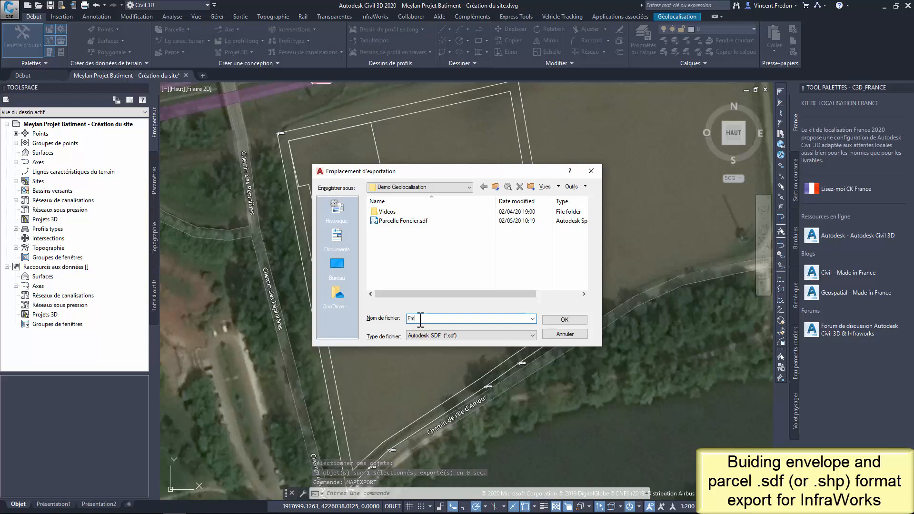
left_click(562, 320)
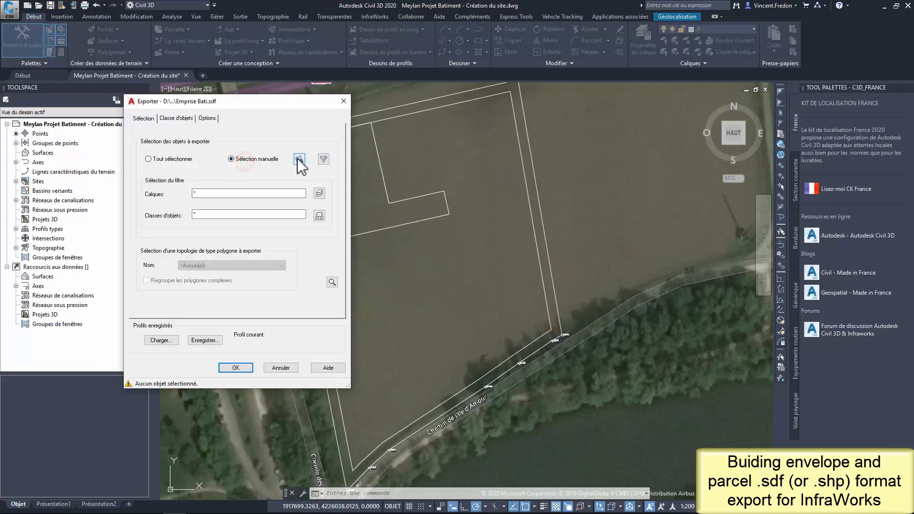
left_click(300, 159)
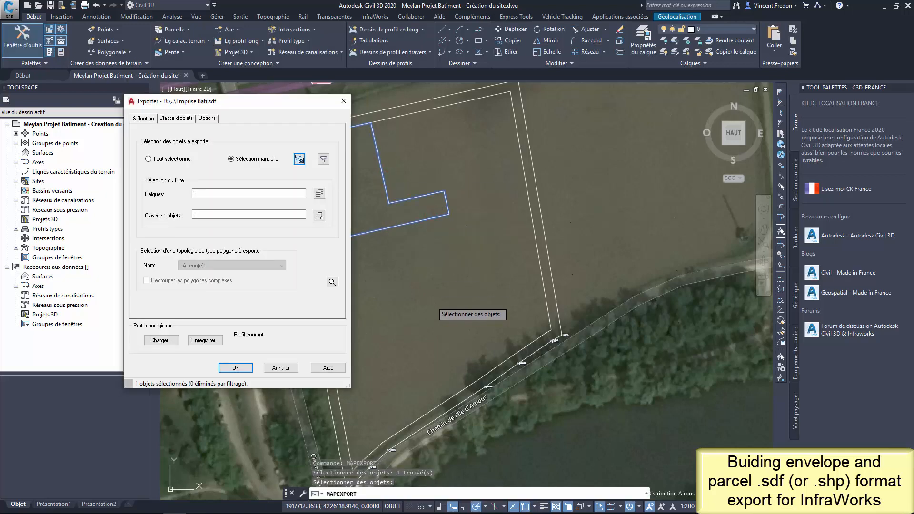
left_click(207, 118)
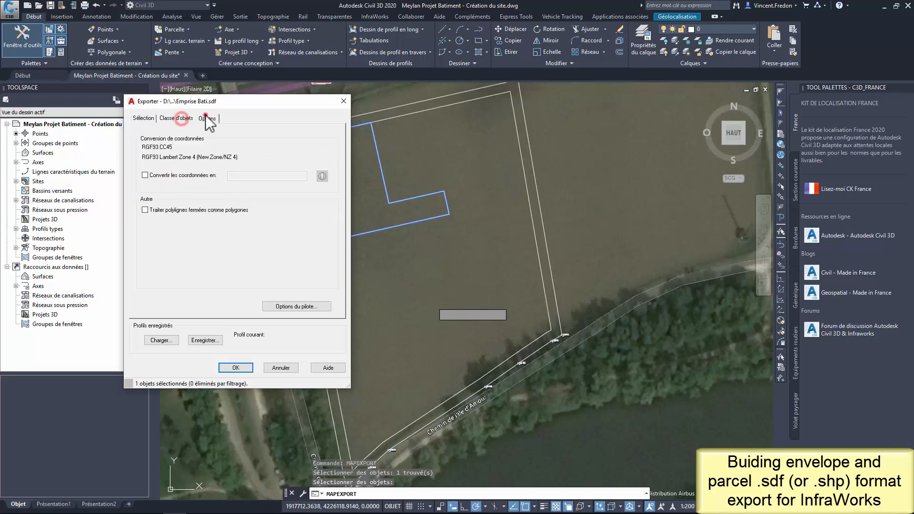
left_click(296, 306)
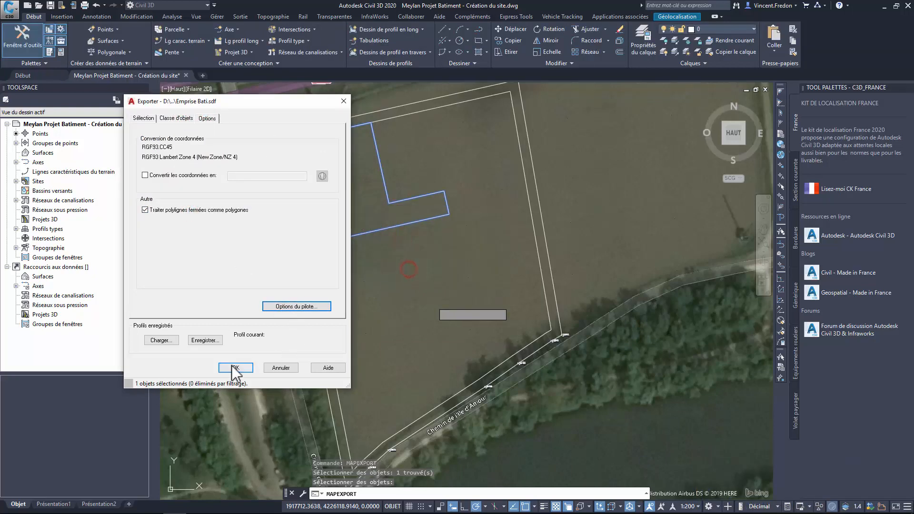
left_click(235, 368)
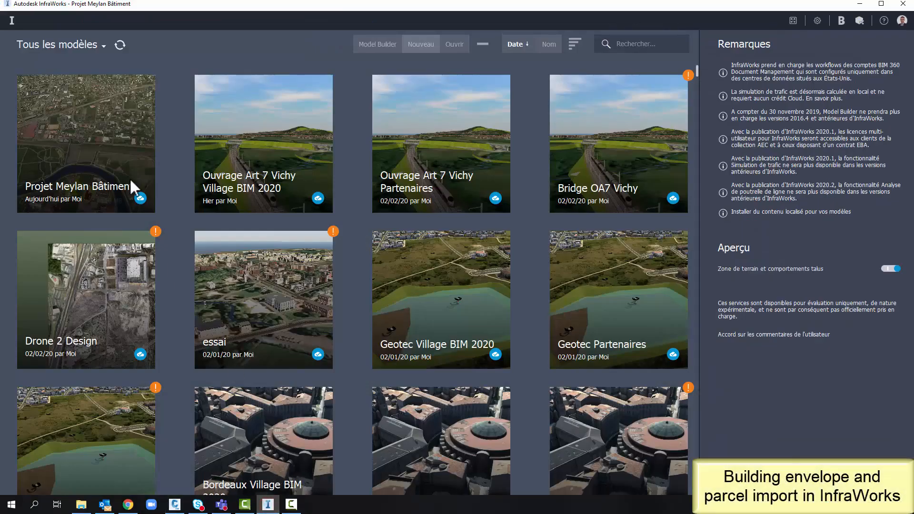
In Projet Meylan Bâtiment, add the SDF files and set the Parcelle Foncier source to Parcelles, draped.
double_click(86, 143)
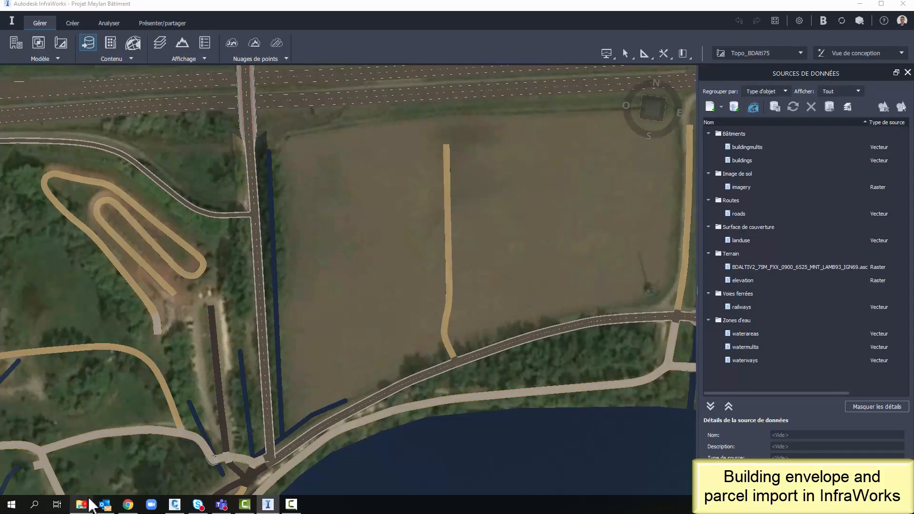
left_click(81, 505)
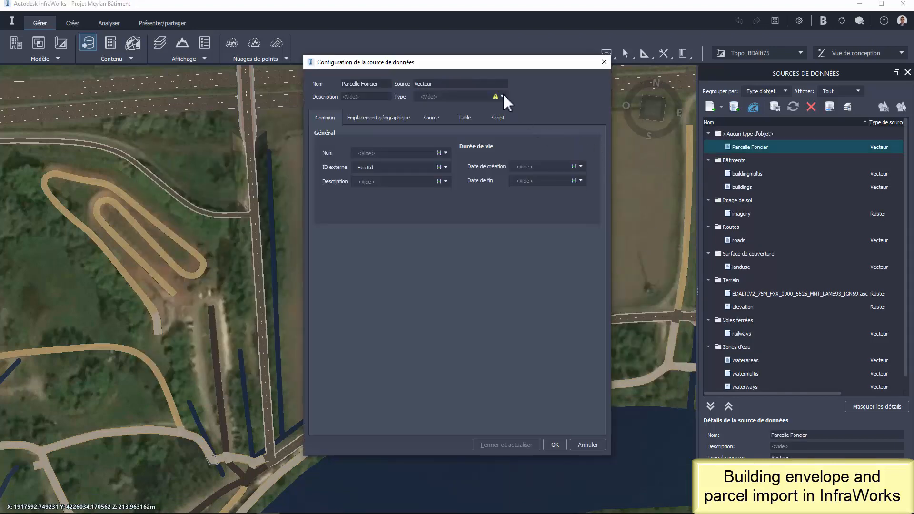
left_click(499, 96)
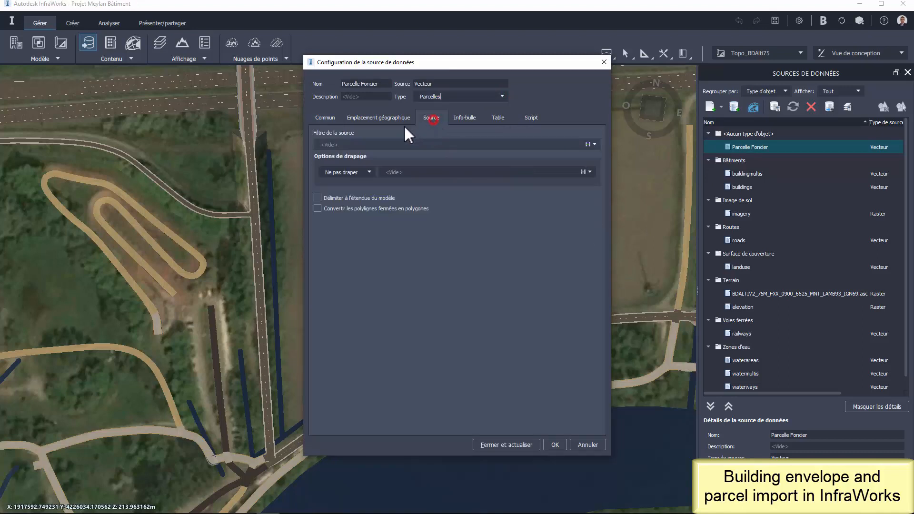
left_click(370, 172)
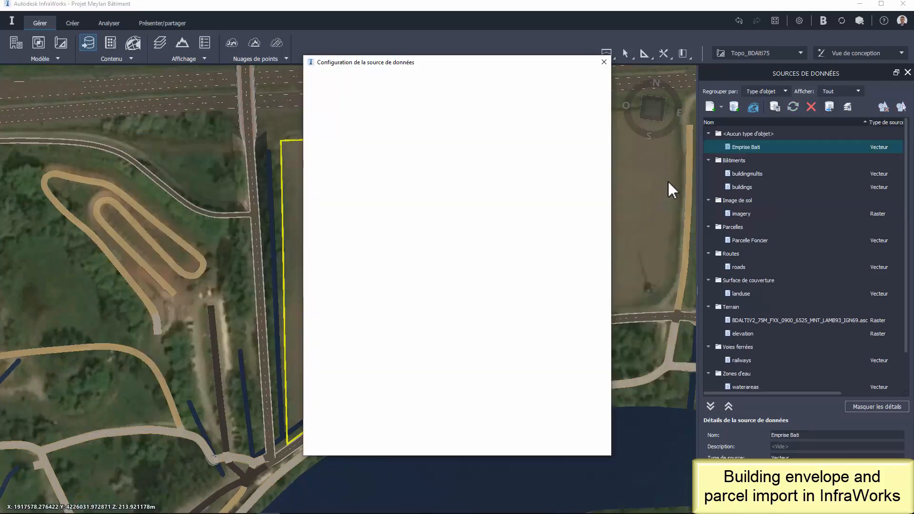
Set the Emprise Bati source type to Emprises, draped on terrain, then close and refresh.
left_click(459, 96)
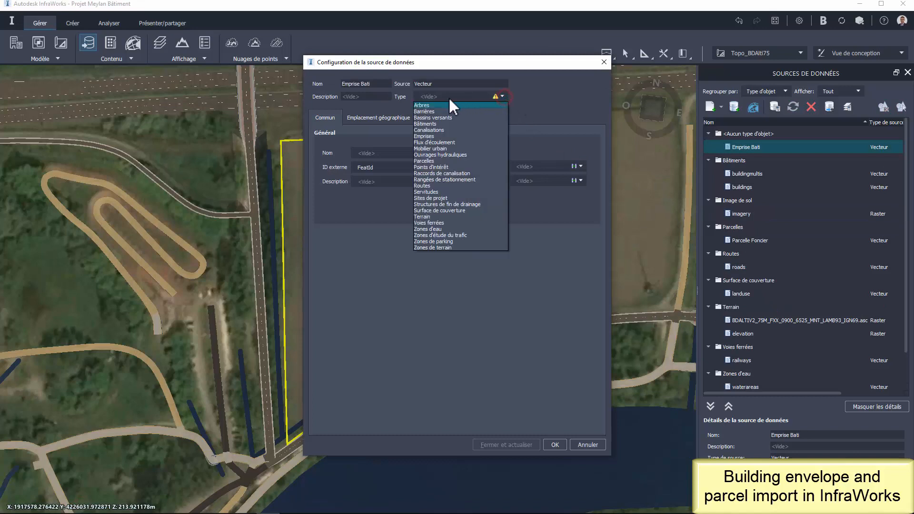
left_click(424, 136)
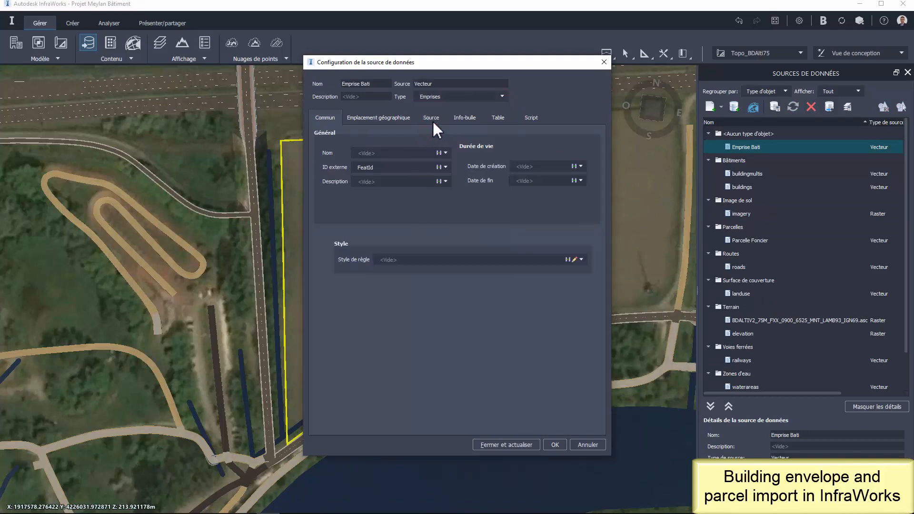
left_click(430, 117)
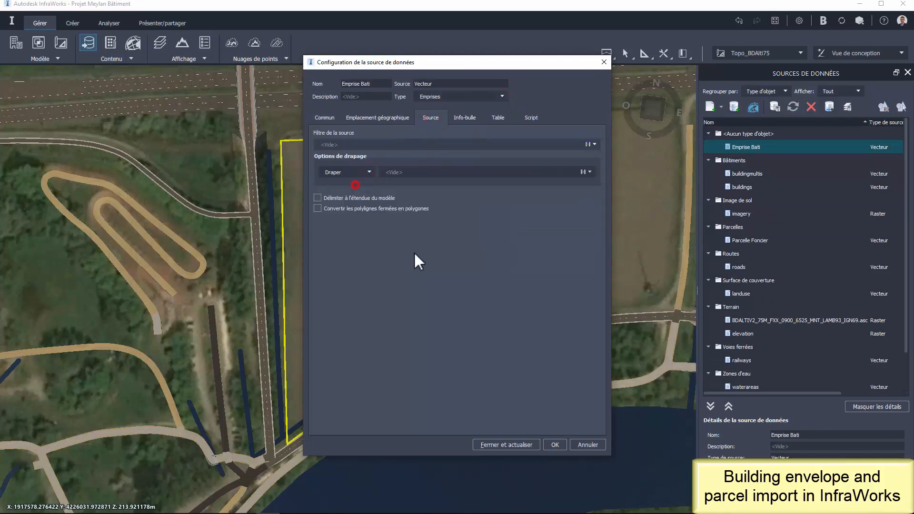
left_click(505, 444)
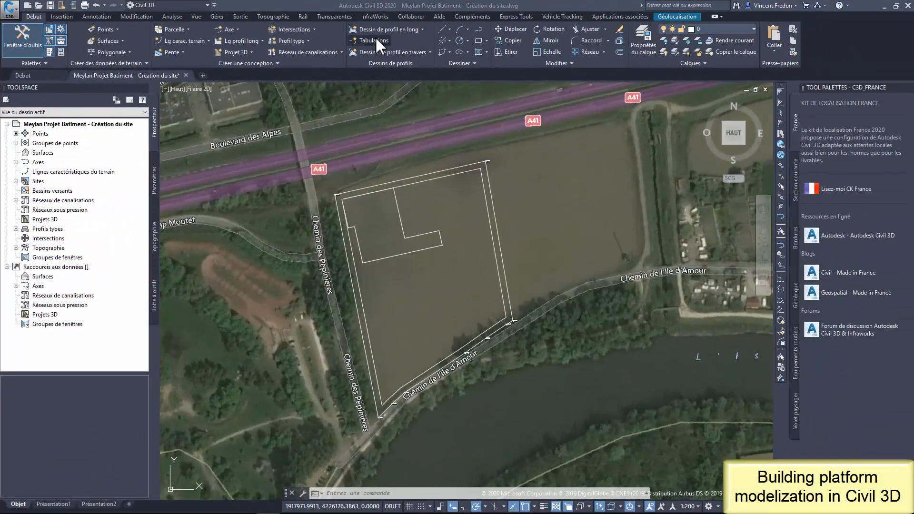
From the InfraWorks tab, open the Projet Meylan Bâtiment .sqlite model for import.
left_click(374, 16)
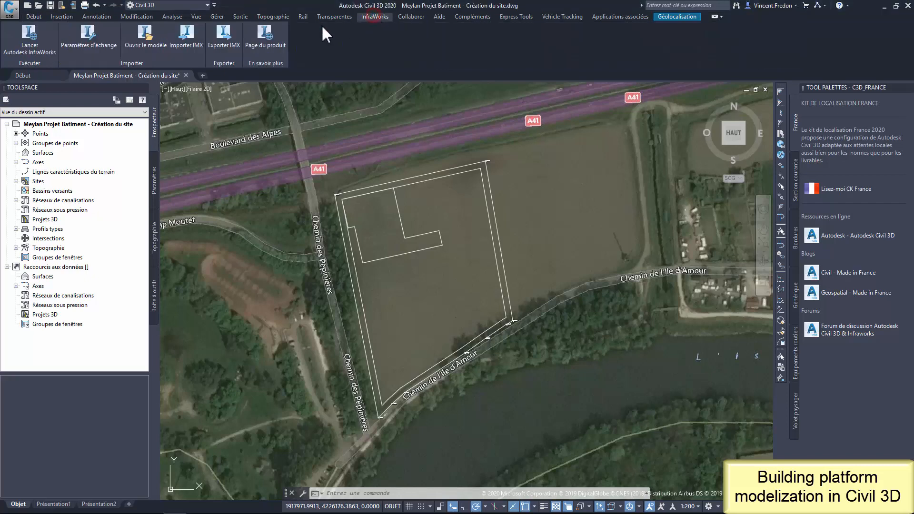
left_click(145, 36)
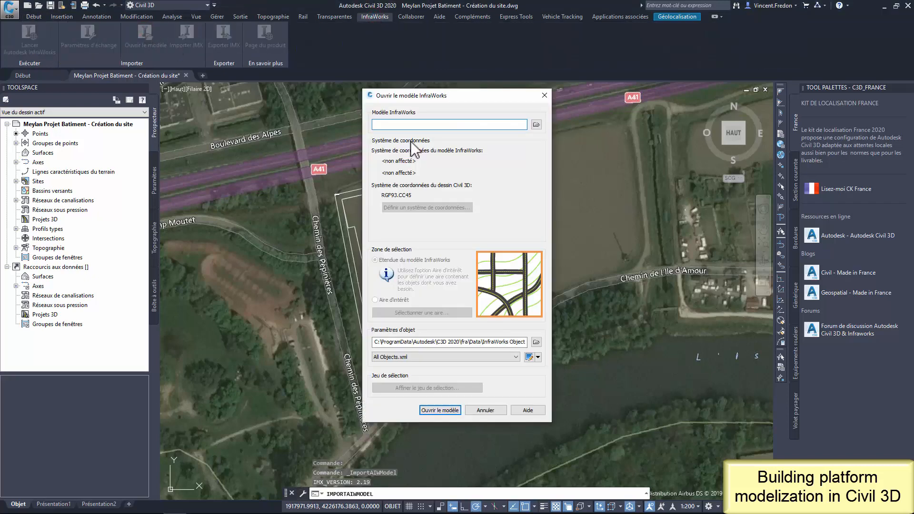
left_click(534, 123)
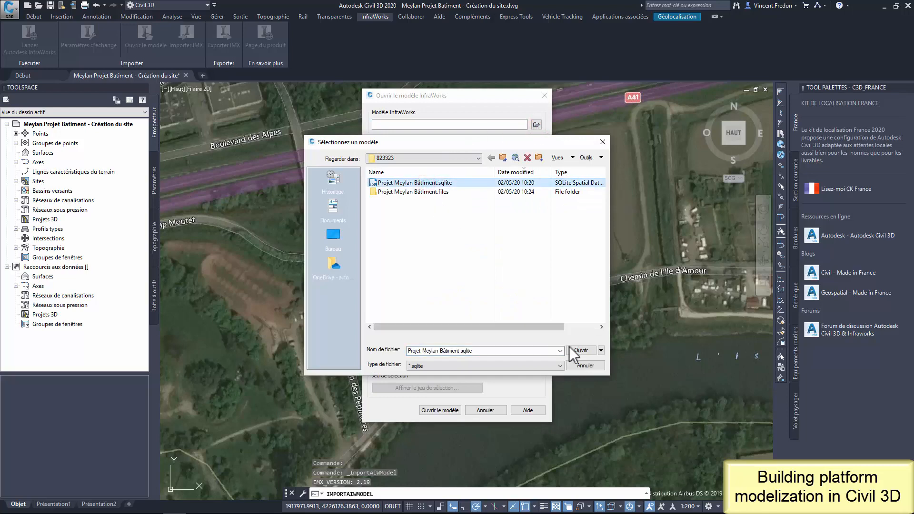
left_click(579, 351)
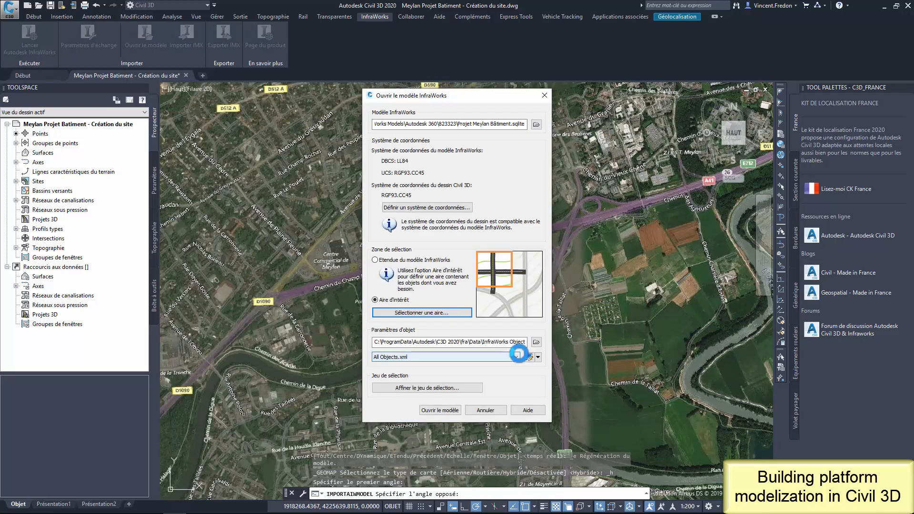
Refine the import selection to AIW_Existing_Ground only and confirm.
left_click(426, 389)
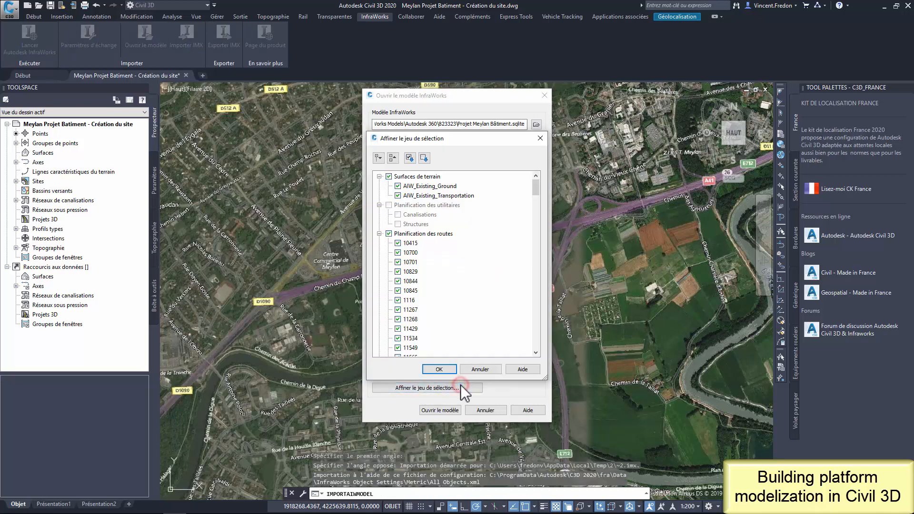
left_click(424, 157)
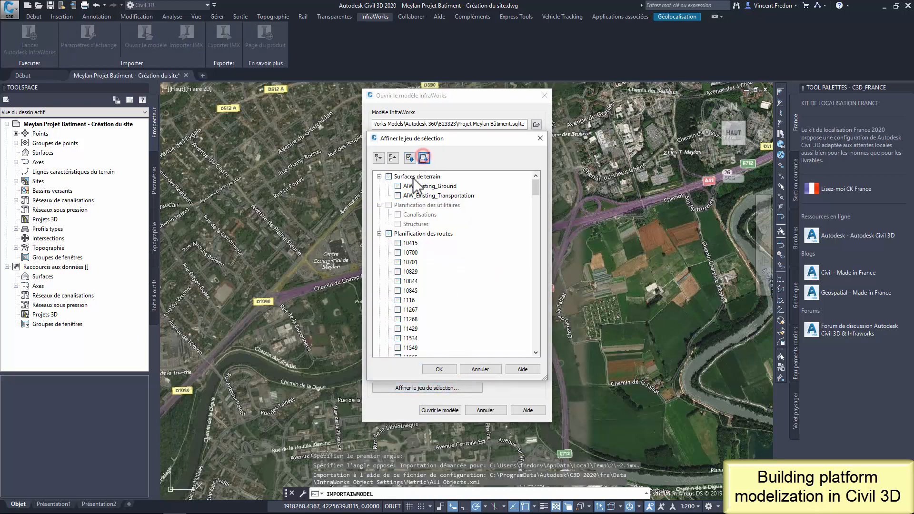
left_click(398, 185)
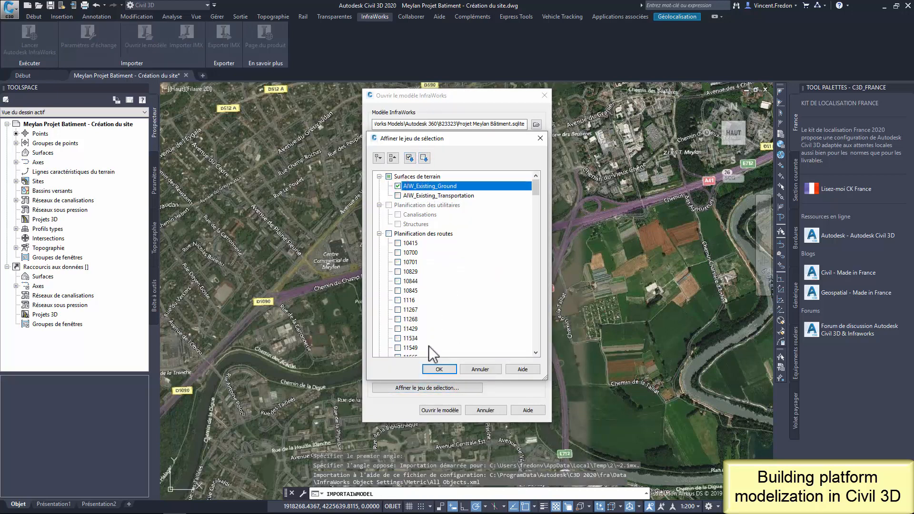
left_click(438, 369)
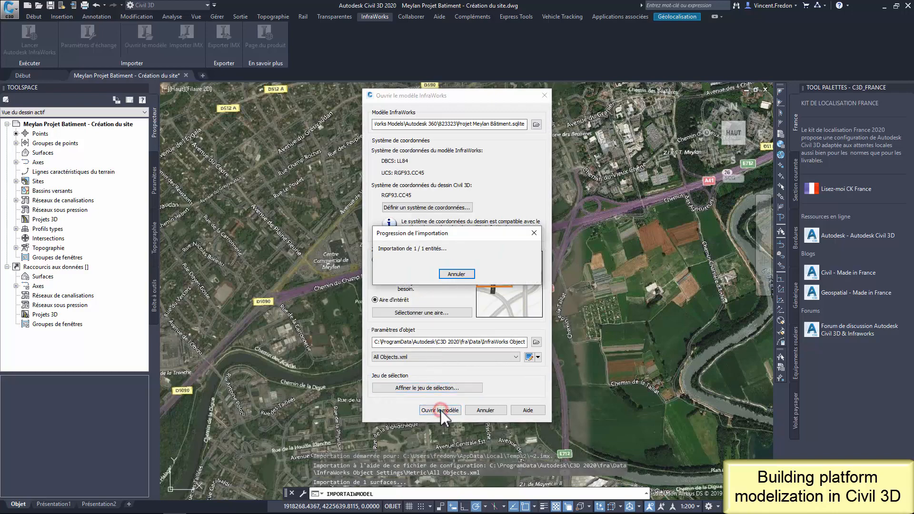
left_click(440, 409)
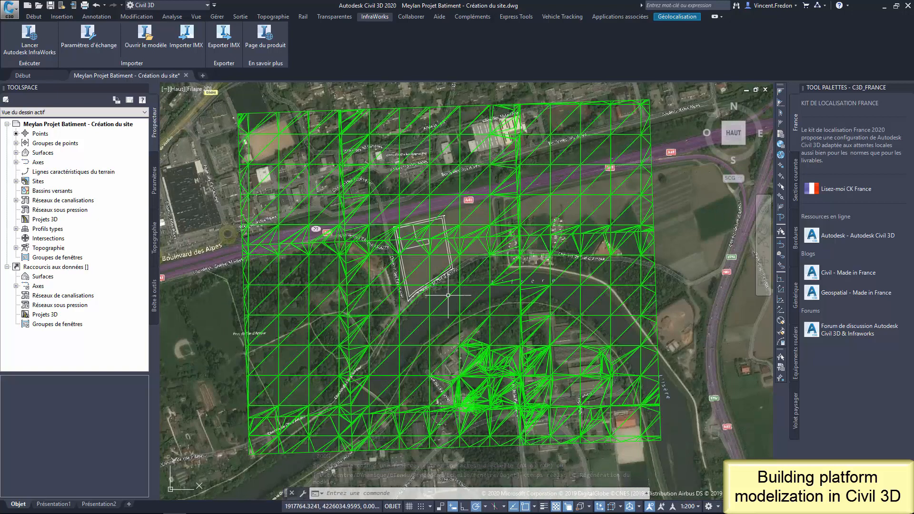
right_click(449, 297)
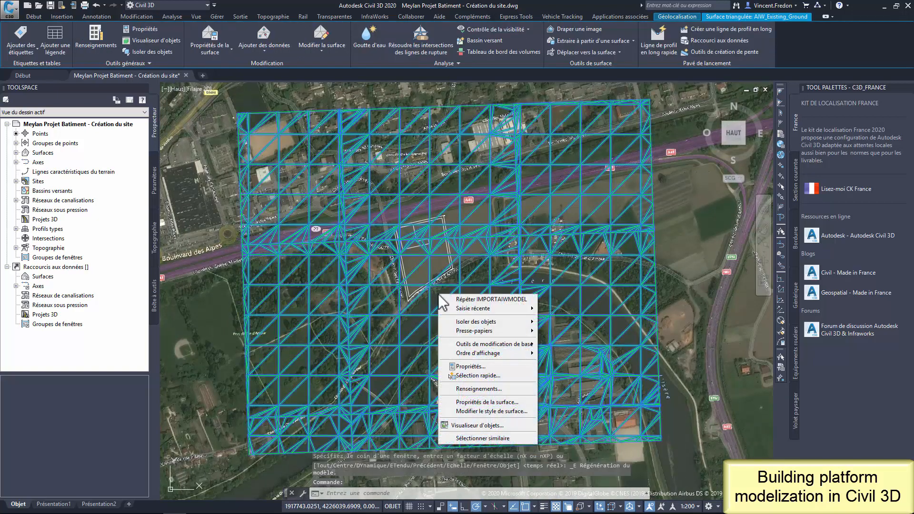
left_click(487, 425)
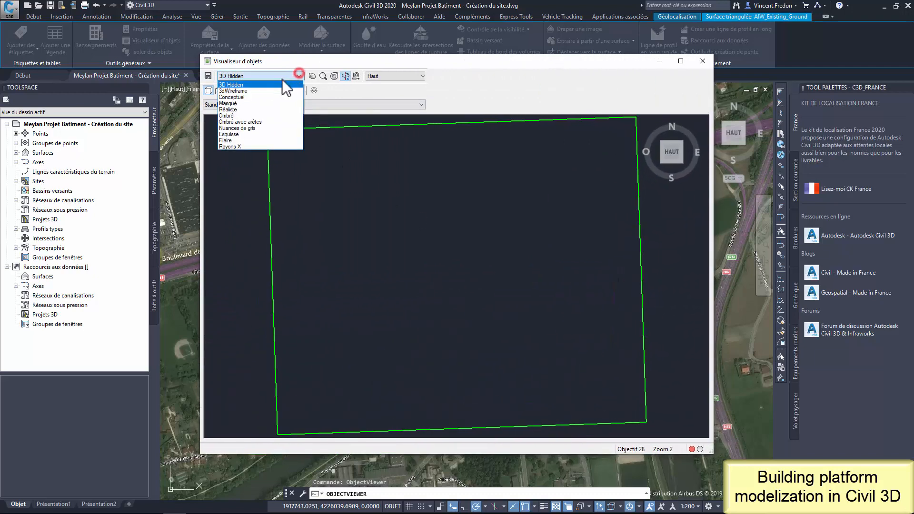
left_click(240, 122)
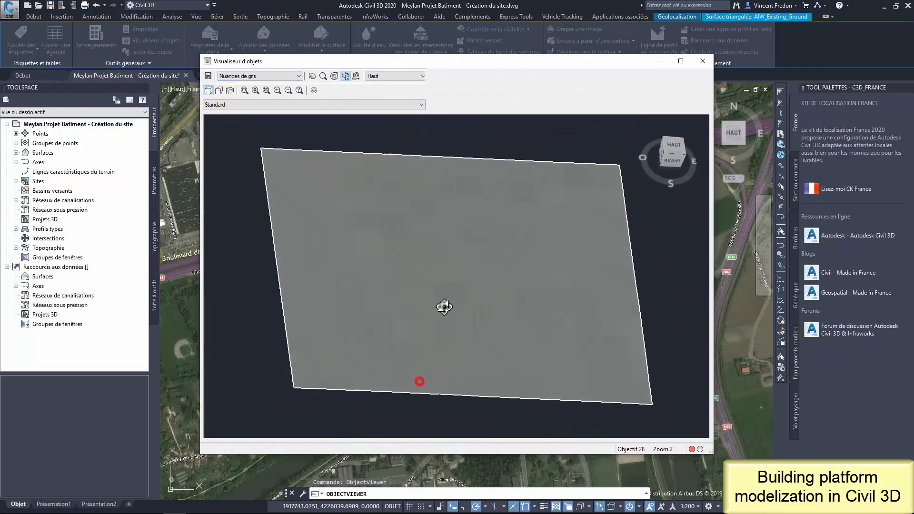
left_click_drag(444, 307, 513, 338)
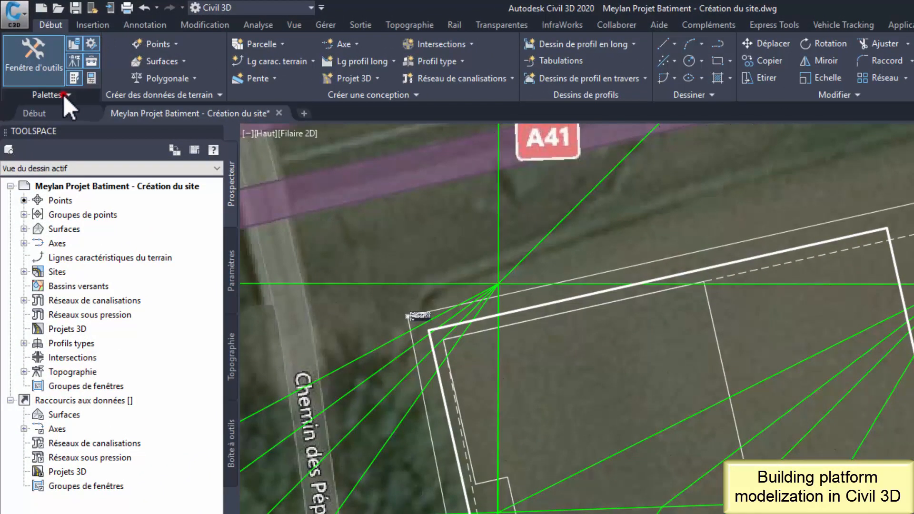
left_click(66, 94)
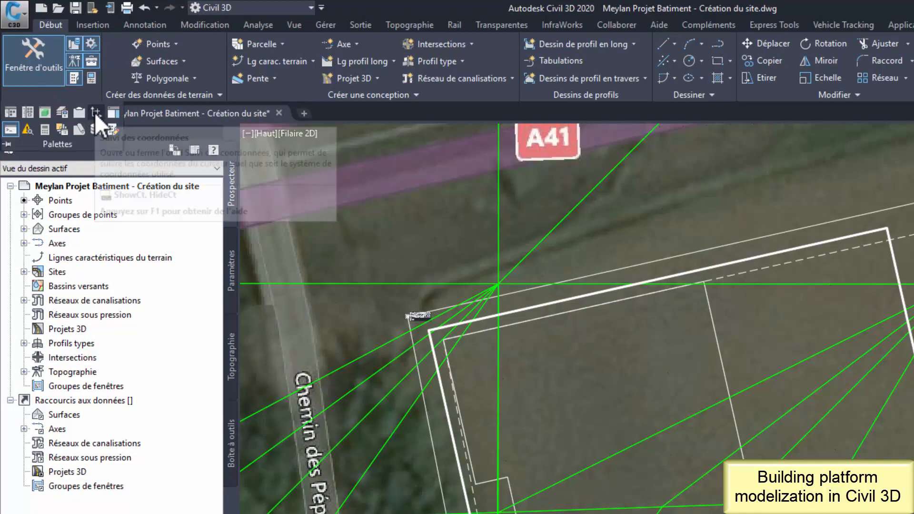
left_click(95, 111)
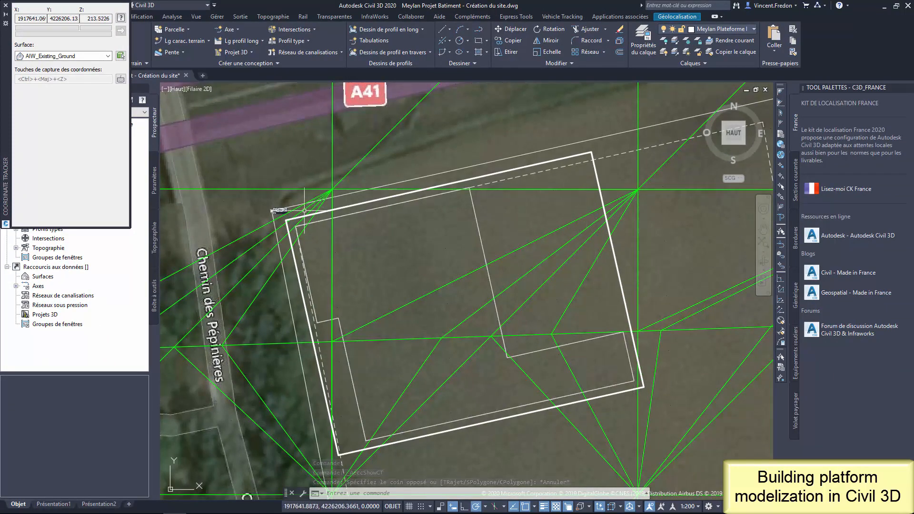
mouse_move(348, 421)
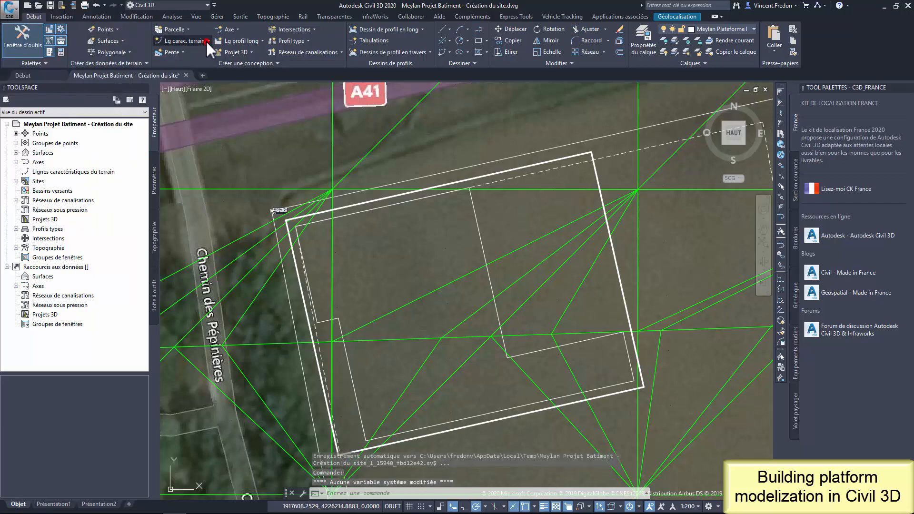
Create the Plateforme Batiment feature line in Site 1 at a fixed elevation of 214 m.
left_click(181, 41)
type("Plateforme Batiment")
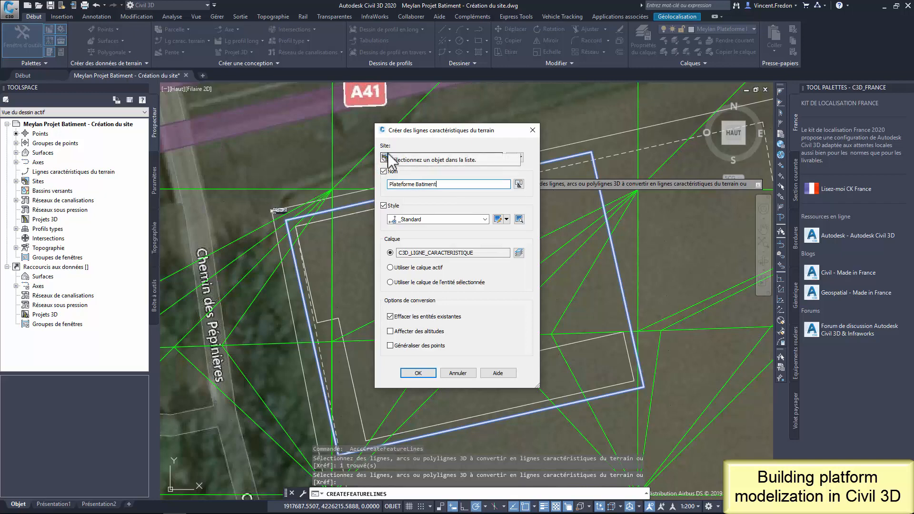
left_click(440, 157)
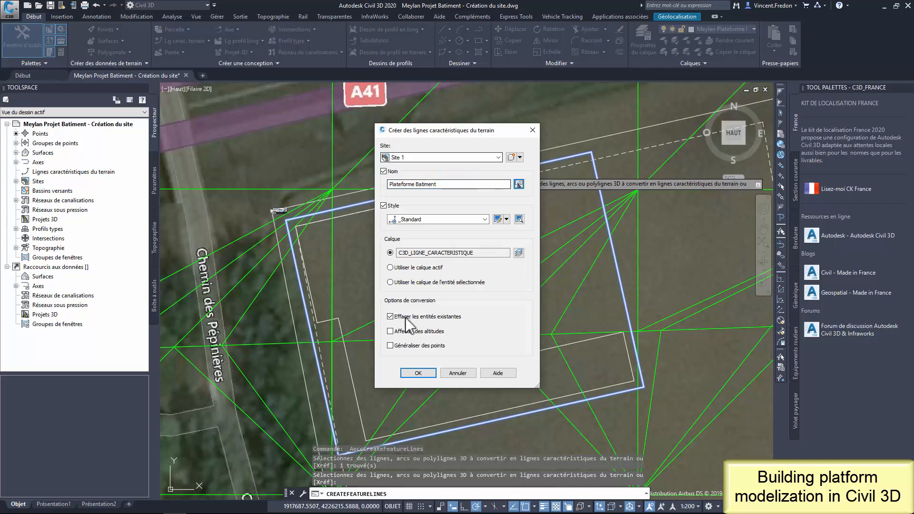
left_click(391, 316)
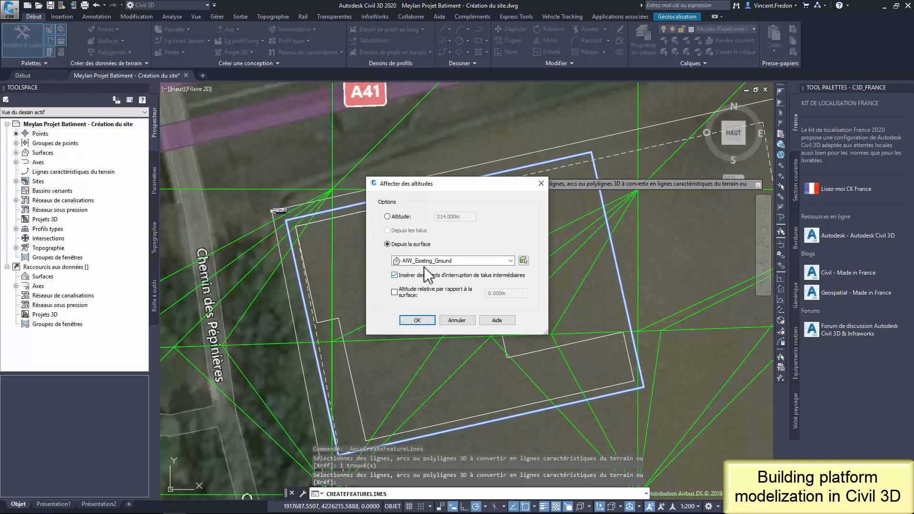
left_click(388, 216)
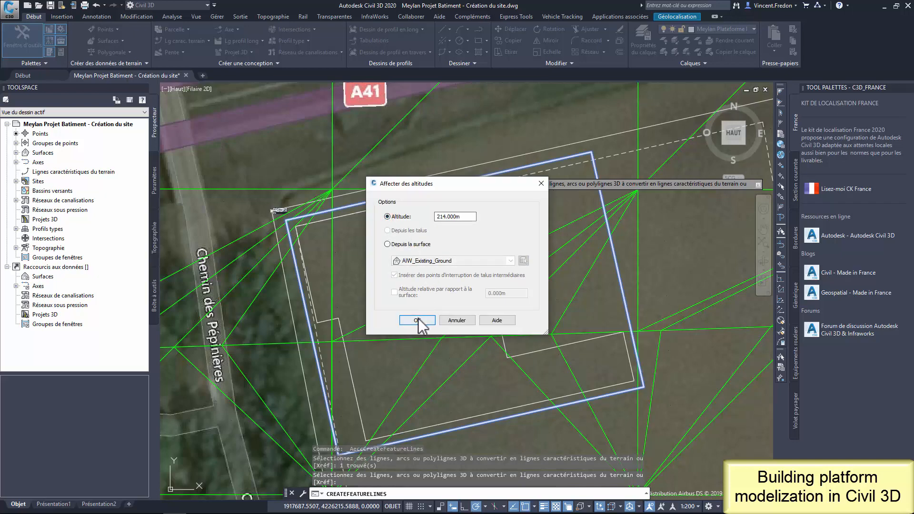
left_click(416, 320)
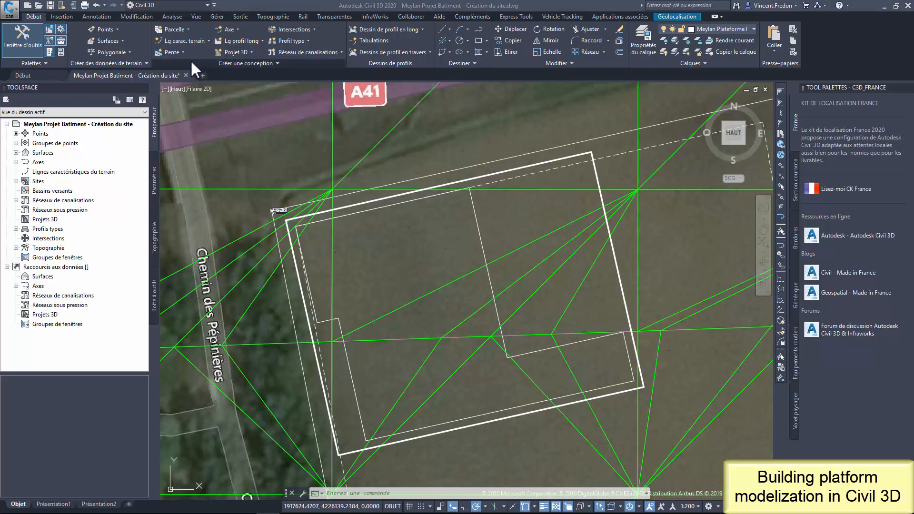
Create grading group Plateforme Batiment with automatic Triangle Rouge surface referencing existing ground.
left_click(170, 52)
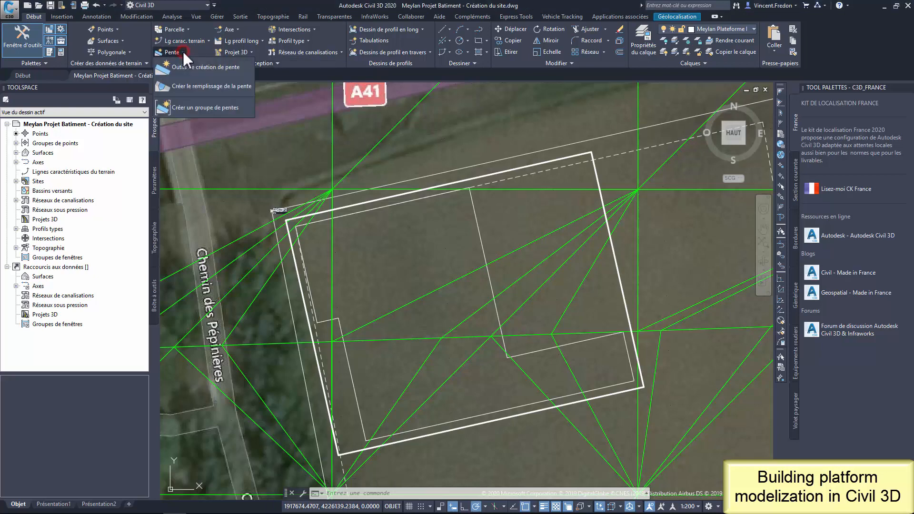
left_click(205, 107)
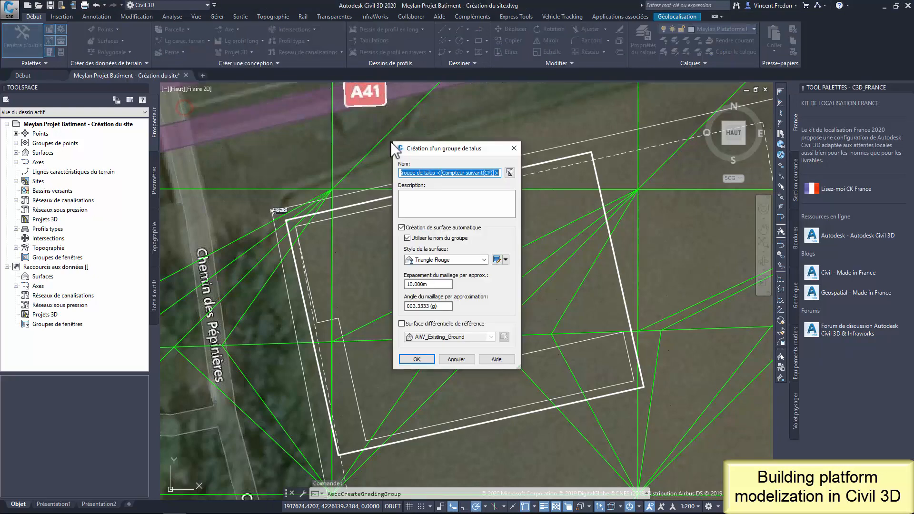
mouse_move(480, 193)
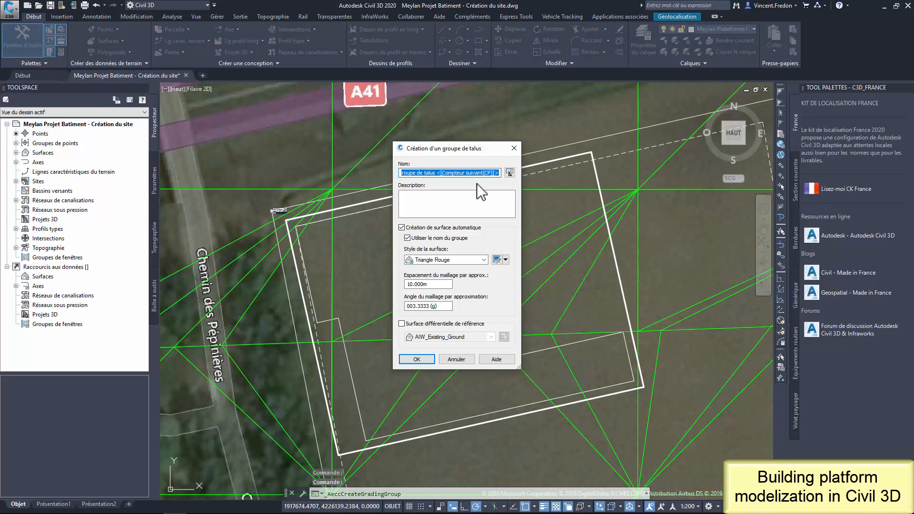
type("Pi")
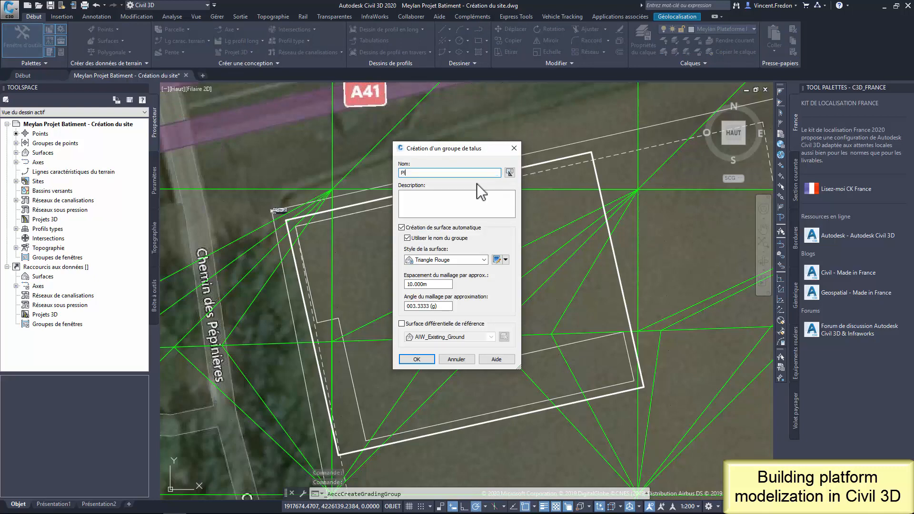
type("Plateforme Batiment")
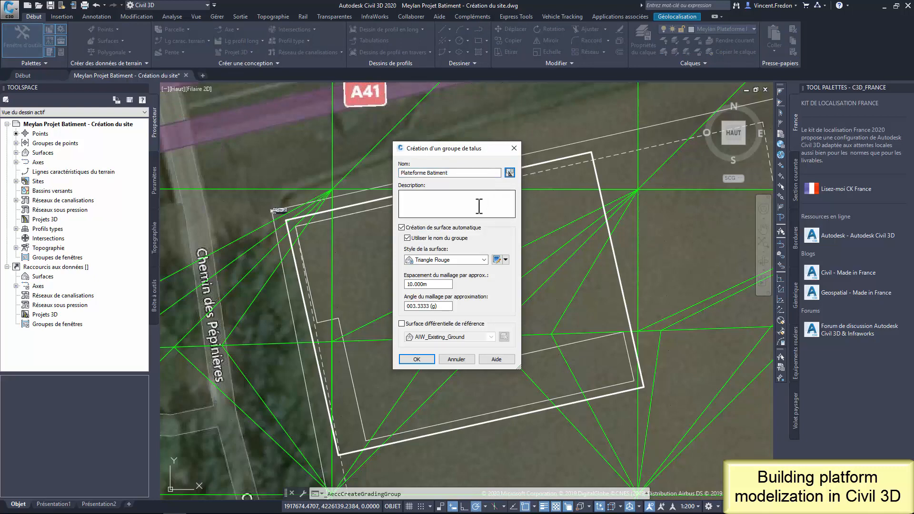
mouse_move(420, 284)
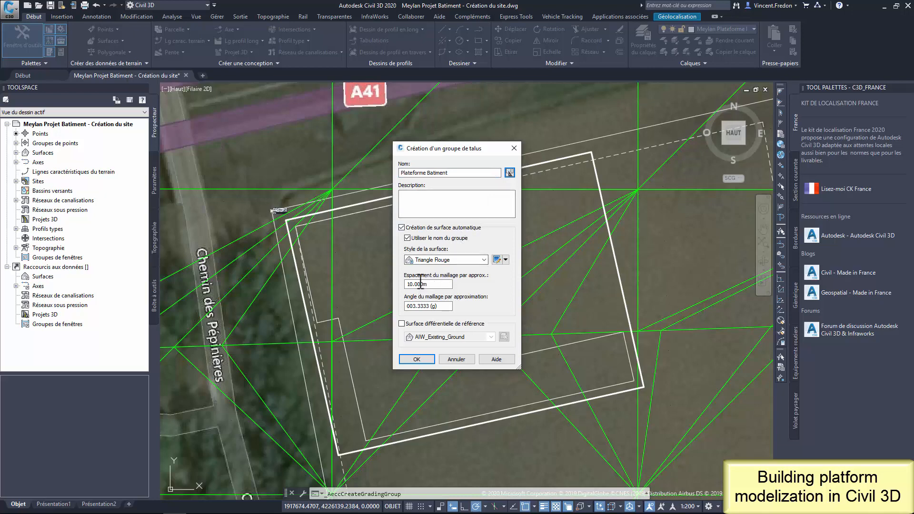
left_click(401, 324)
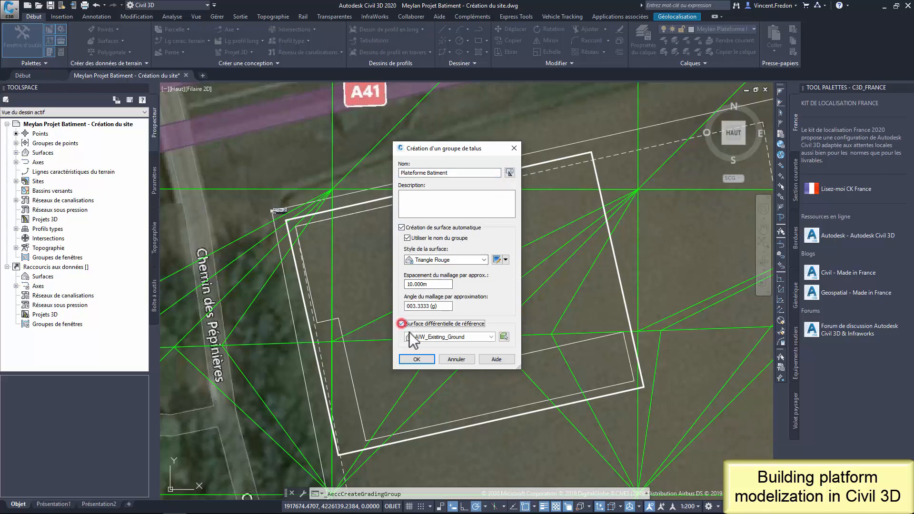
left_click(416, 359)
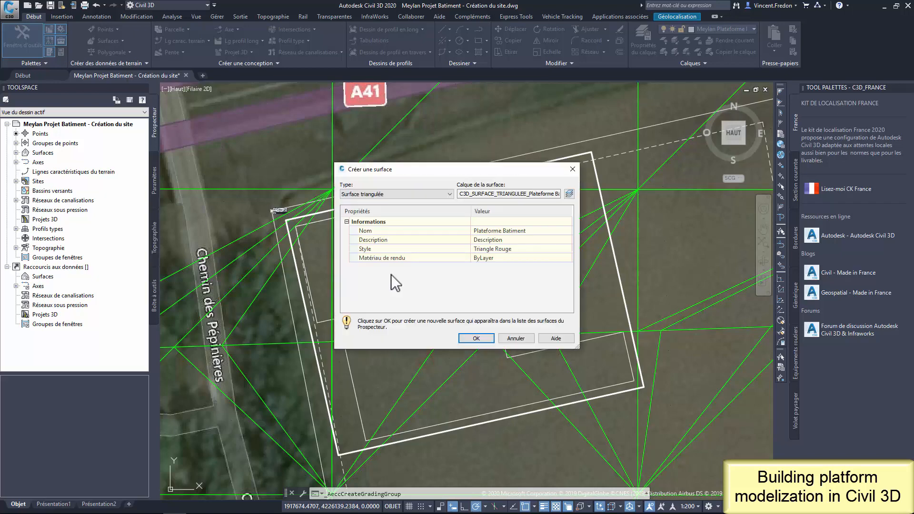
left_click(476, 338)
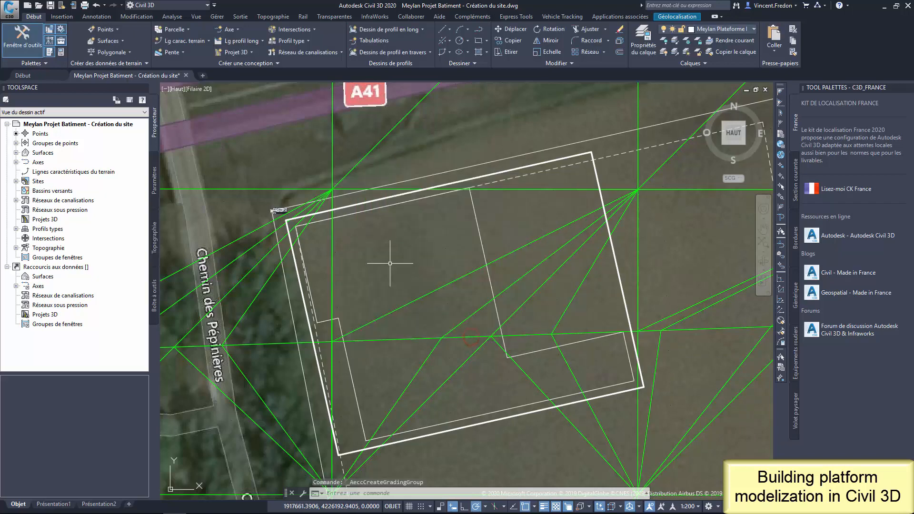
In Grading Creation Tools, choose the 4_Talus DR 3:2 @ Surface criterion.
left_click(181, 52)
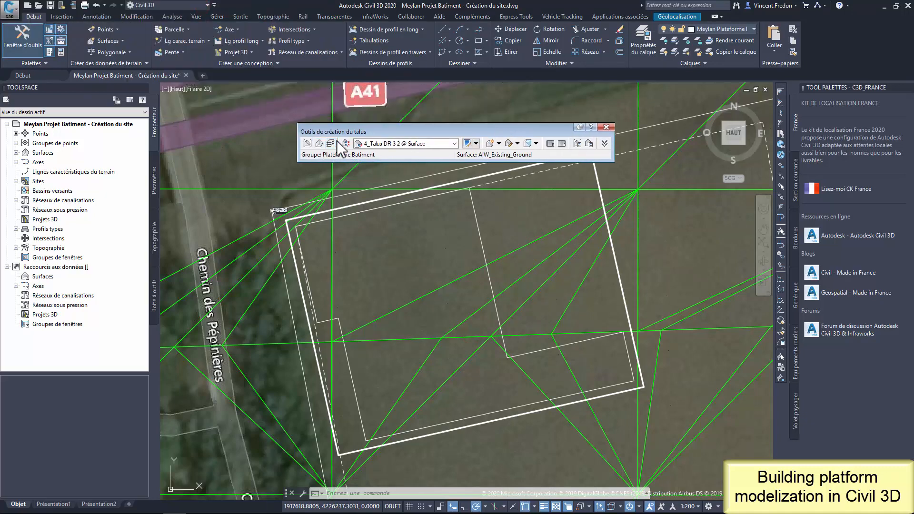
left_click(454, 144)
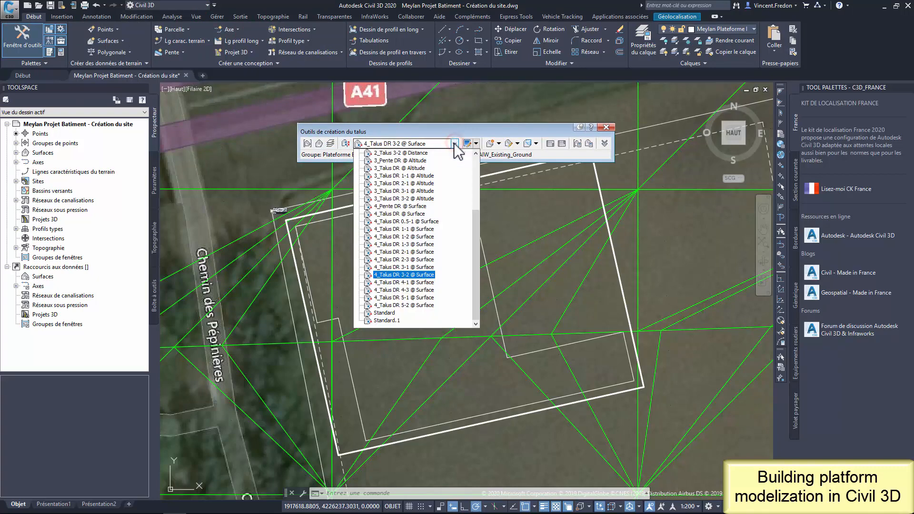
left_click(404, 199)
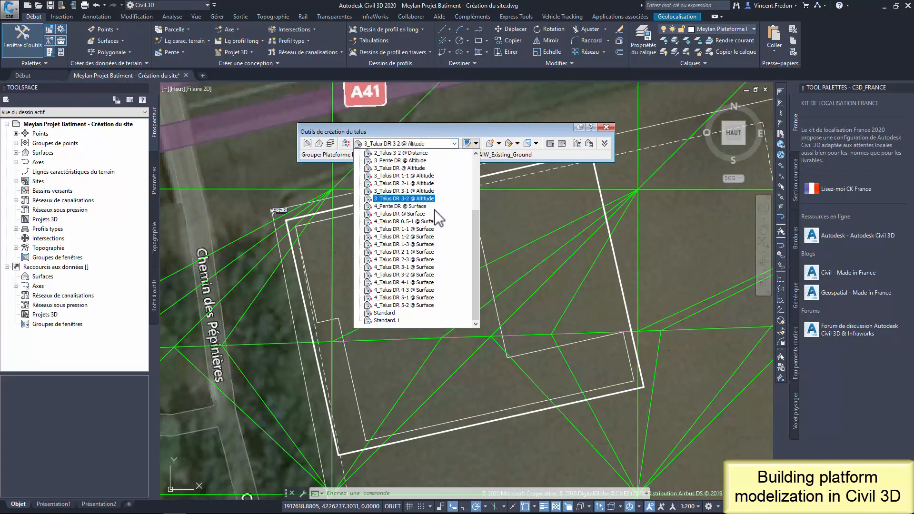
left_click(403, 267)
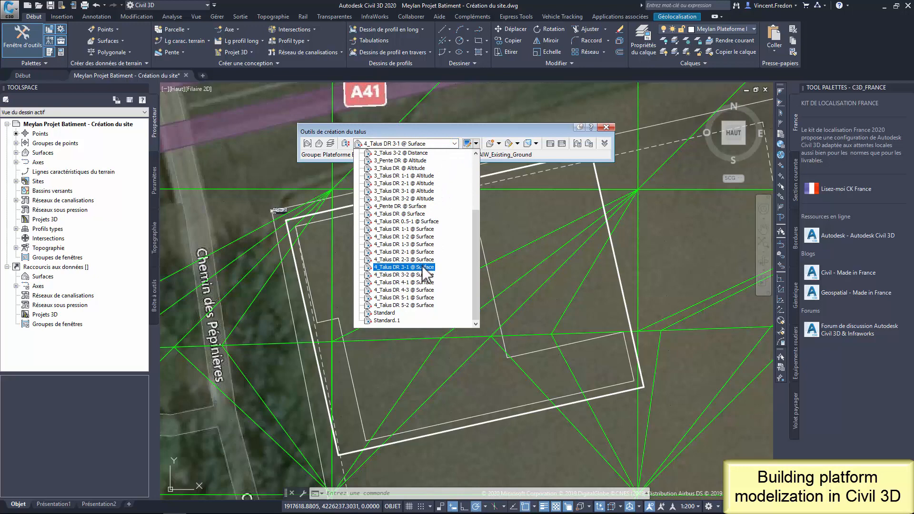
left_click(402, 274)
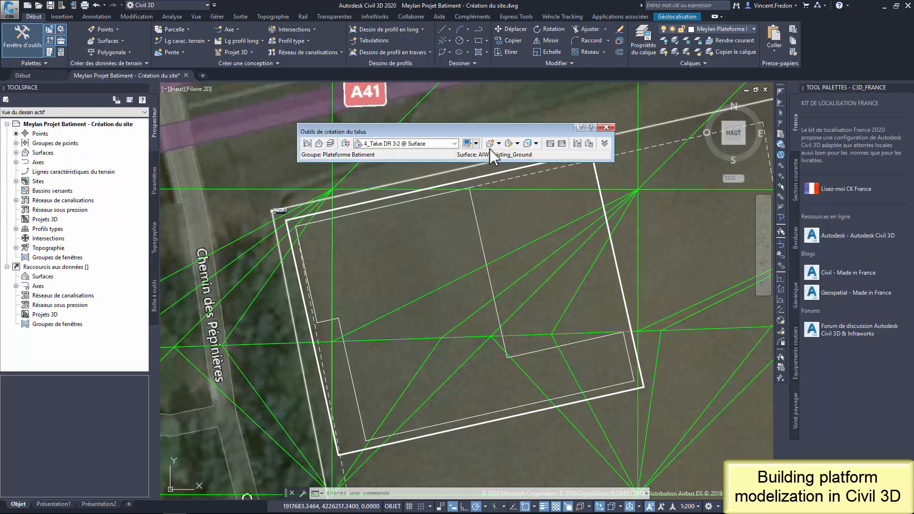
Grade outward from the platform feature line to existing ground, then create the infill.
left_click(499, 144)
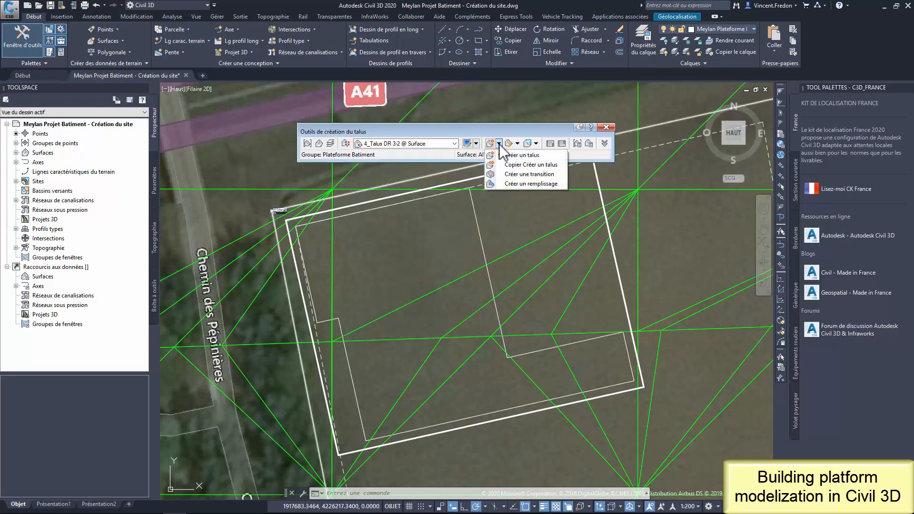
left_click(523, 155)
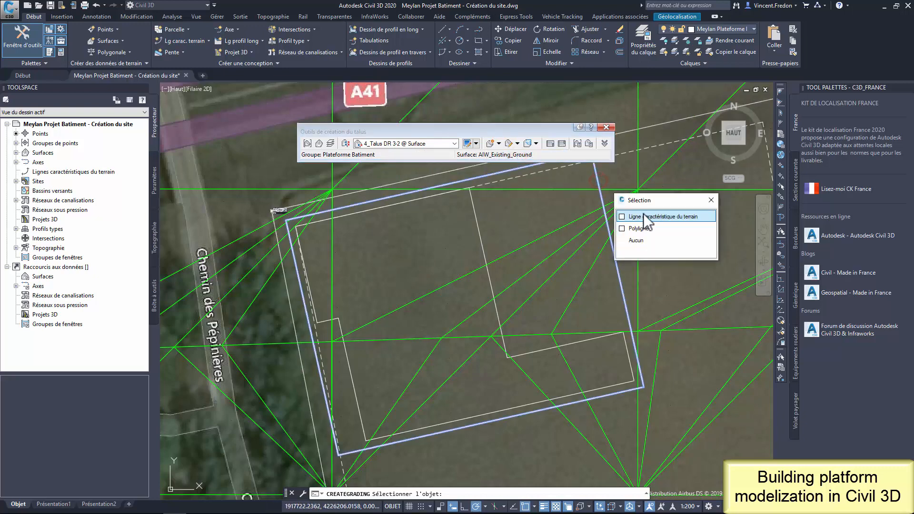
left_click(667, 216)
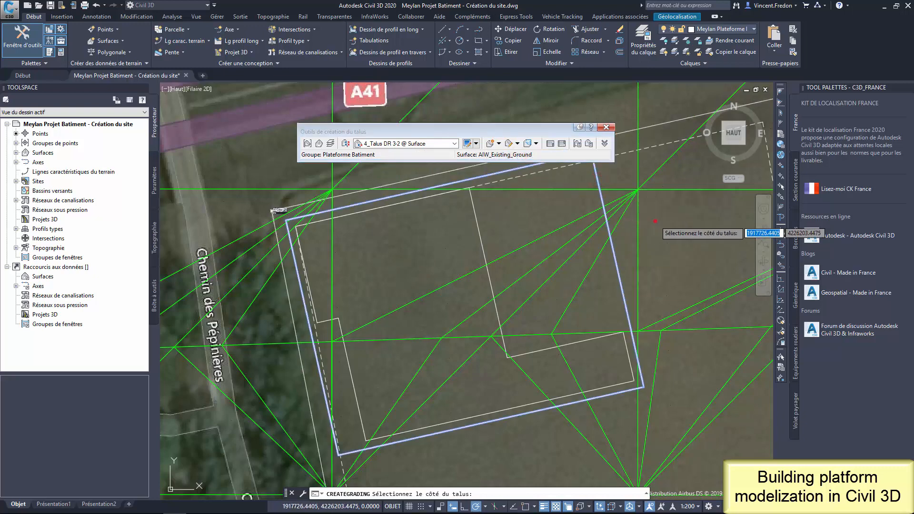
left_click(635, 187)
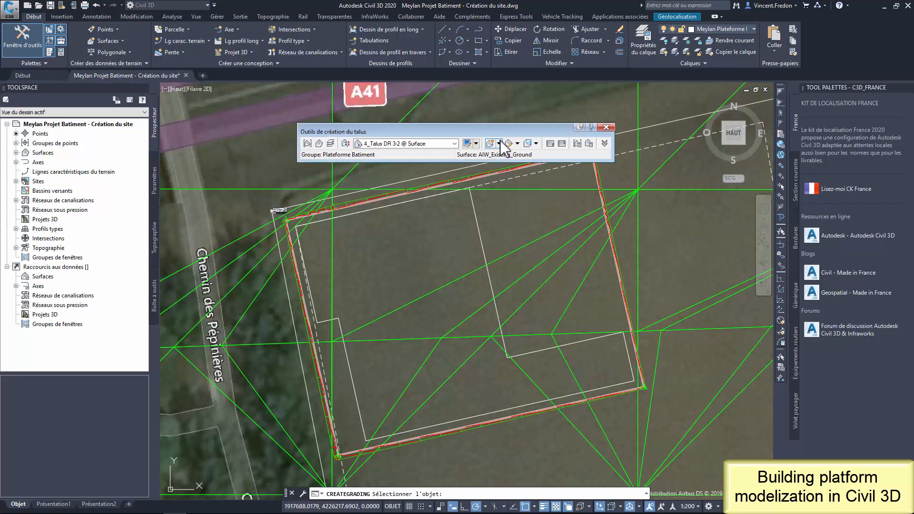
left_click(490, 143)
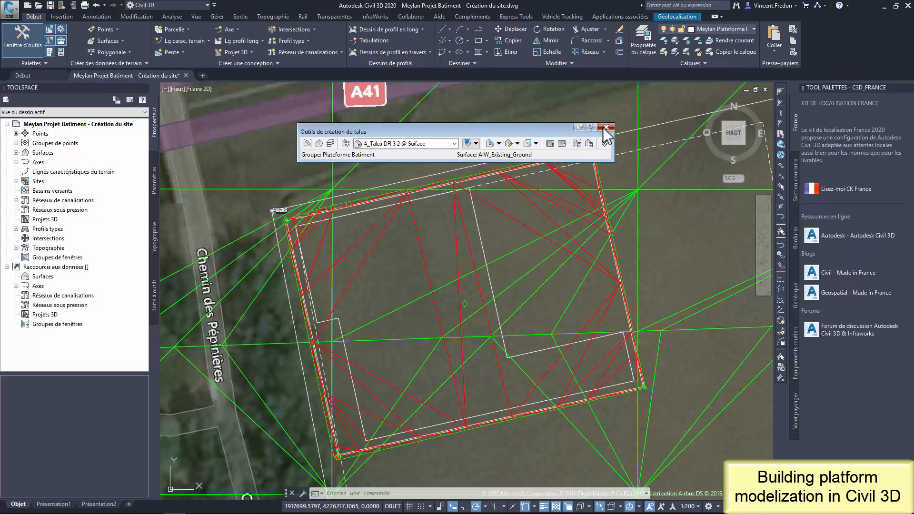
Close the grading tools and orbit the Plateforme Batiment surface in Object Viewer.
left_click(605, 127)
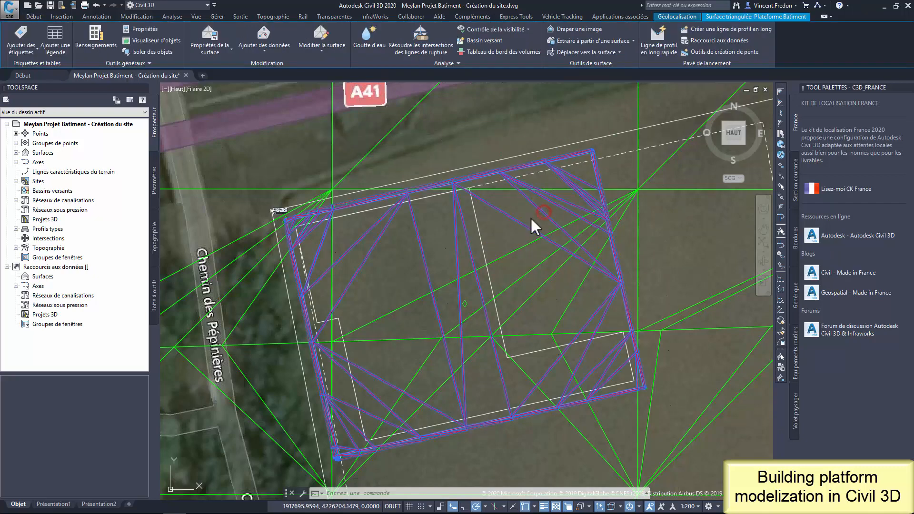
left_click(154, 40)
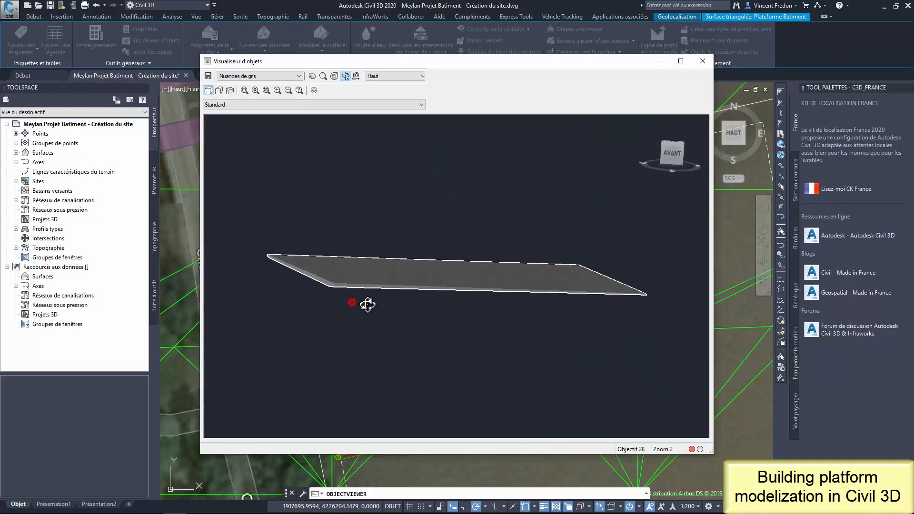
left_click_drag(351, 303, 555, 335)
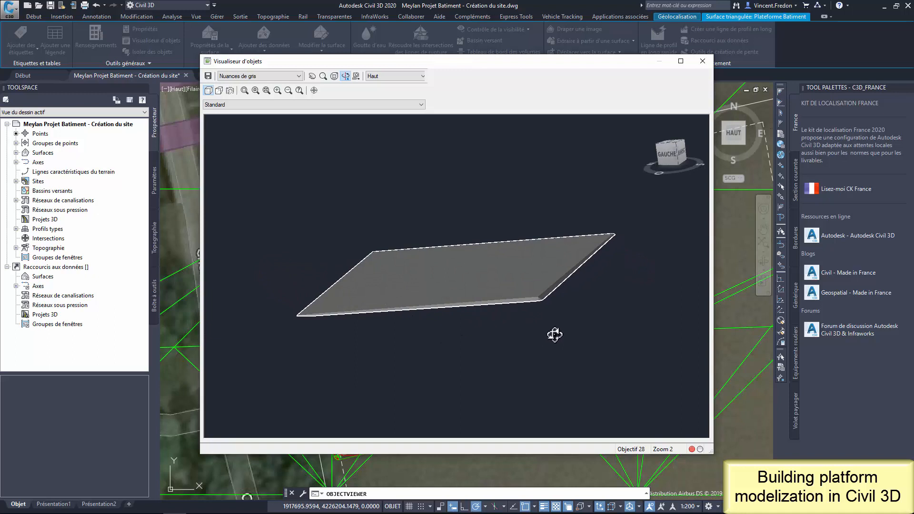
left_click_drag(554, 334, 529, 323)
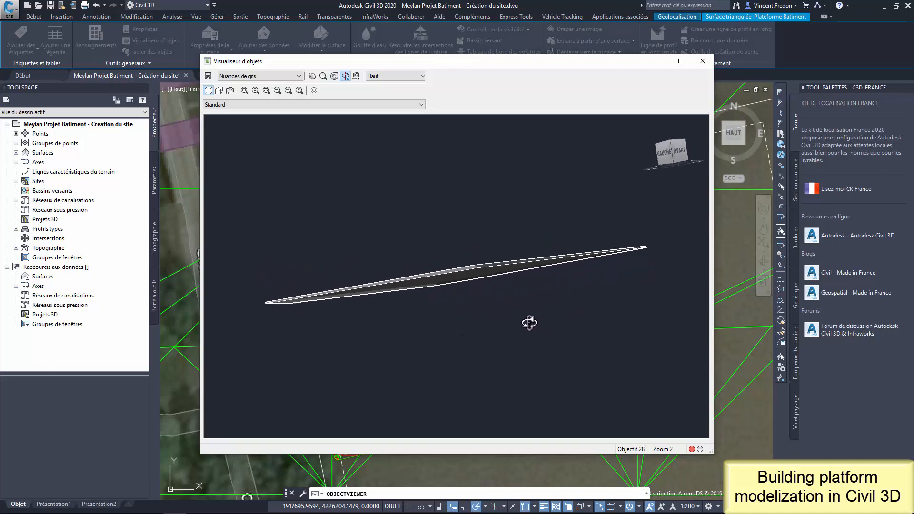
left_click_drag(529, 323, 583, 247)
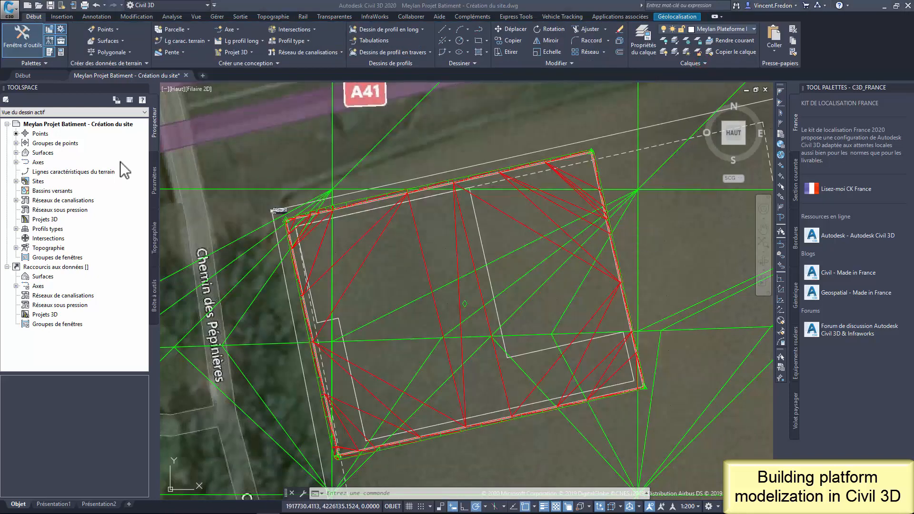
Create a new surface named Topo site + plateforme from the Surfaces collection.
left_click(16, 153)
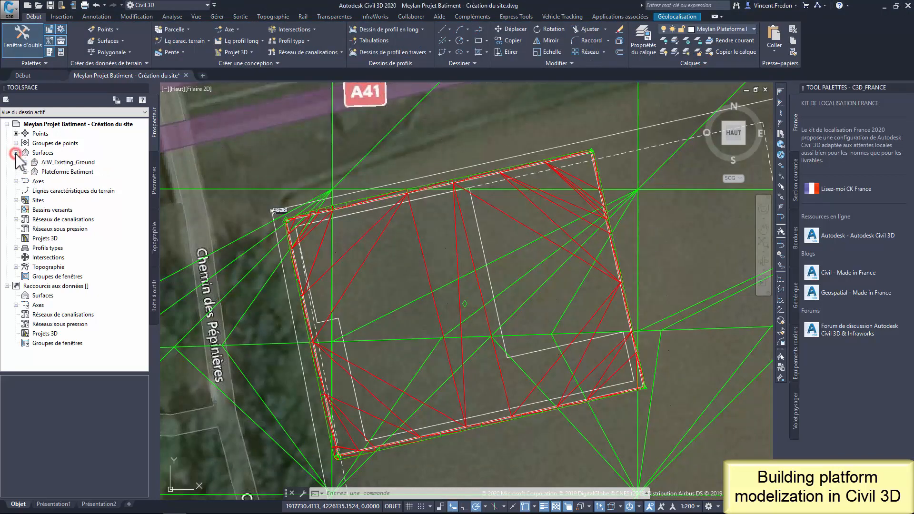
right_click(42, 152)
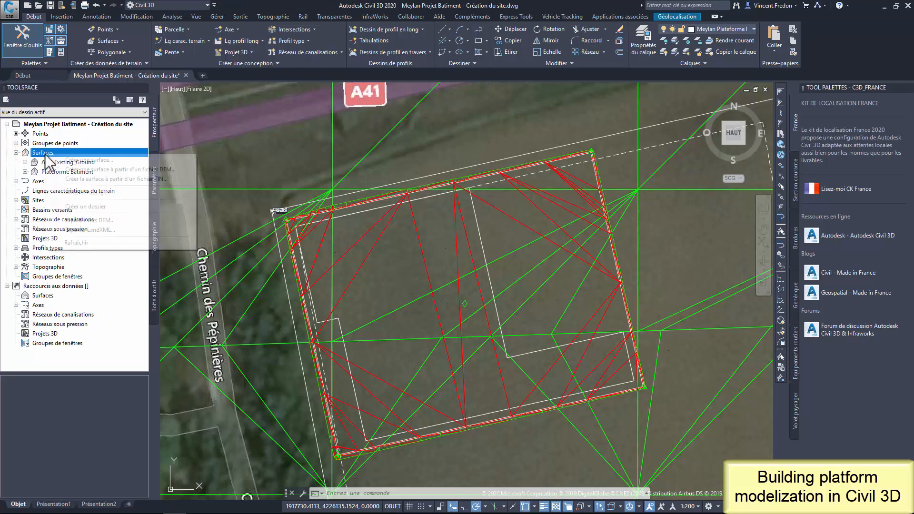
left_click(74, 161)
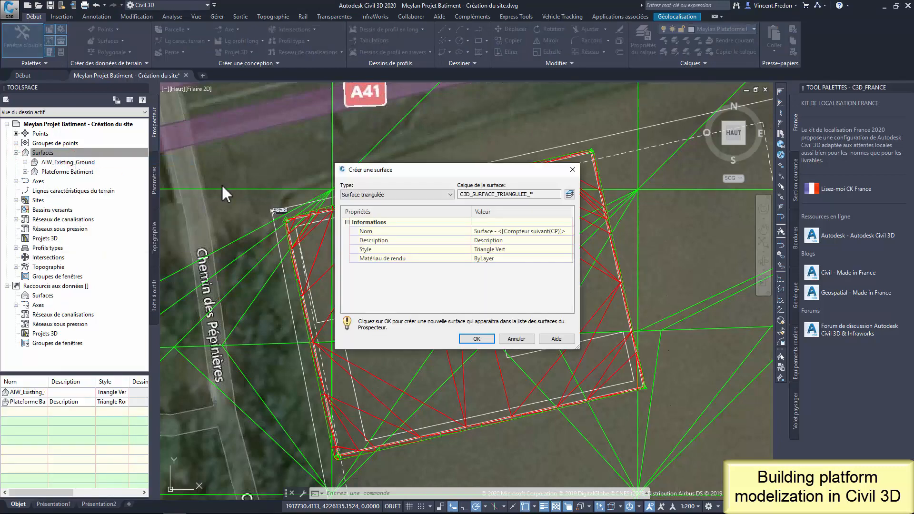
left_click(519, 231)
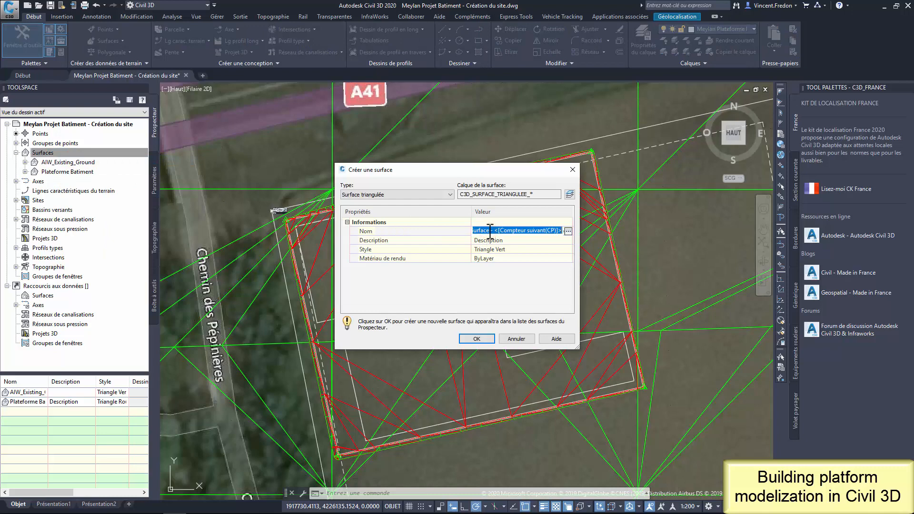
type("Topo site + plateforme")
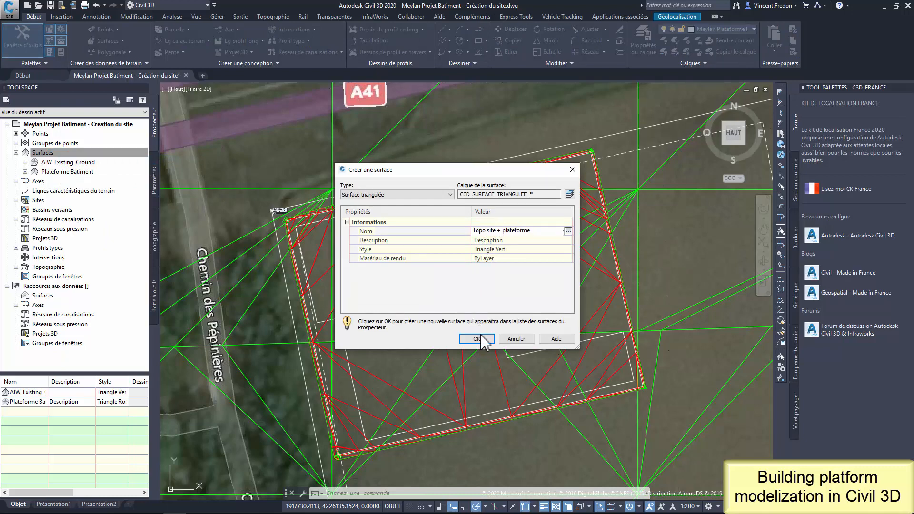
left_click(476, 339)
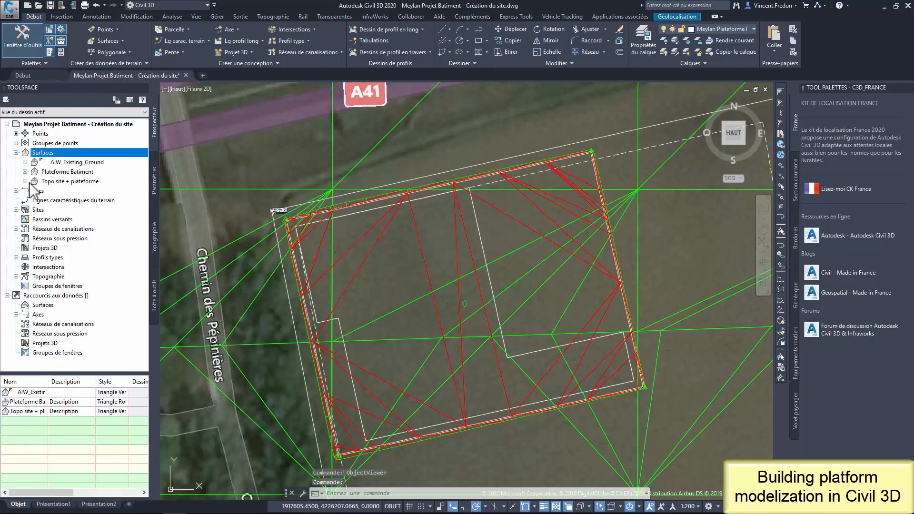
Paste AIW_Existing_Ground then Plateforme Batiment into the new surface's definition.
left_click(25, 181)
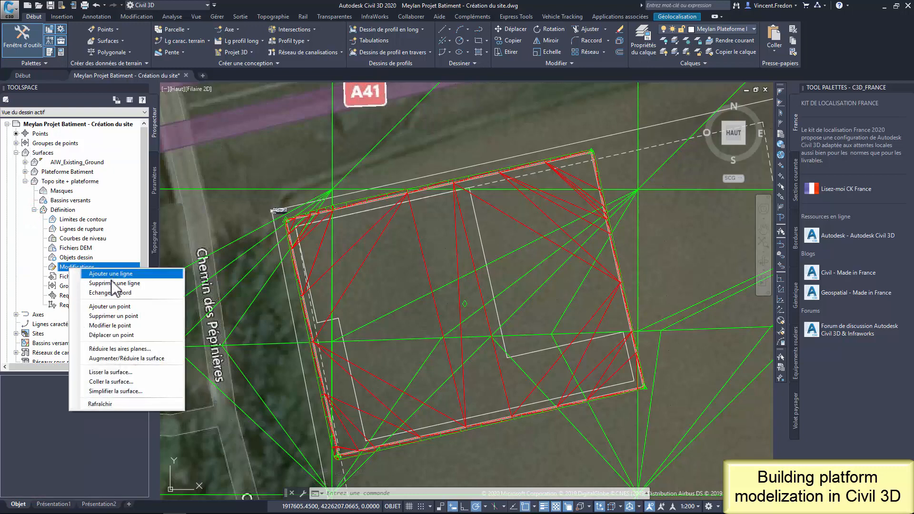
left_click(111, 381)
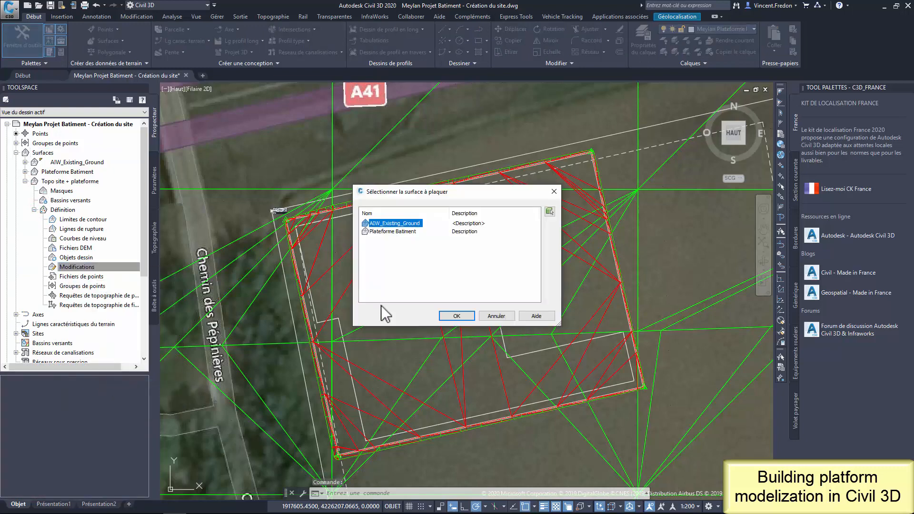
left_click(456, 316)
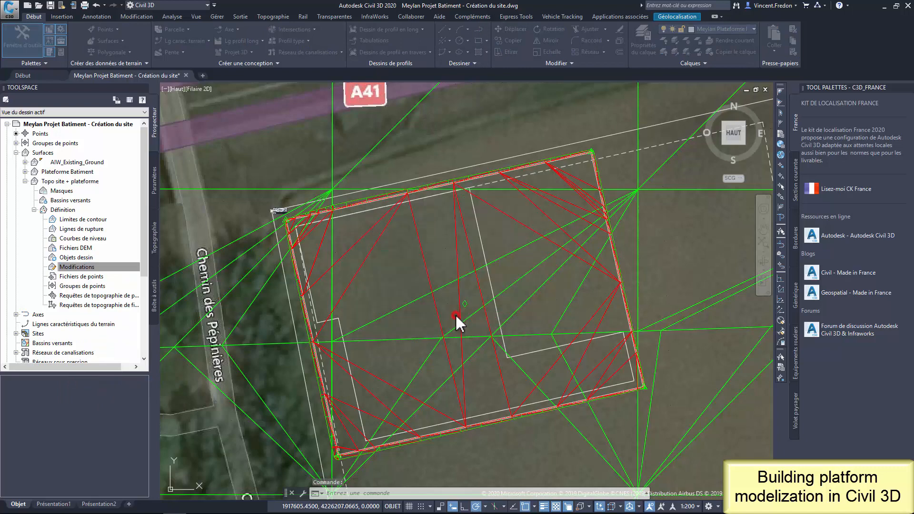
right_click(76, 267)
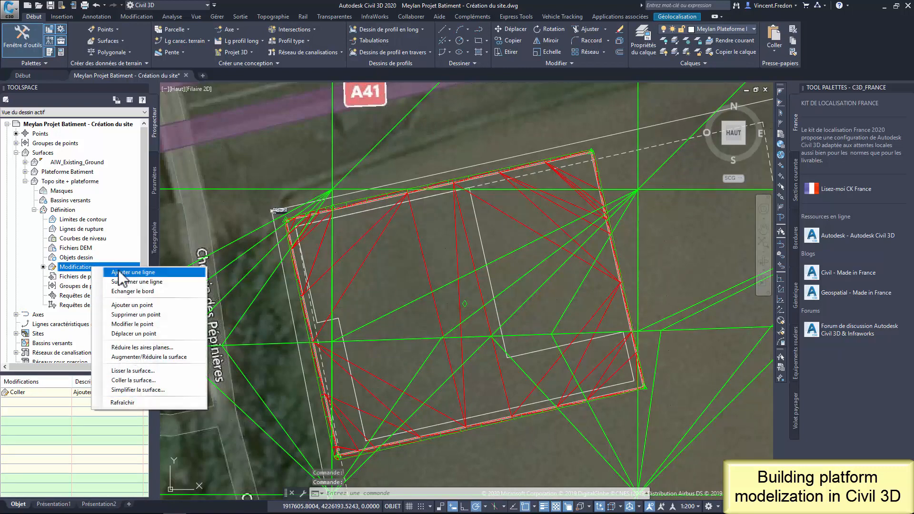
left_click(134, 380)
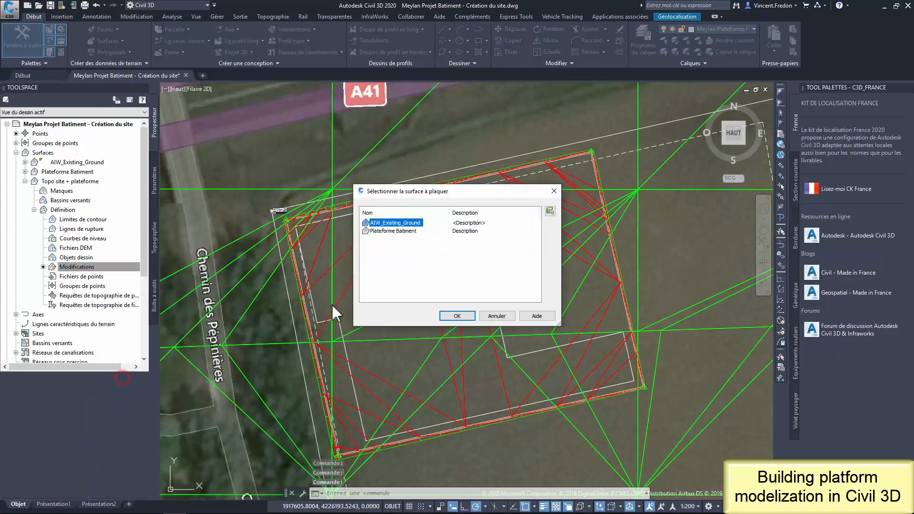
left_click(456, 316)
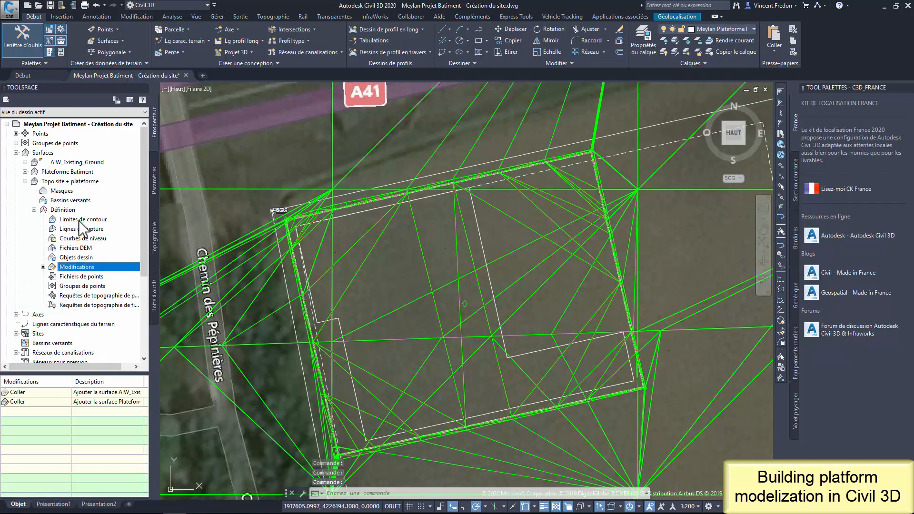
right_click(68, 181)
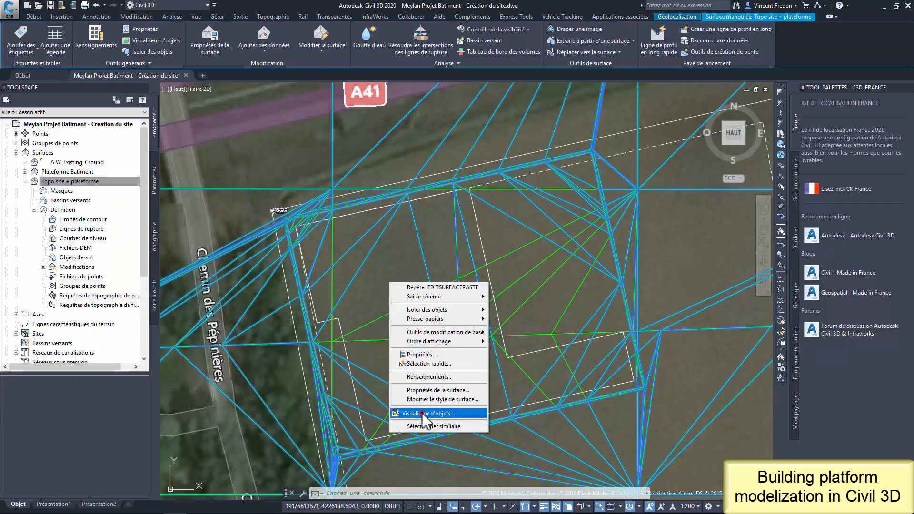
left_click(429, 413)
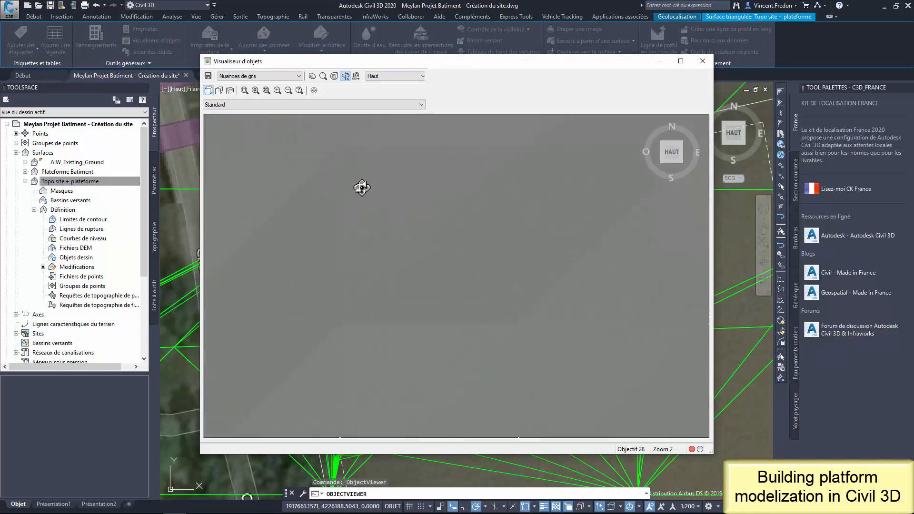
left_click_drag(362, 188, 433, 354)
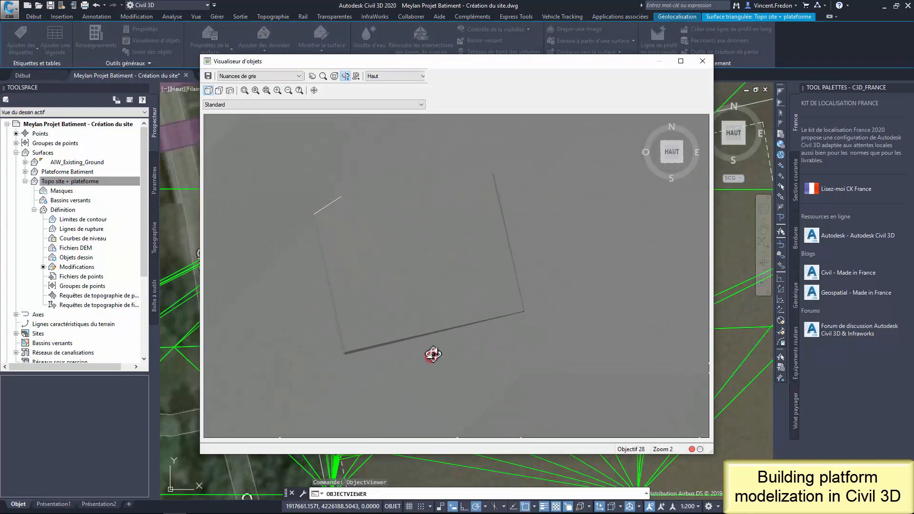
left_click_drag(432, 354, 411, 240)
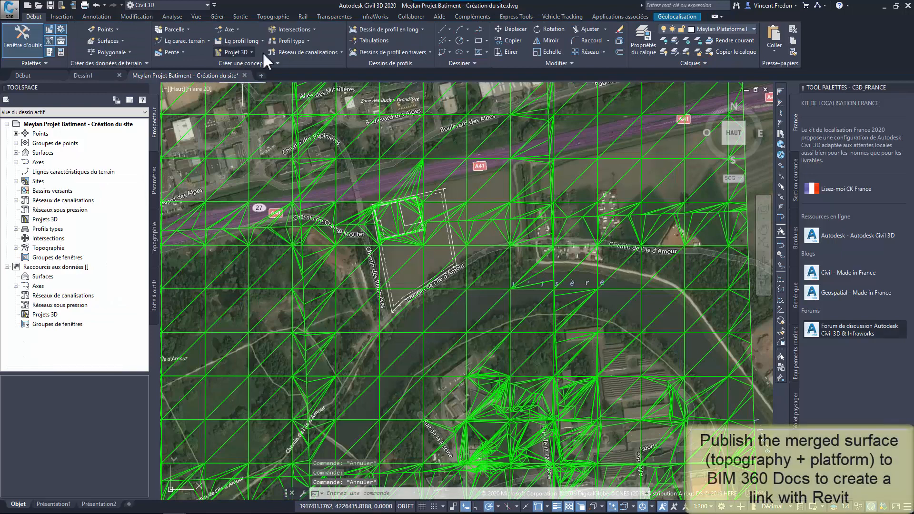
Start Publier des surfaces from Collaborer and choose the output location for the published file.
left_click(411, 16)
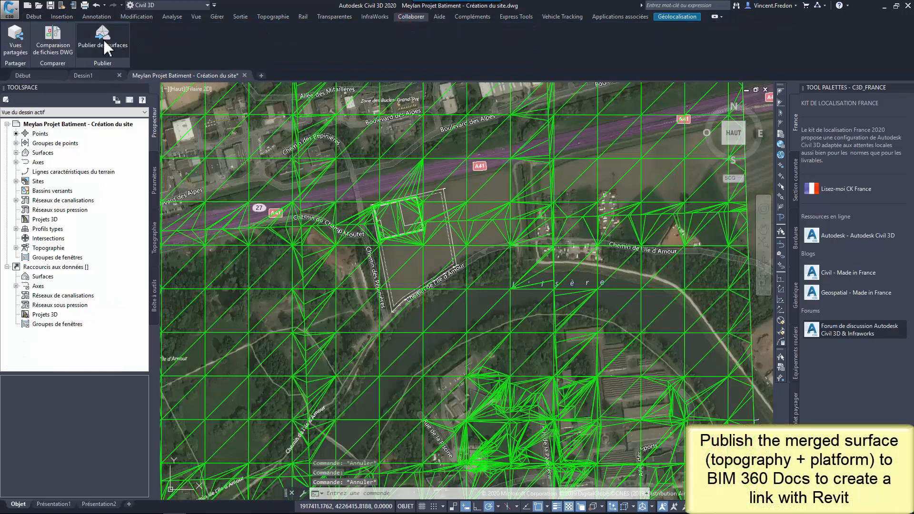
left_click(102, 40)
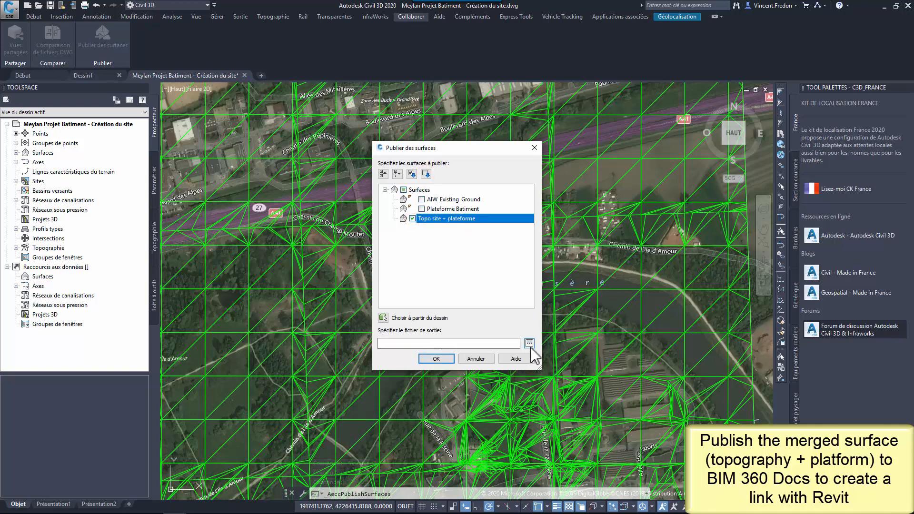
left_click(528, 343)
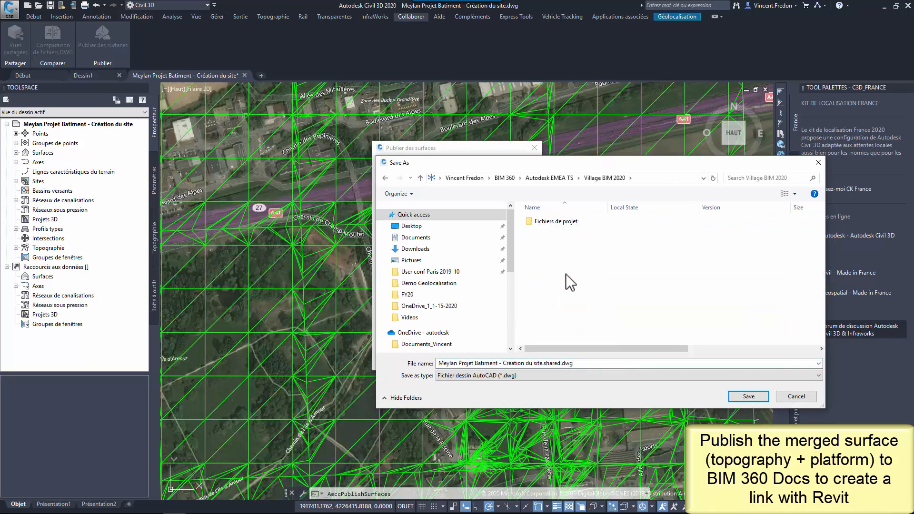
Save to Fichiers de projet/14-Infra/Projet Lycée Meylan as Topo Site + Plateforme.shared.dwg and publish the surface.
double_click(555, 221)
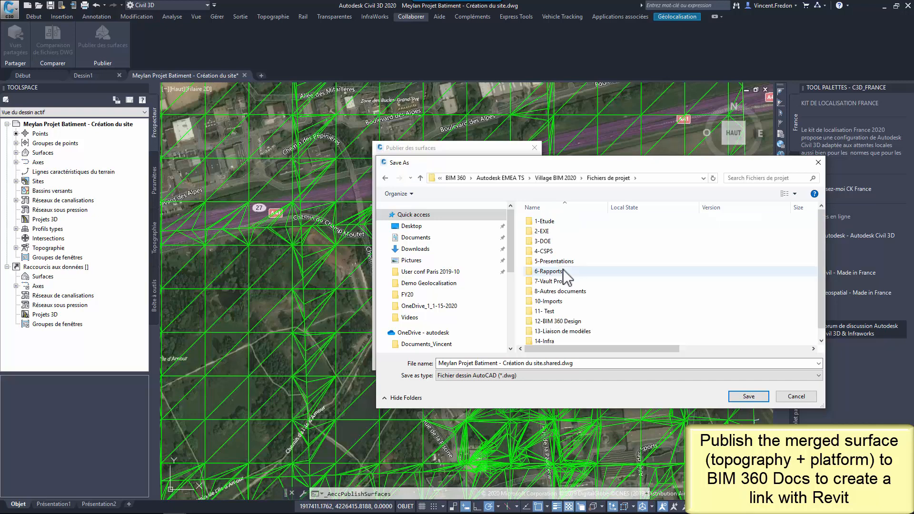
double_click(545, 341)
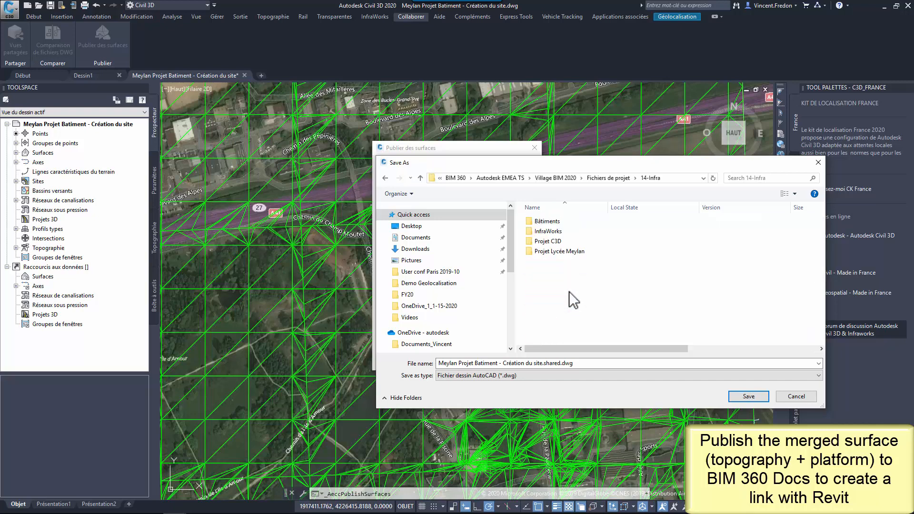
left_click(558, 252)
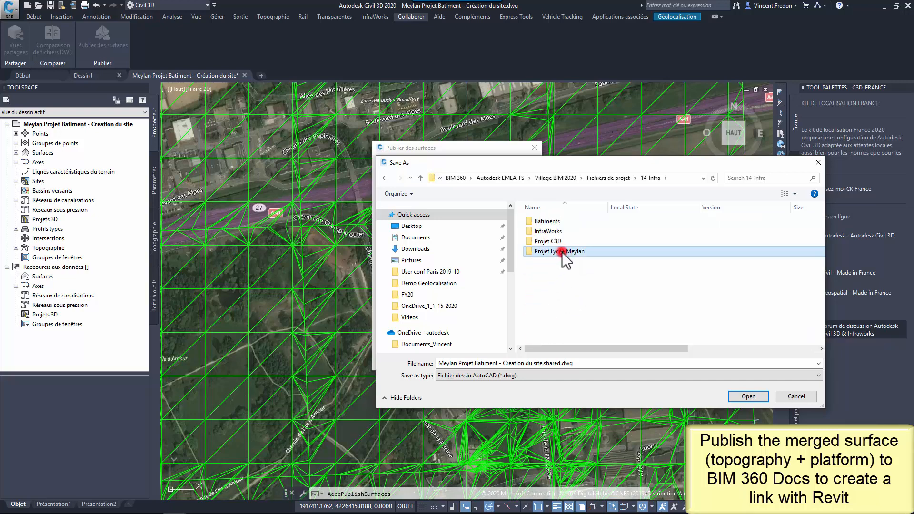
double_click(559, 252)
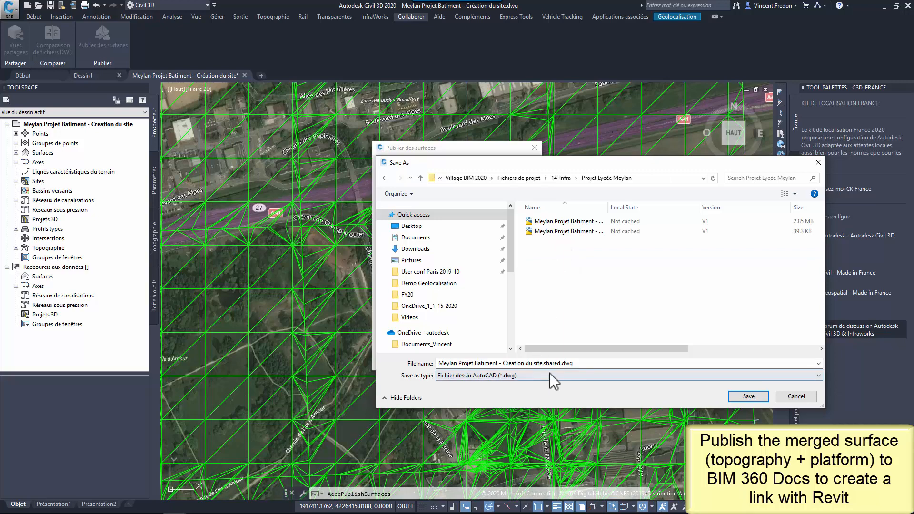
left_click(537, 363)
type("Topo Site + Plateforme")
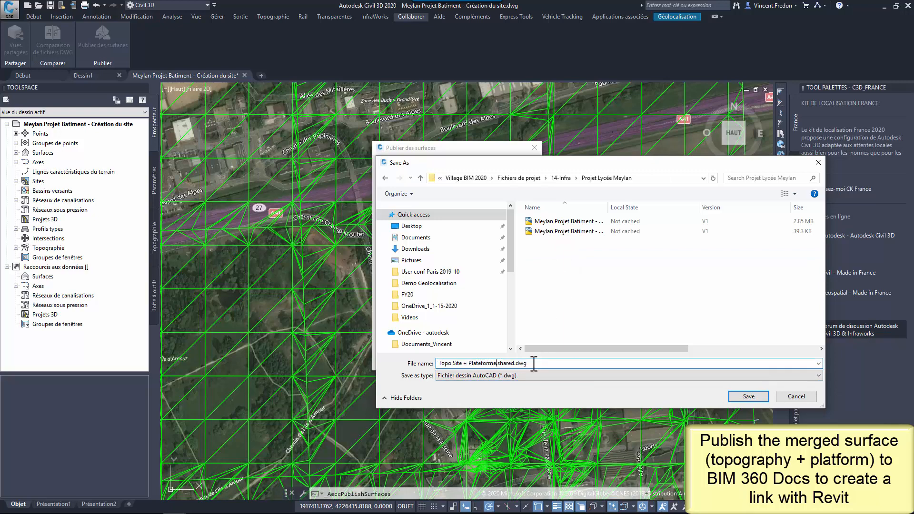
mouse_move(787, 386)
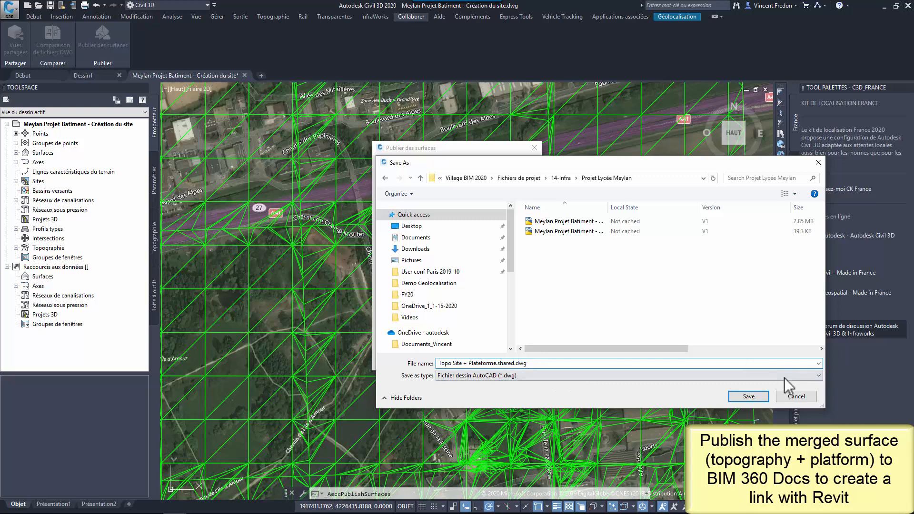
left_click(749, 396)
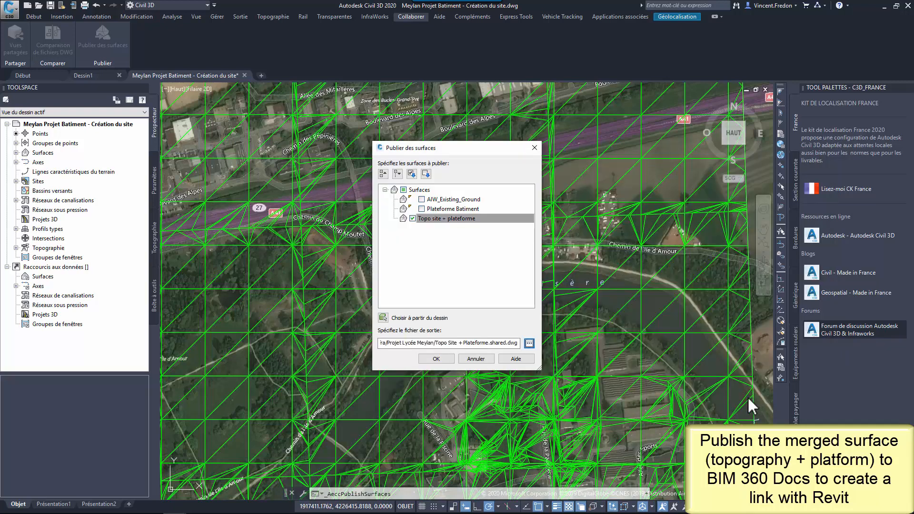
left_click(435, 358)
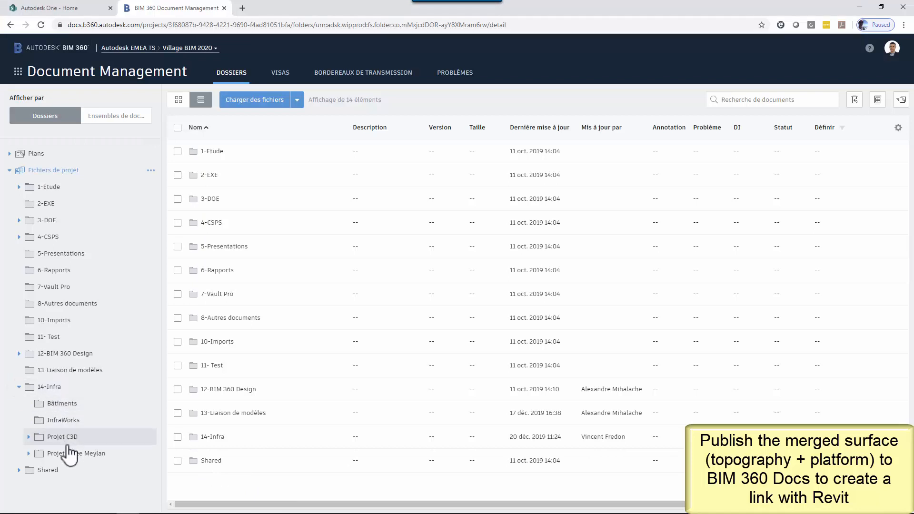
View Topo Site + Plateforme.shared.dwg from Projet Lycée Meylan in 2D, then in its 3D view.
left_click(76, 453)
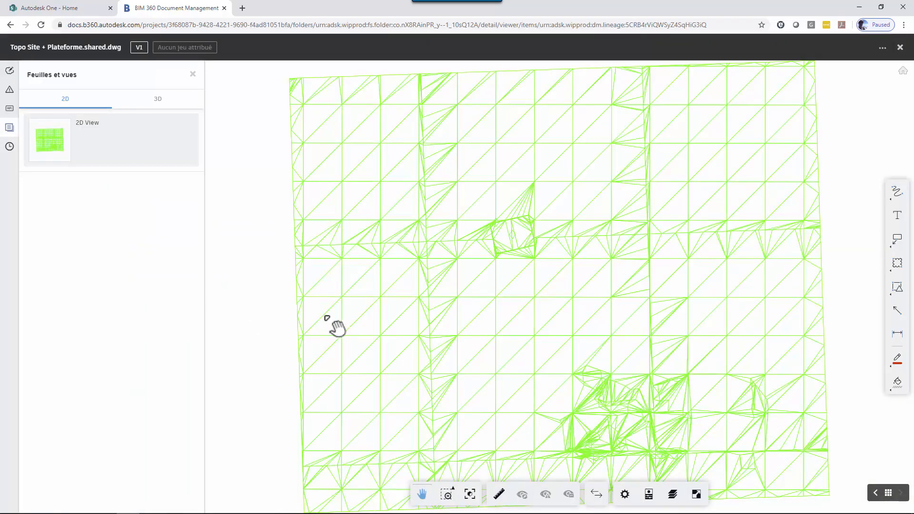
left_click(157, 98)
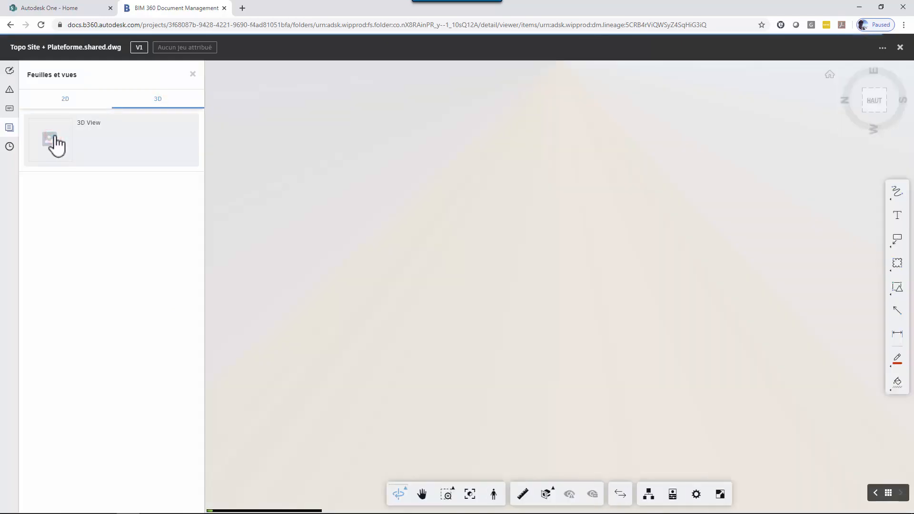
left_click(49, 140)
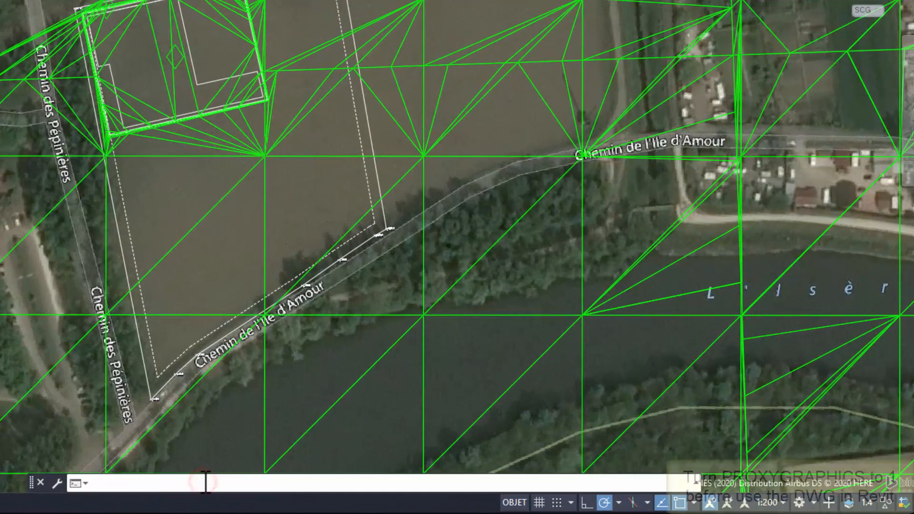
Set PROXYGRAPHICS to 1 via the command line so the DWG displays in Revit.
type("proxy")
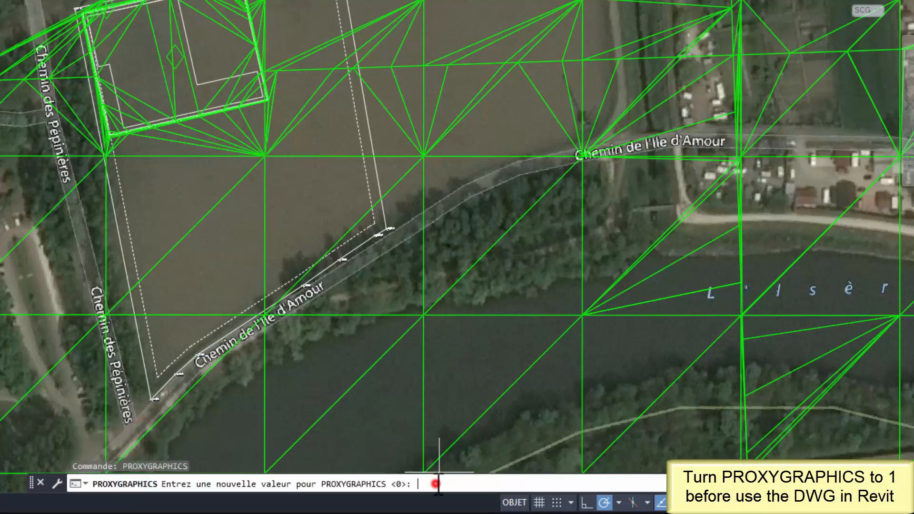
type("1")
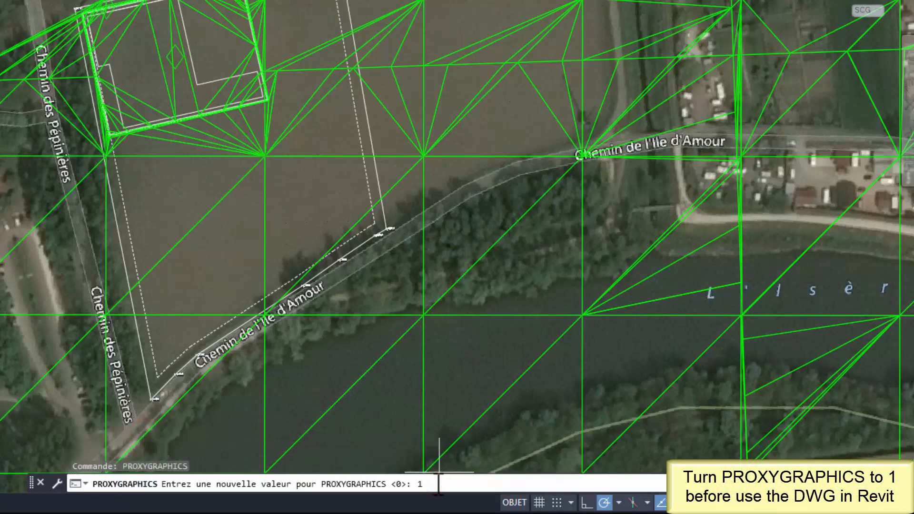